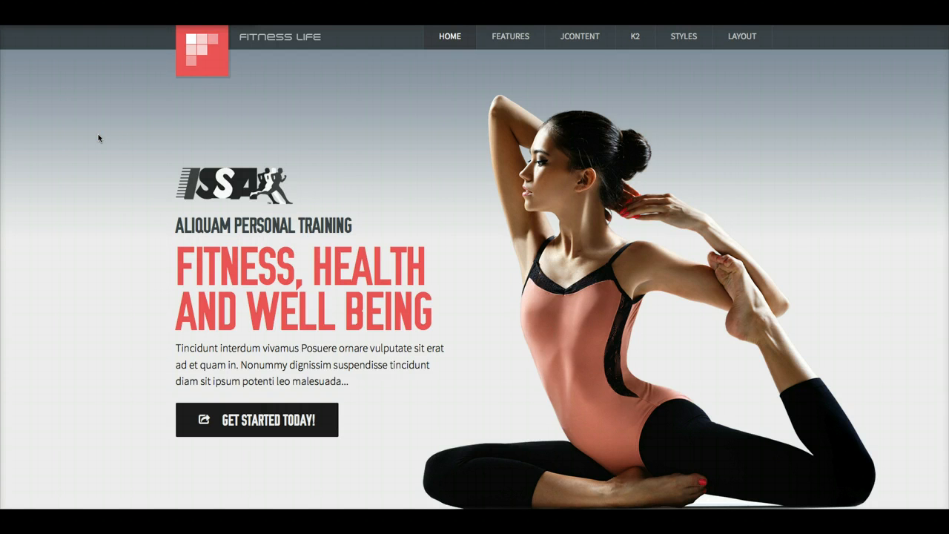
mouse_move(296, 108)
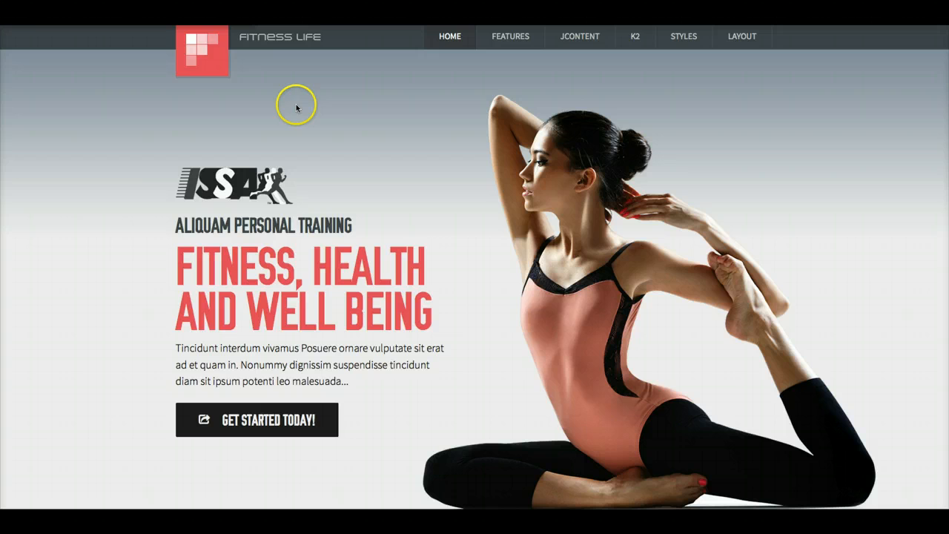
mouse_move(436, 112)
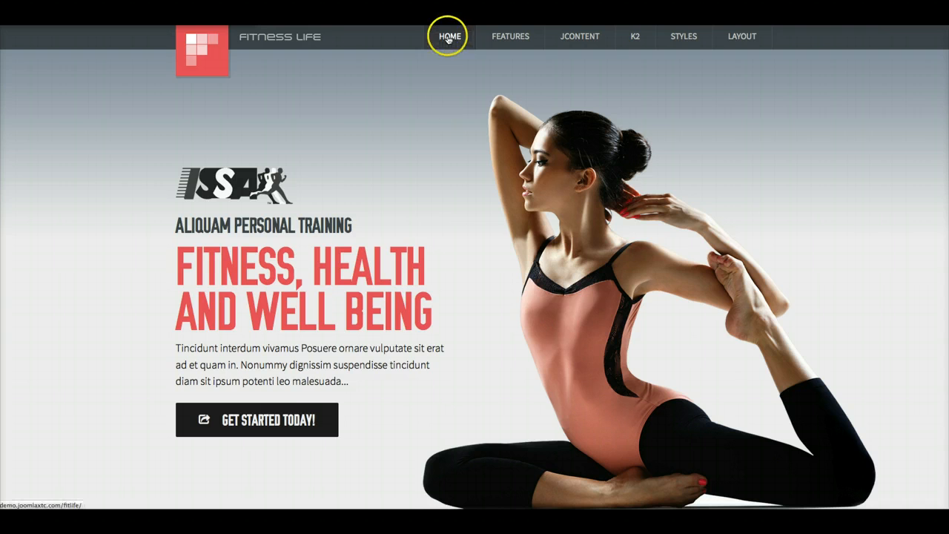
- Scroll the home page past the Why Train With Us tiles to the dumbbell 'Tincidunt Dolor' banner
left_click(450, 36)
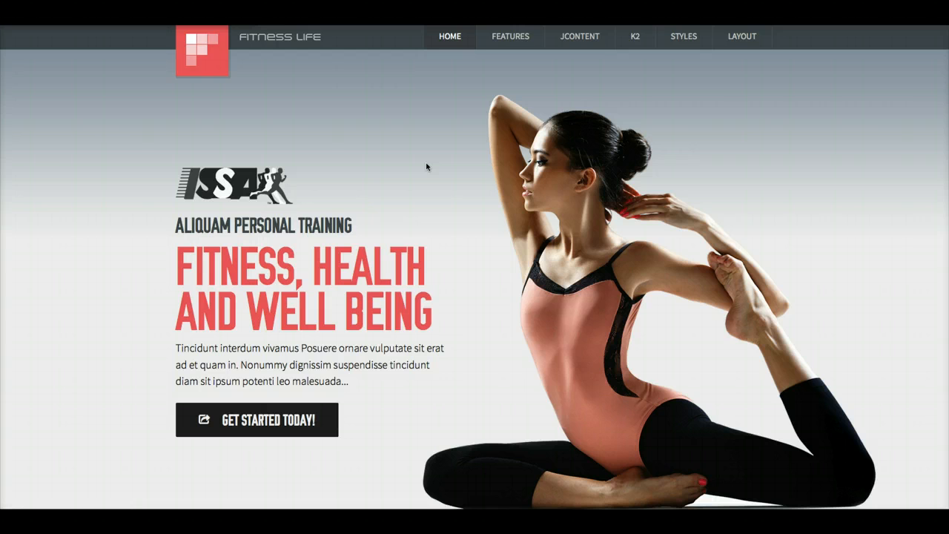
scroll("down", 3)
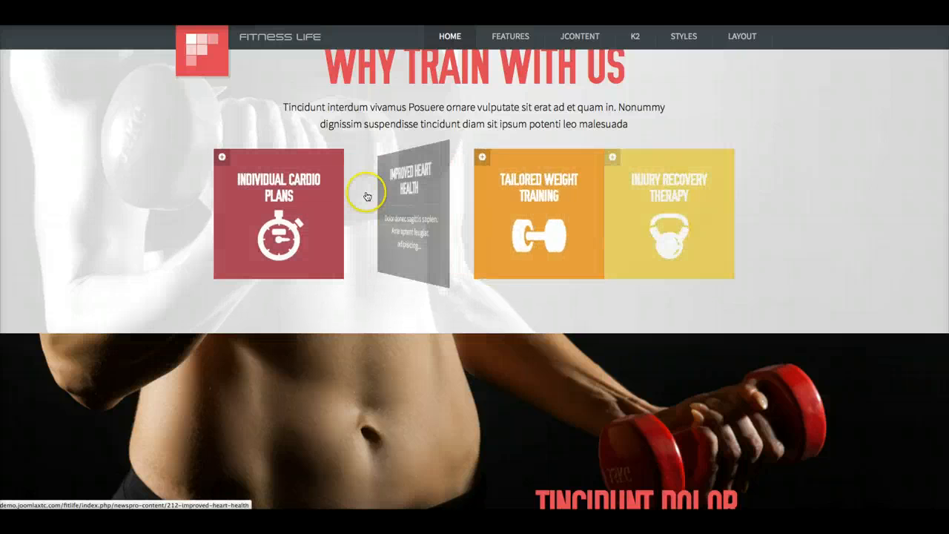
scroll("down", 3)
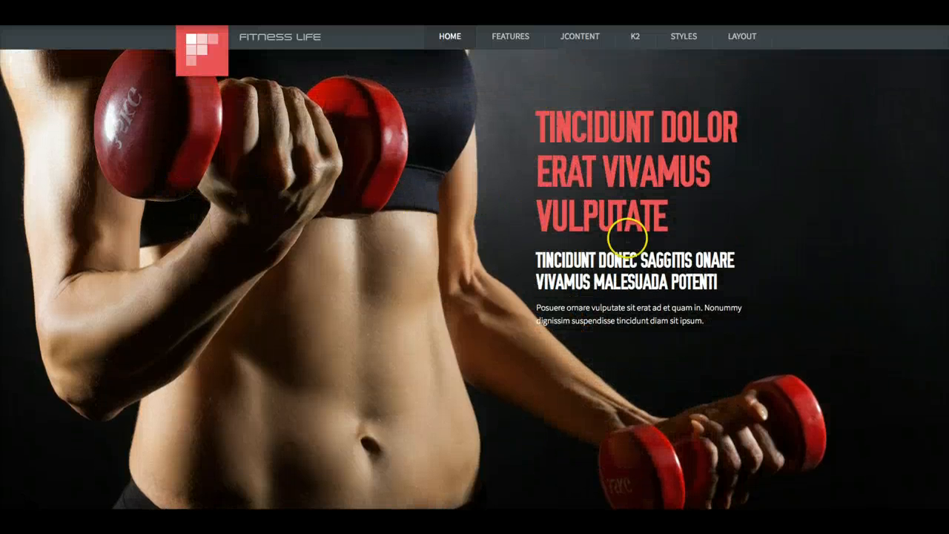
mouse_move(876, 281)
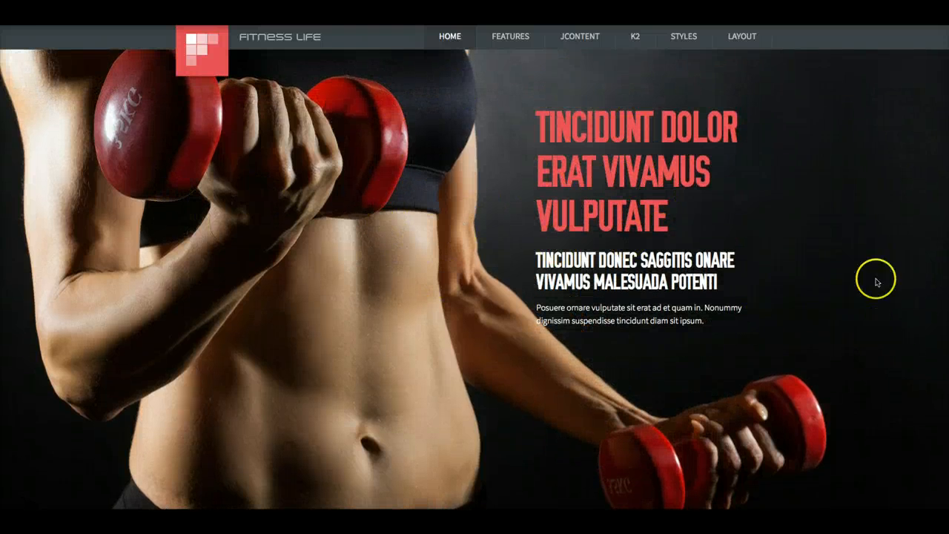
mouse_move(832, 103)
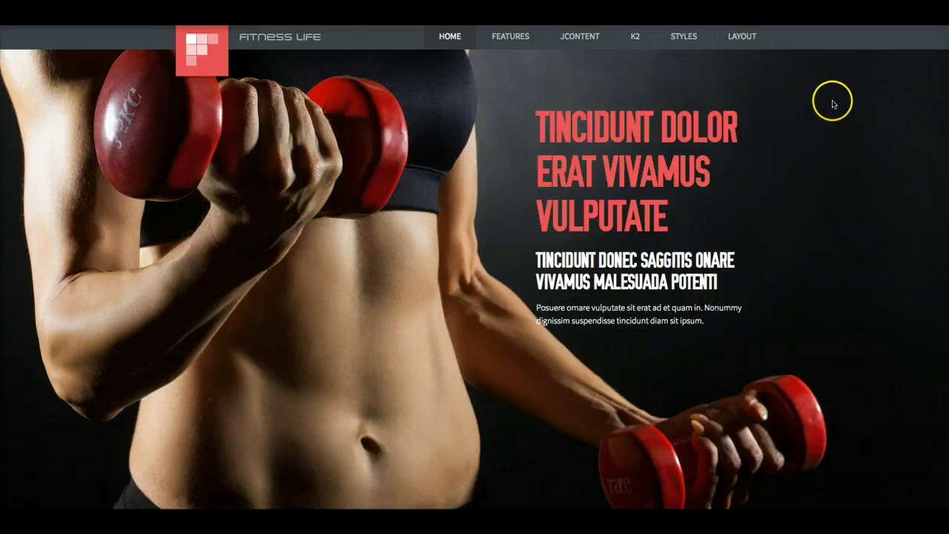
mouse_move(287, 91)
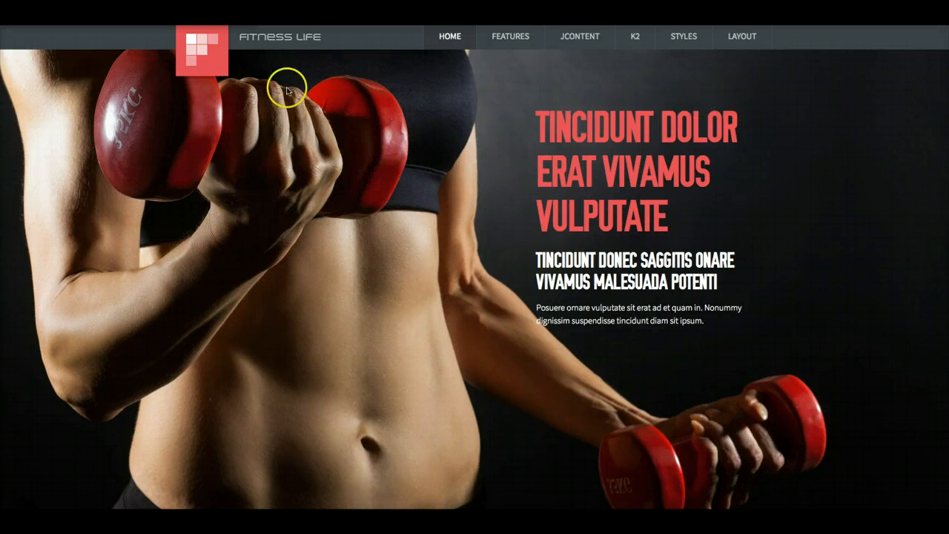
mouse_move(278, 178)
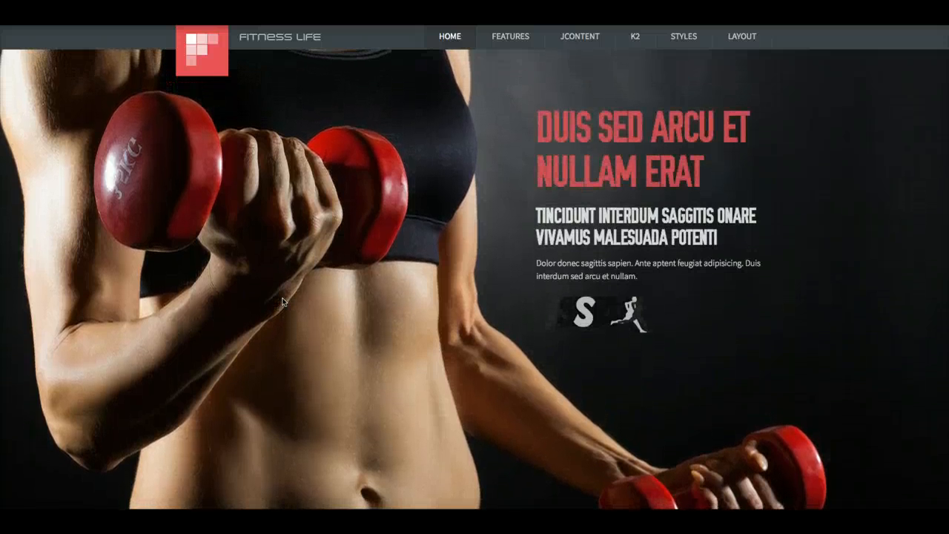
- Scroll through the training packages pricing table and the Personal, Strength, Cross/TRX and Step training tiles
scroll("down", 3)
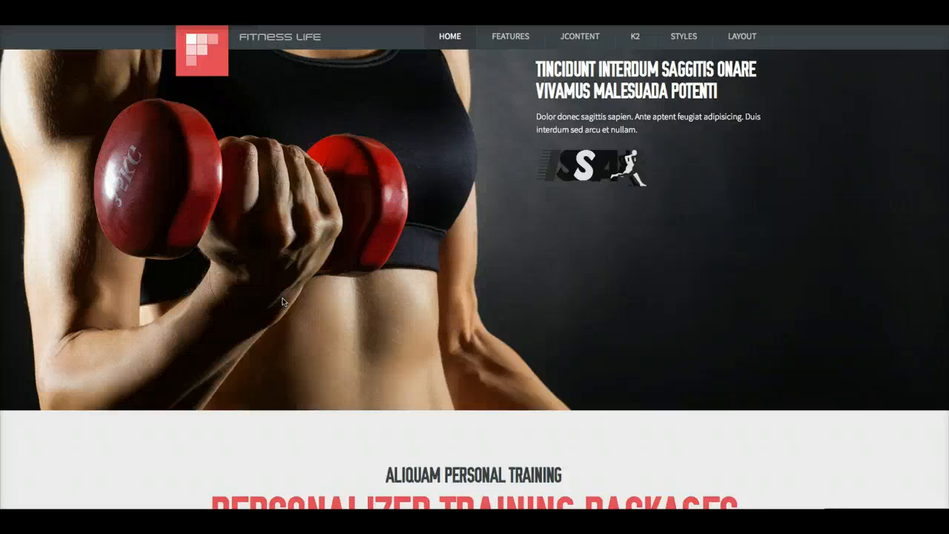
scroll("down", 3)
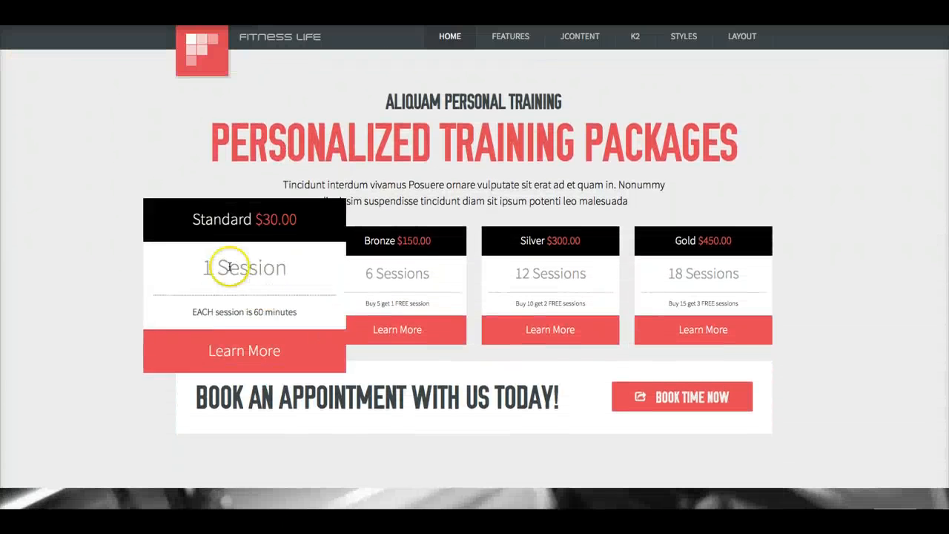
mouse_move(767, 282)
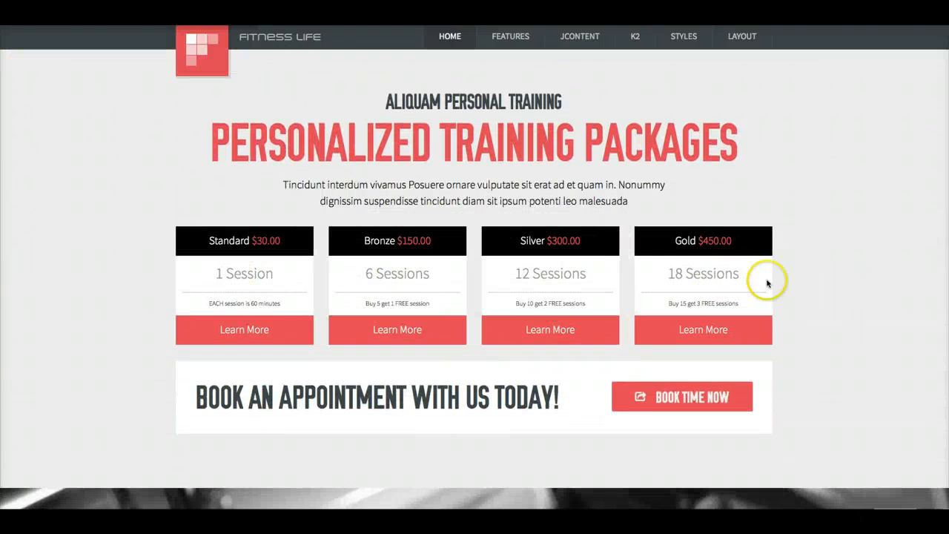
mouse_move(141, 285)
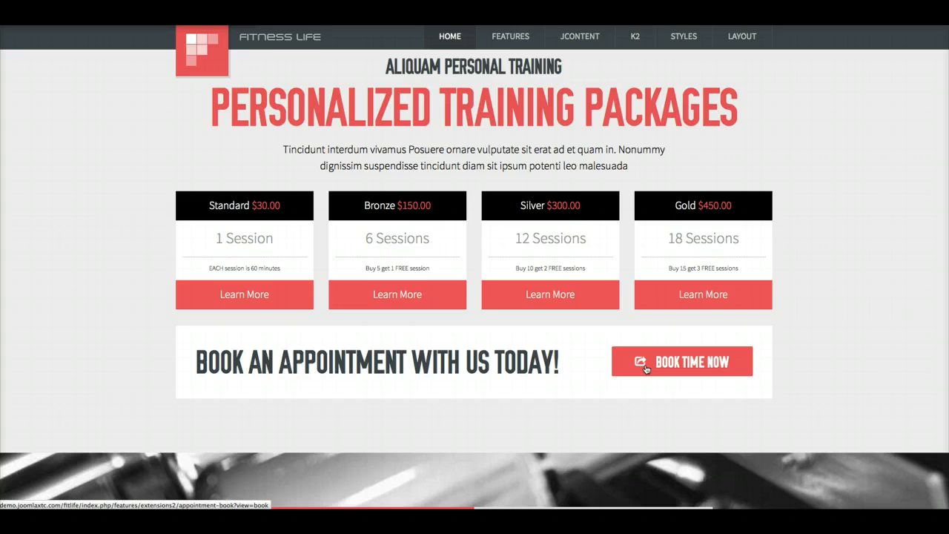
scroll("down", 3)
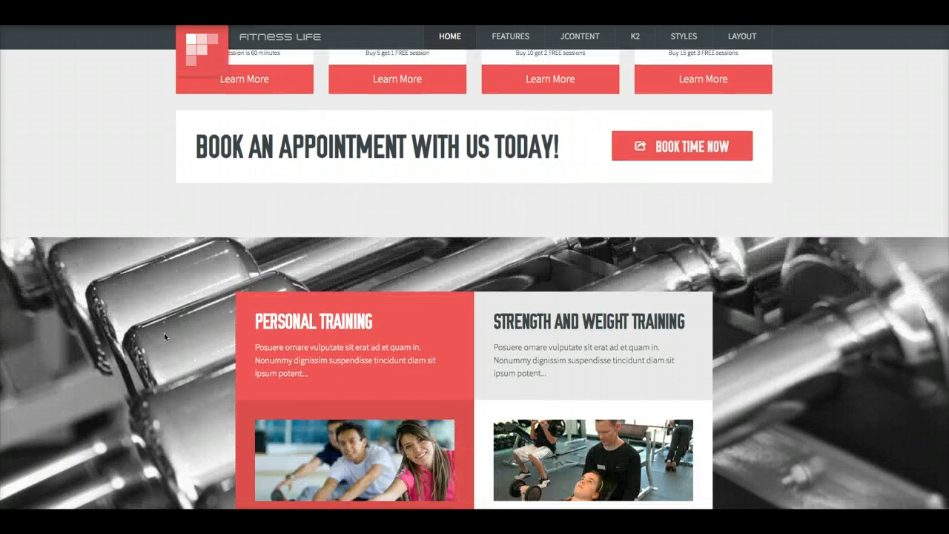
scroll("down", 3)
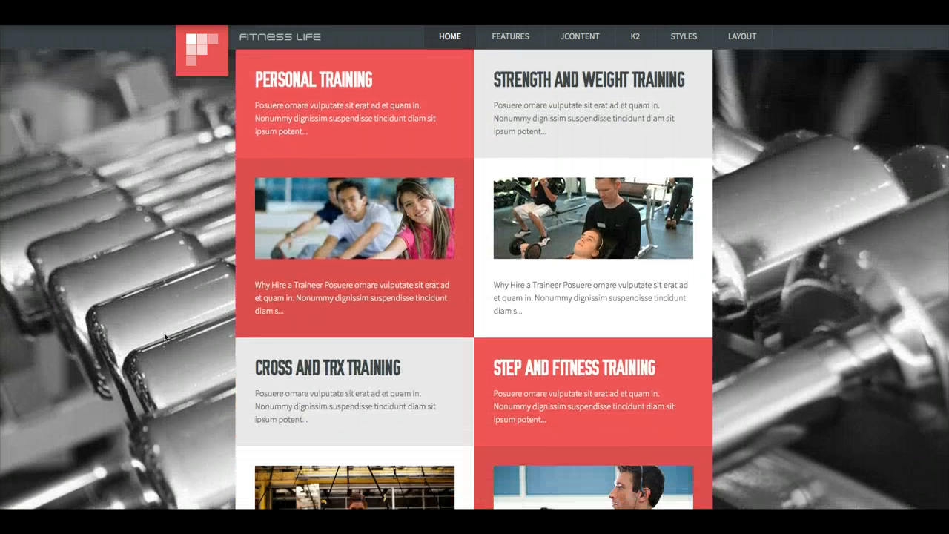
scroll("down", 3)
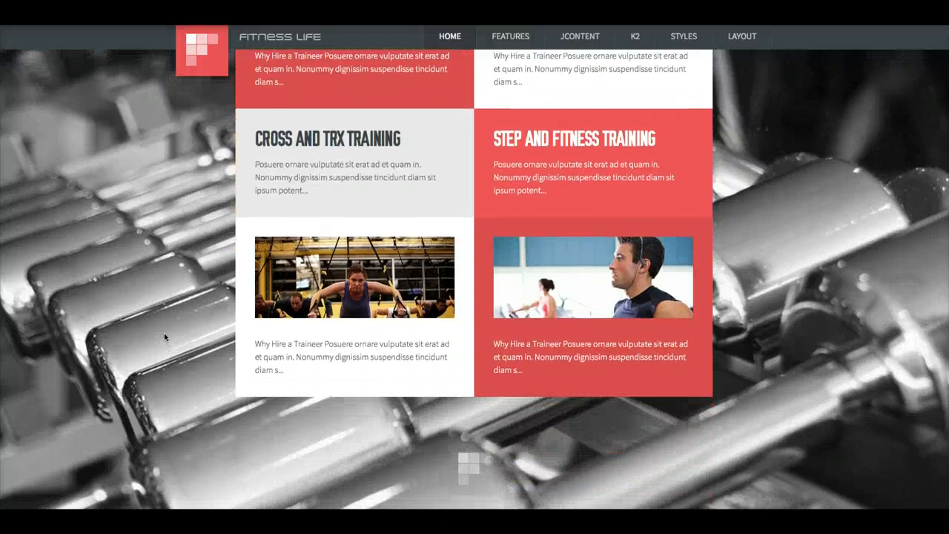
scroll("up", 3)
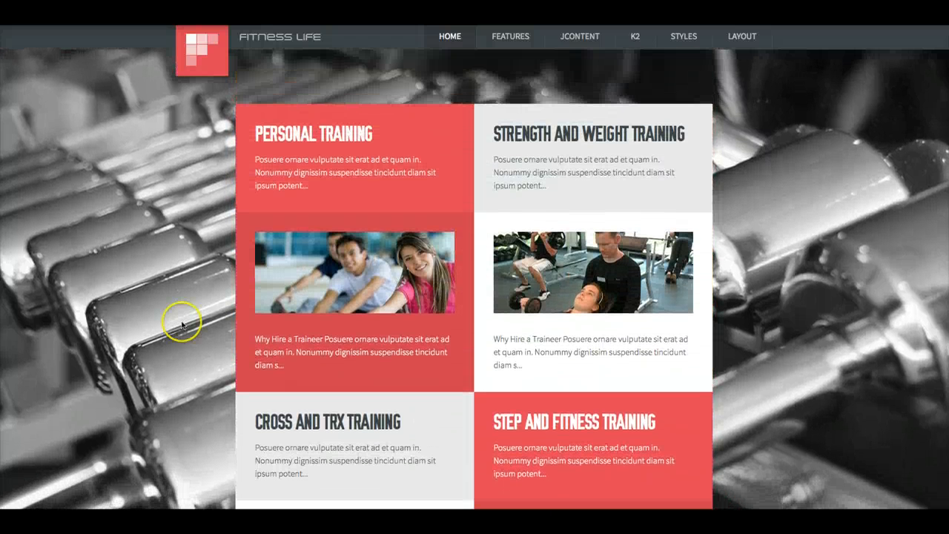
mouse_move(606, 255)
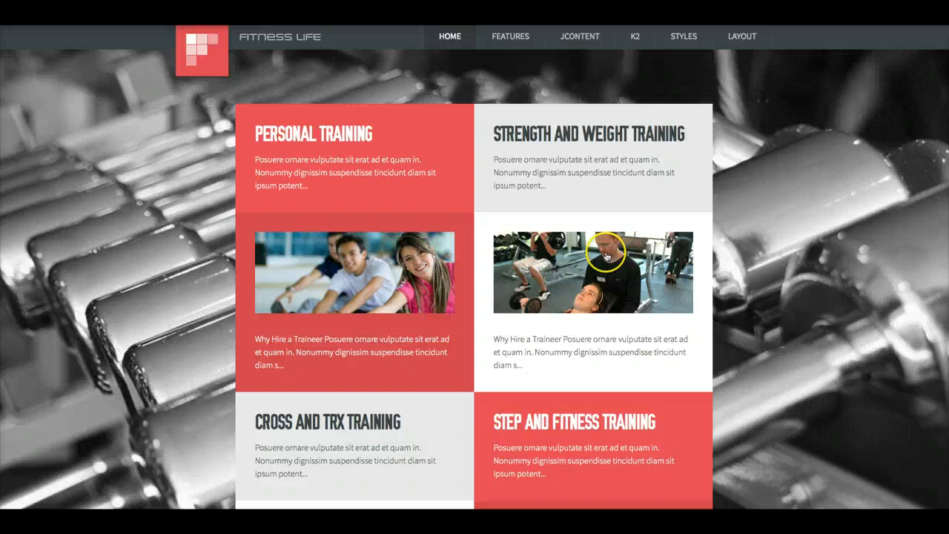
scroll("down", 3)
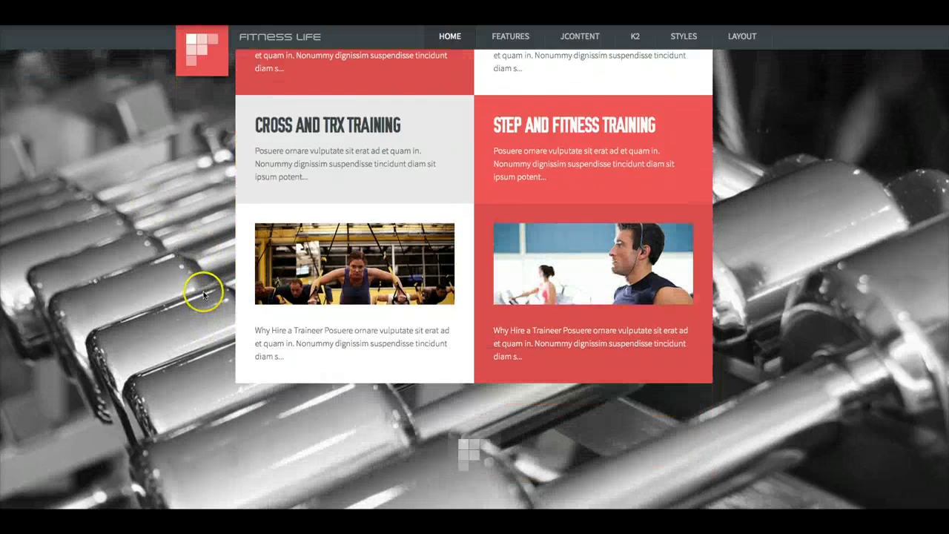
- Scroll to the 'Start Training Today!' contact section with map, message form and footer
scroll("down", 3)
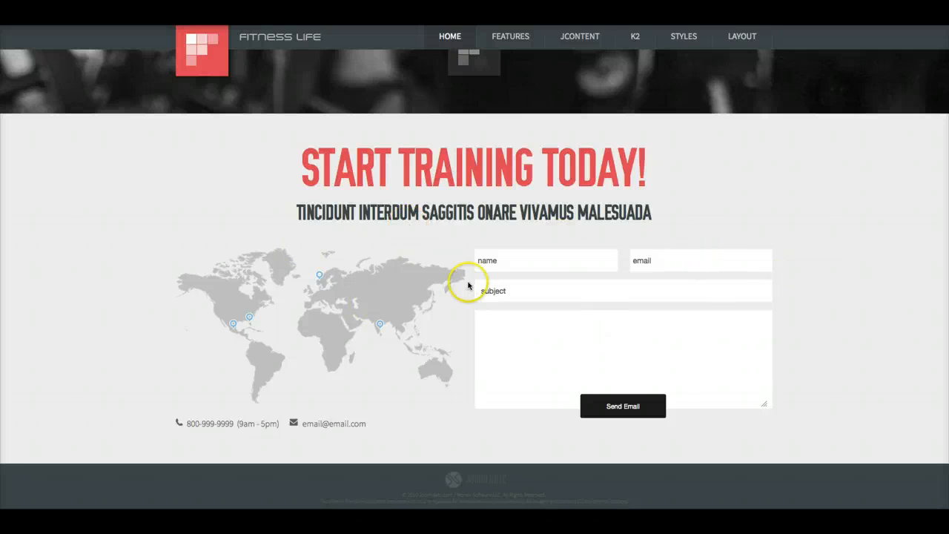
mouse_move(376, 312)
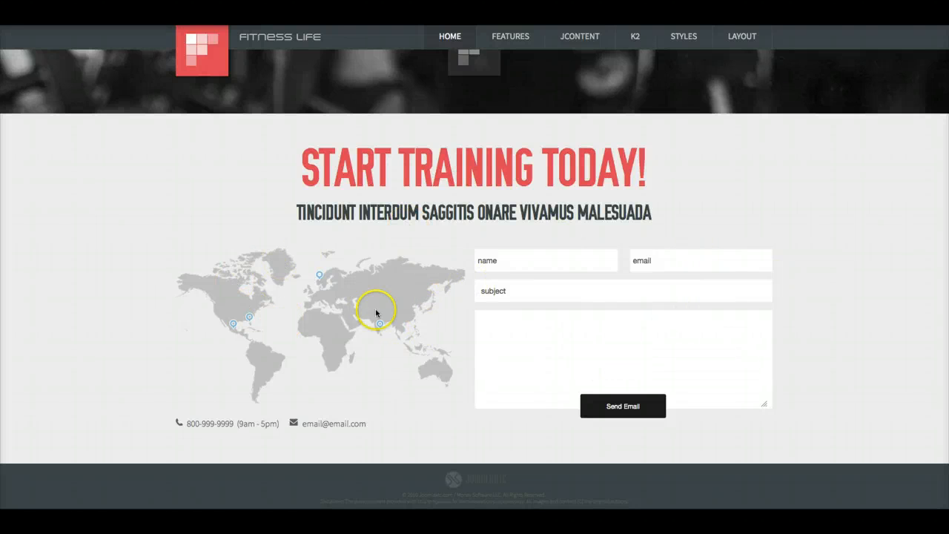
mouse_move(178, 232)
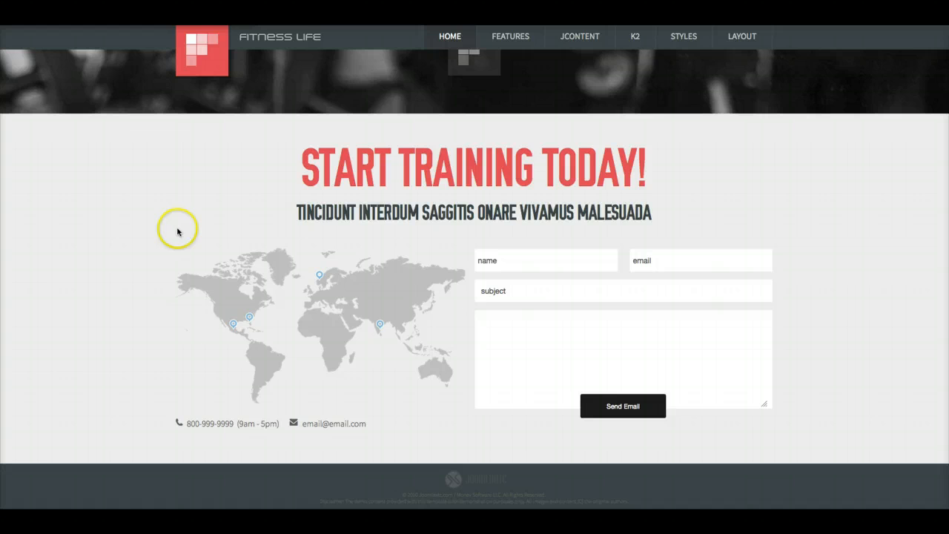
mouse_move(241, 383)
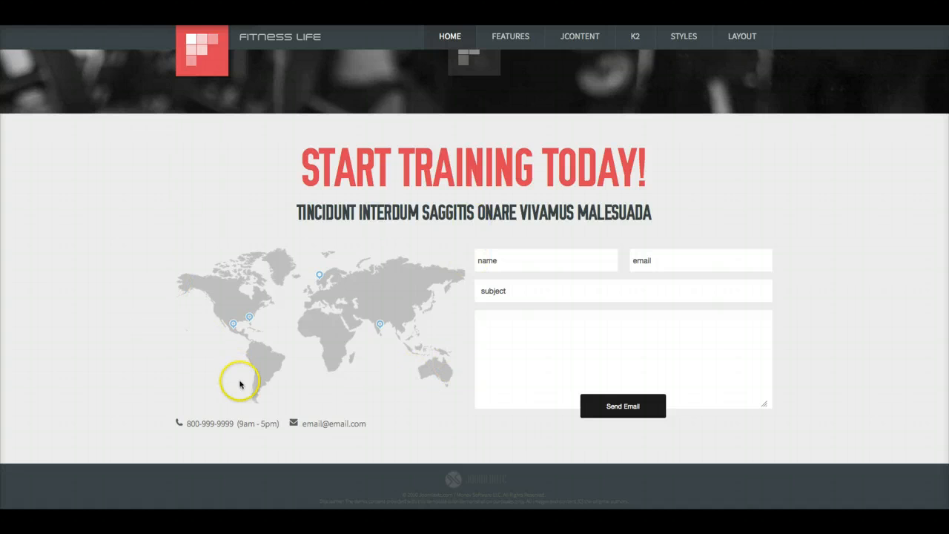
mouse_move(163, 306)
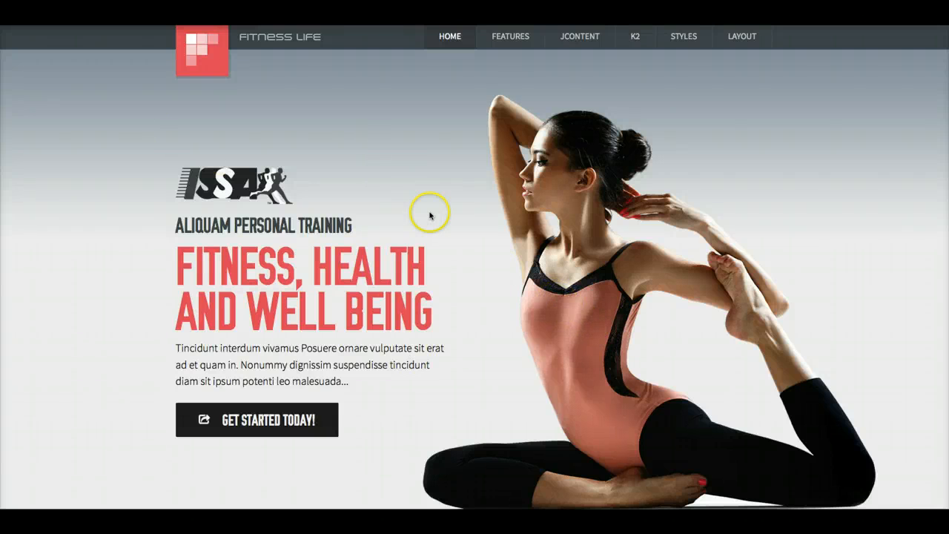
mouse_move(430, 230)
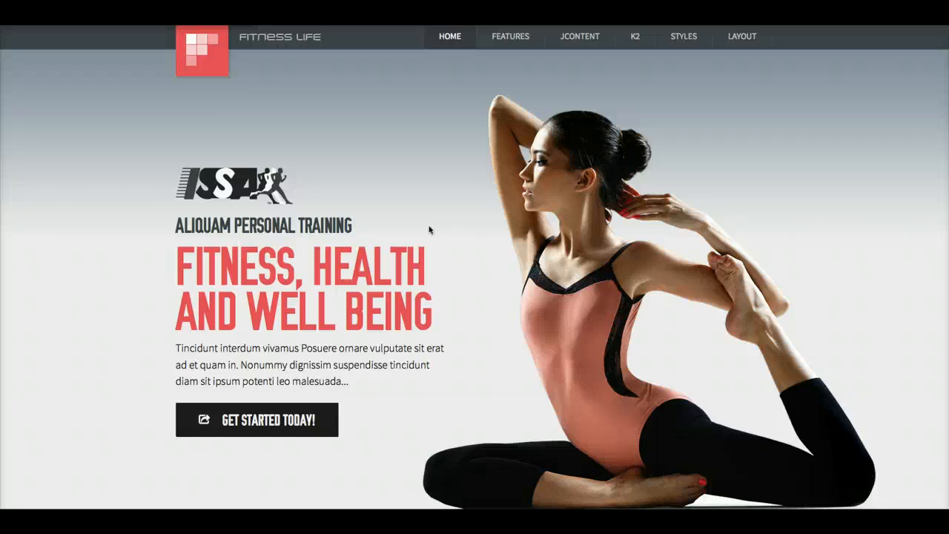
mouse_move(871, 176)
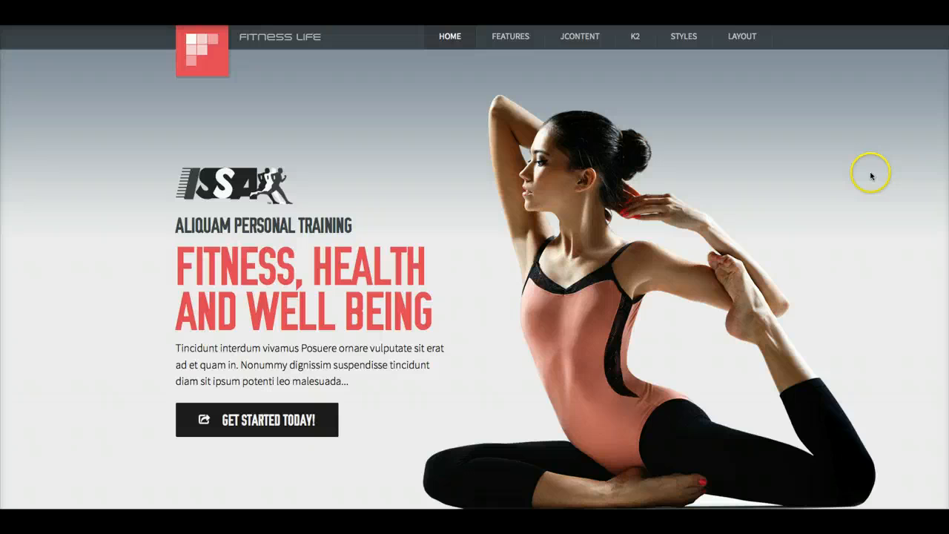
mouse_move(773, 175)
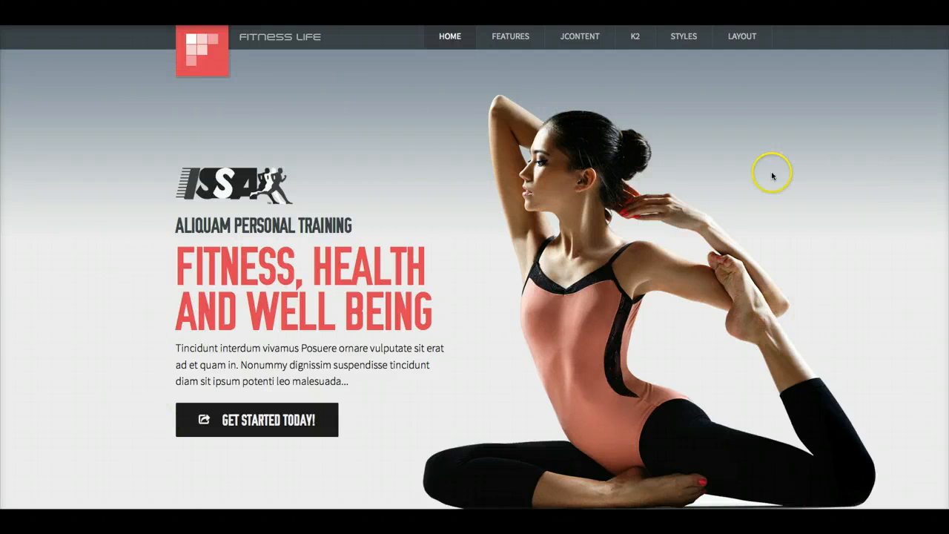
mouse_move(139, 215)
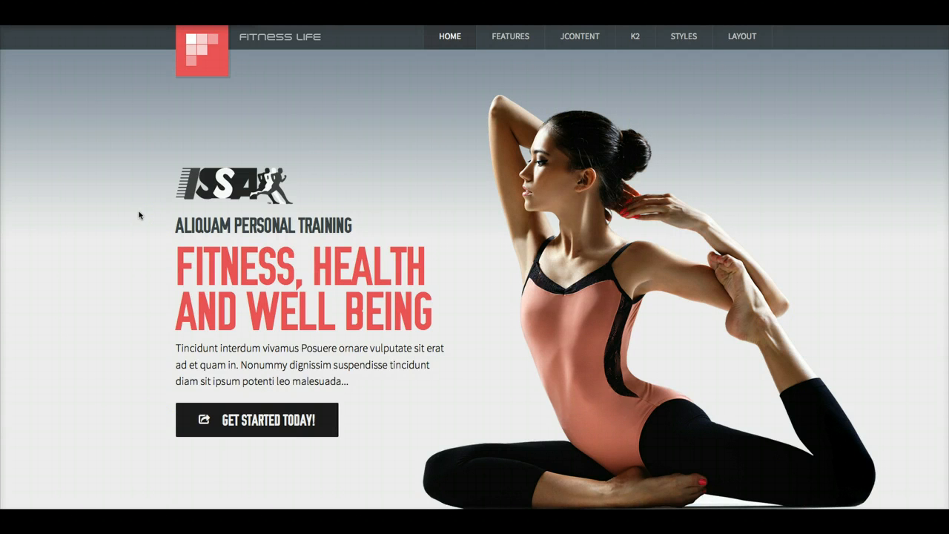
scroll("down", 3)
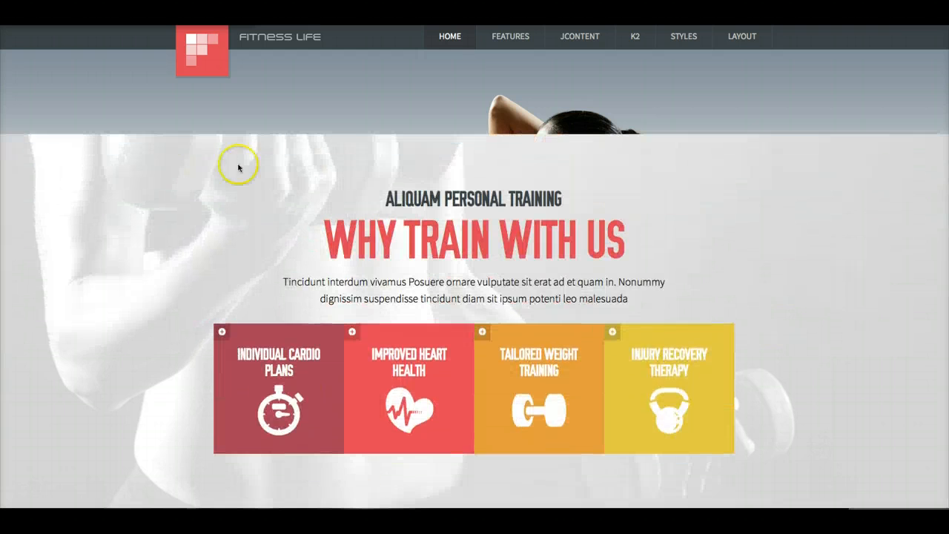
mouse_move(103, 100)
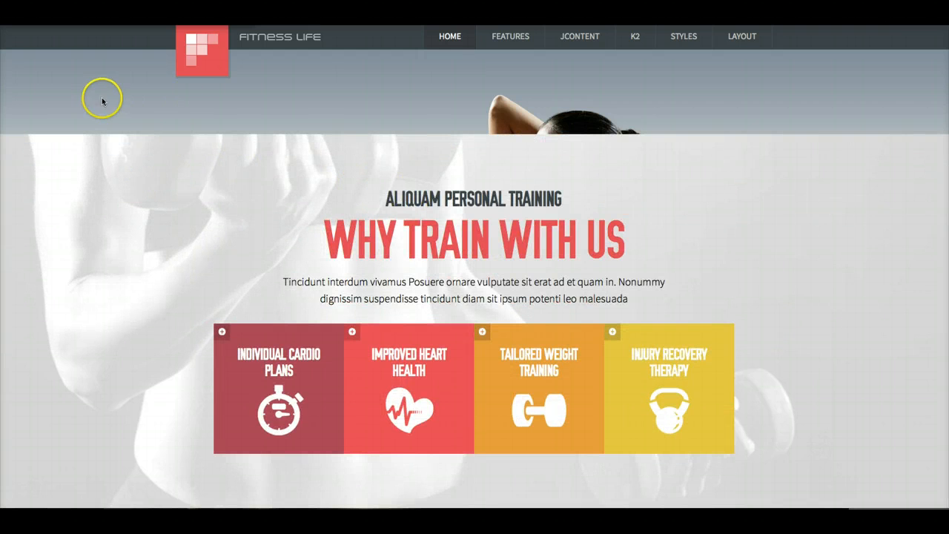
mouse_move(520, 106)
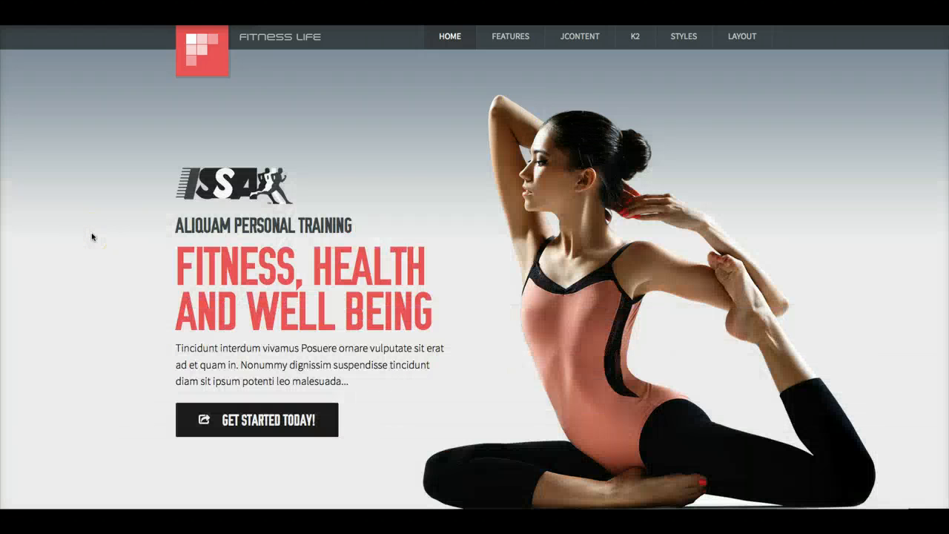
scroll("down", 3)
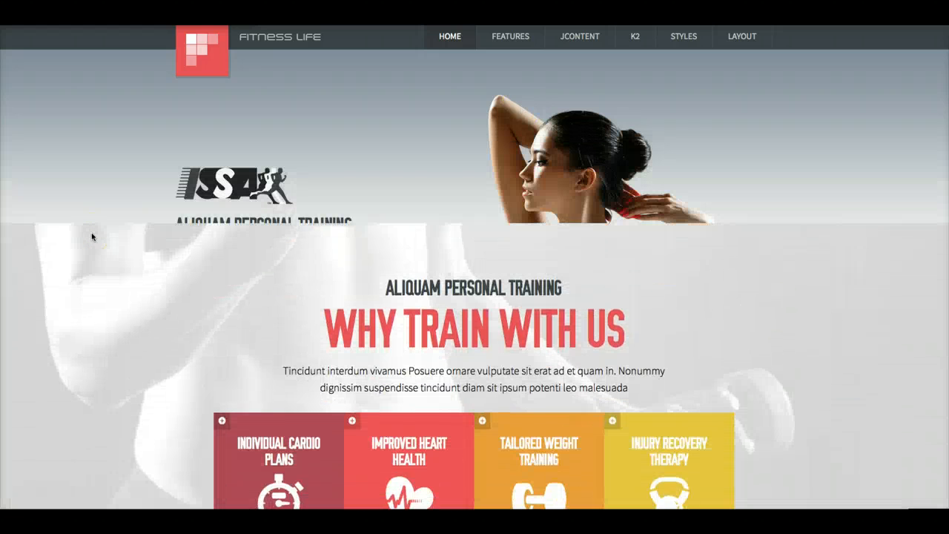
scroll("down", 3)
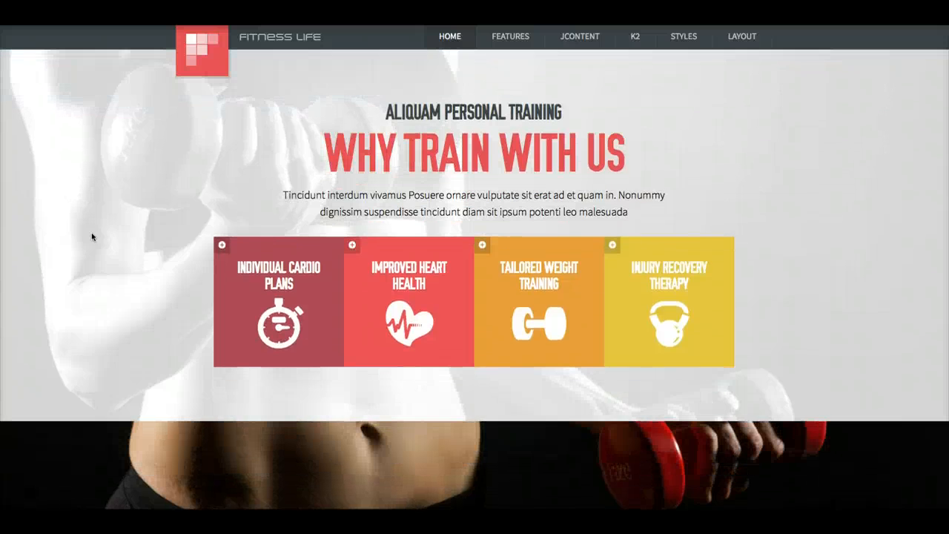
scroll("down", 3)
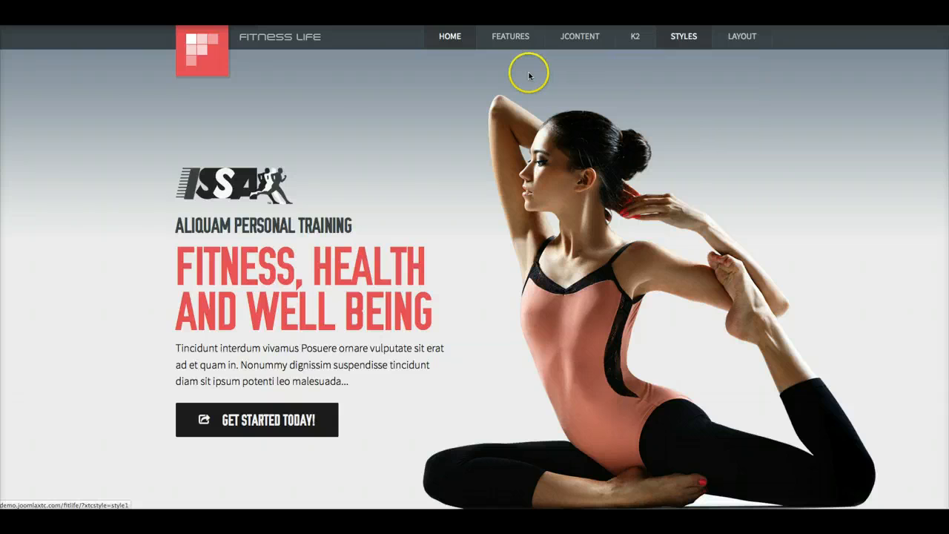
mouse_move(862, 42)
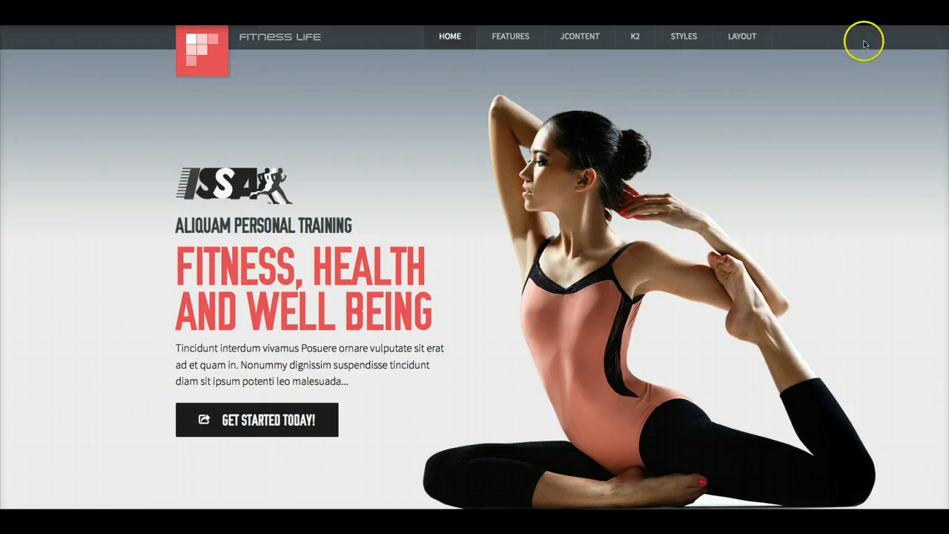
mouse_move(834, 42)
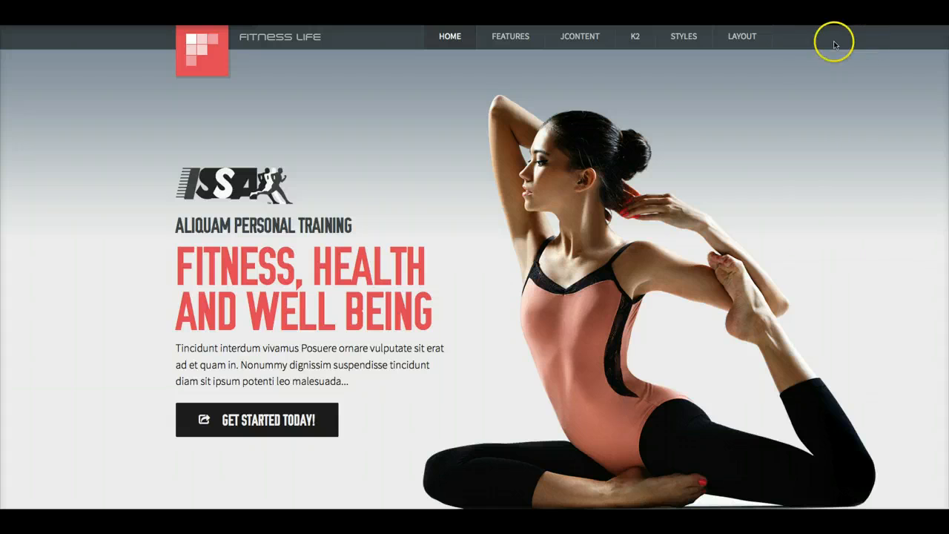
mouse_move(830, 46)
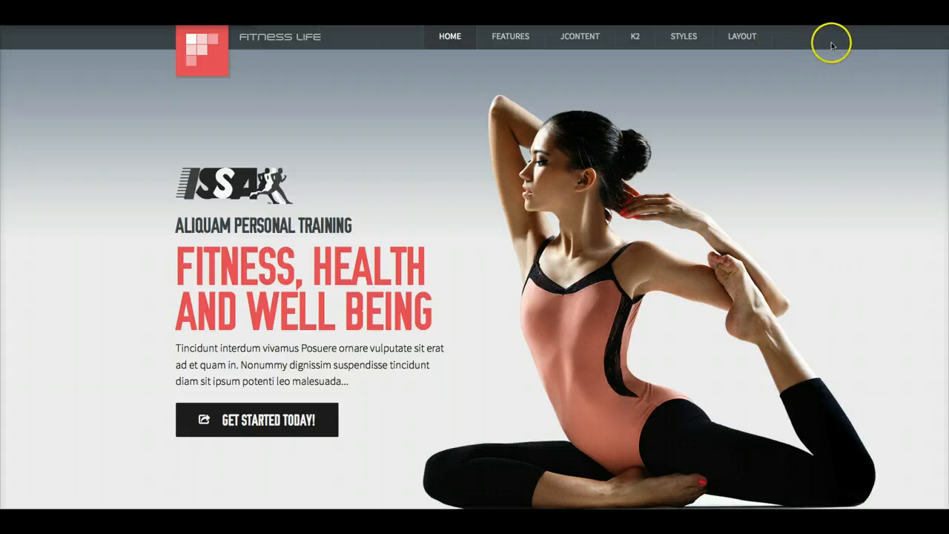
mouse_move(830, 42)
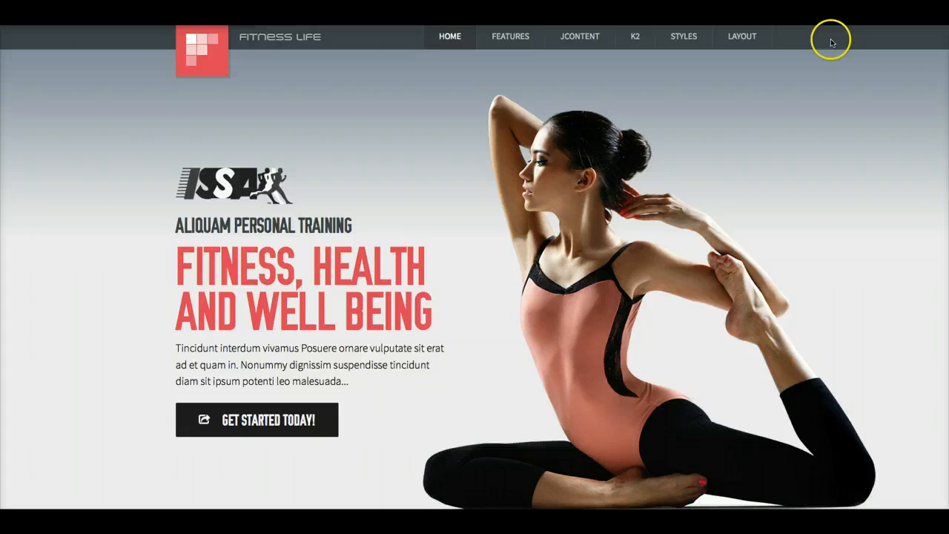
mouse_move(228, 92)
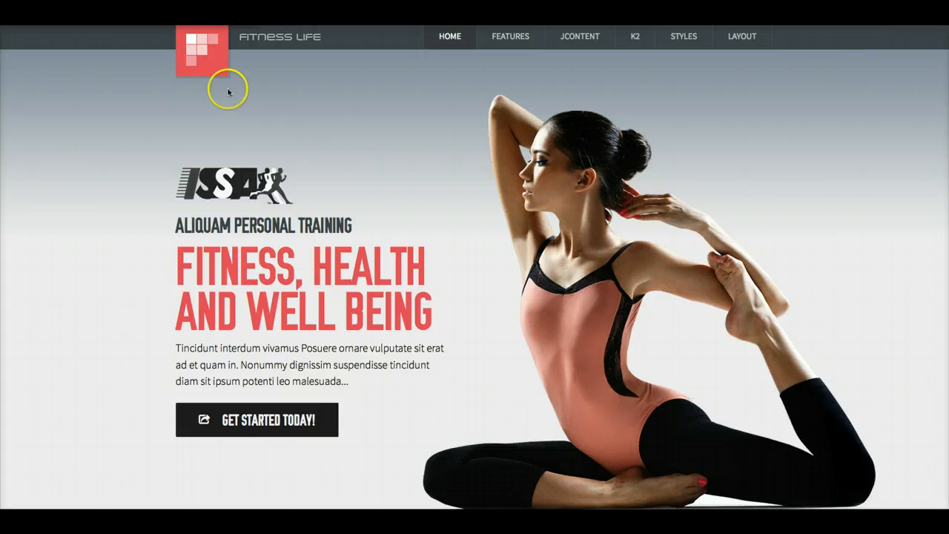
mouse_move(236, 50)
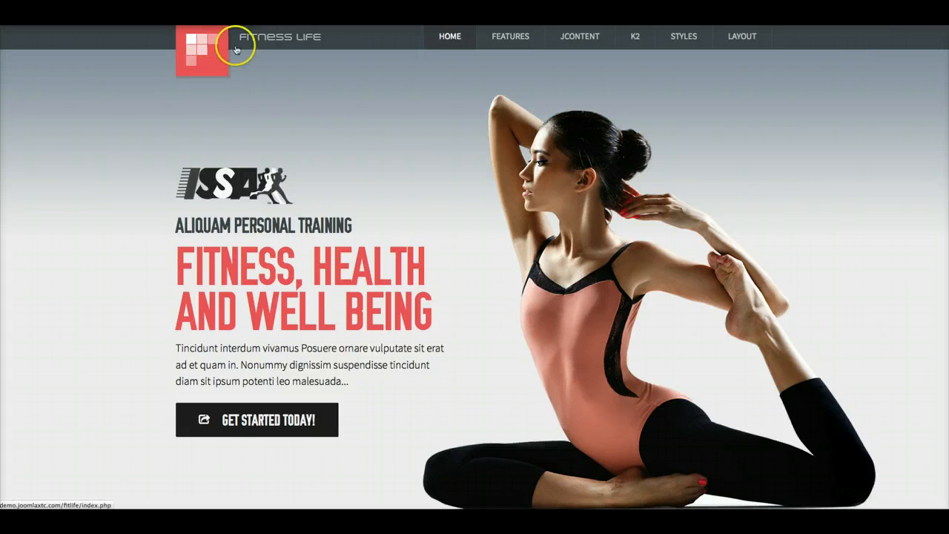
mouse_move(404, 162)
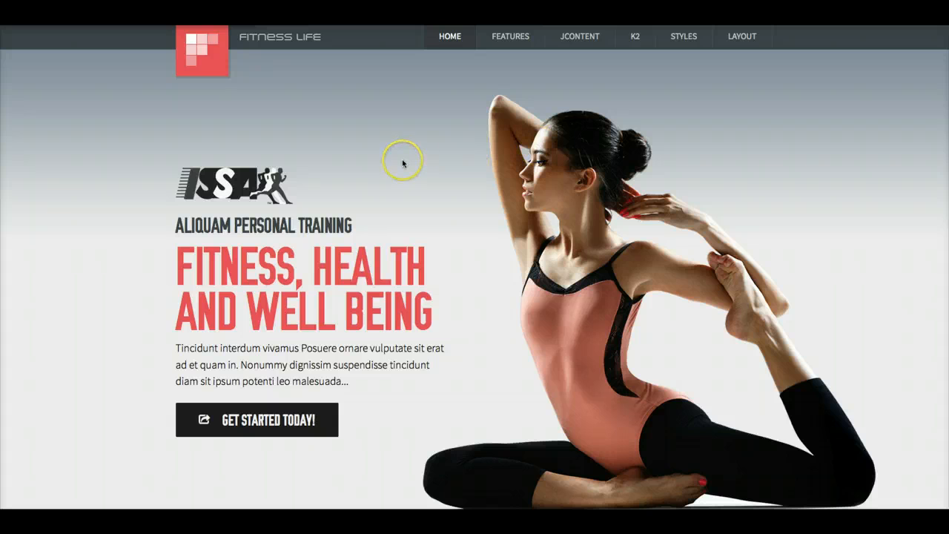
mouse_move(136, 73)
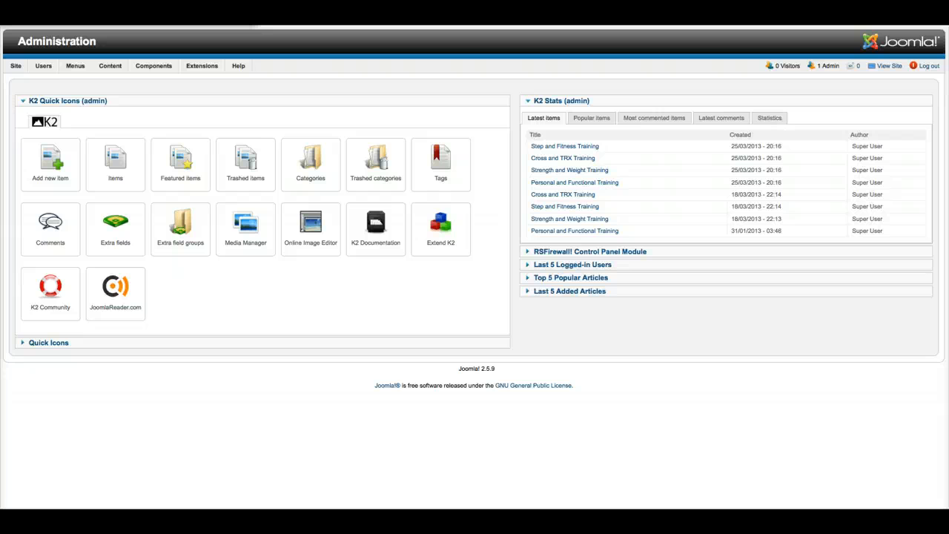
- Go to Extensions > Template Manager to list the installed template styles
left_click(202, 66)
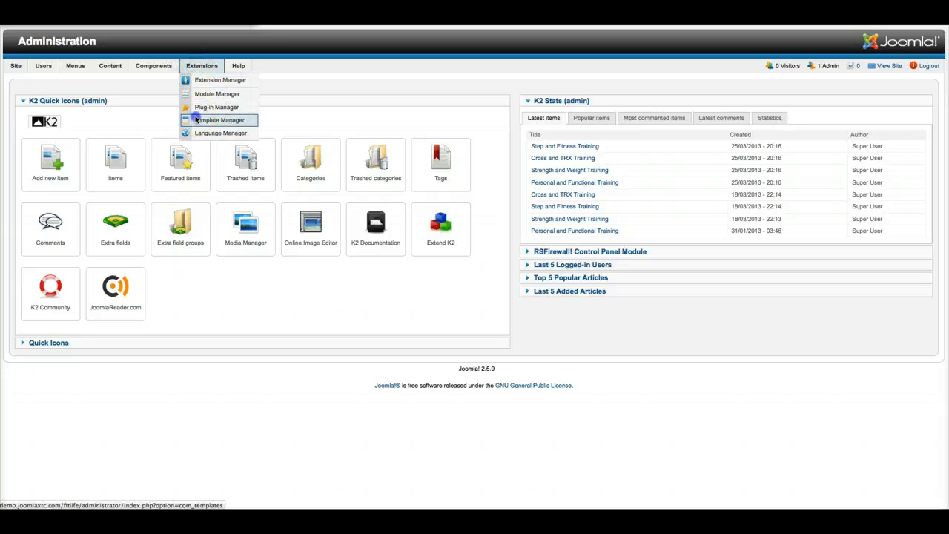
left_click(220, 121)
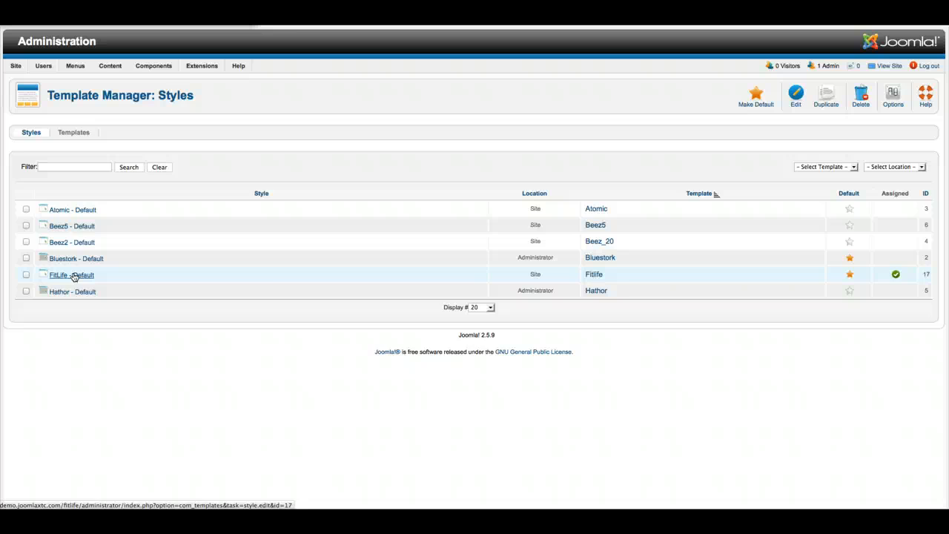
- In FitLife - Default's Grid Settings, check Menu Style and set Make Header Sticky to No
left_click(58, 274)
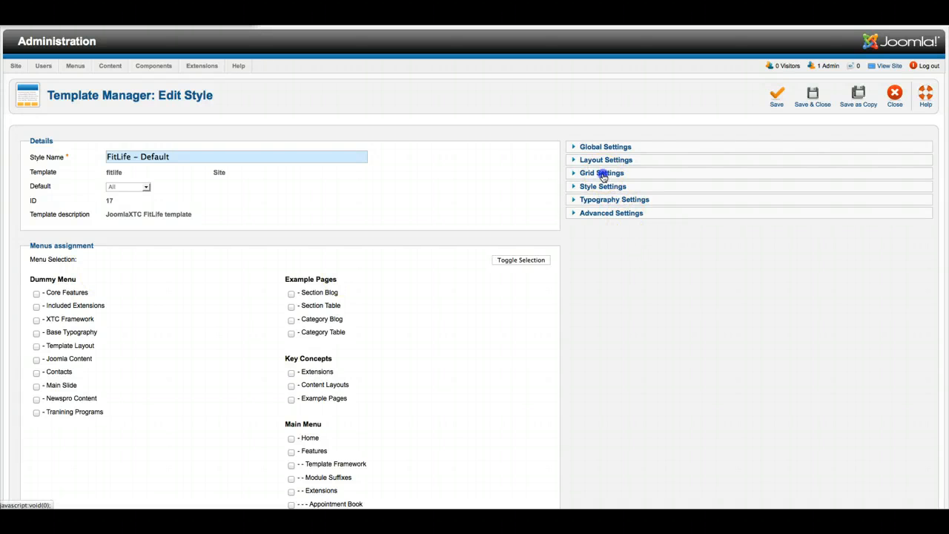
left_click(602, 173)
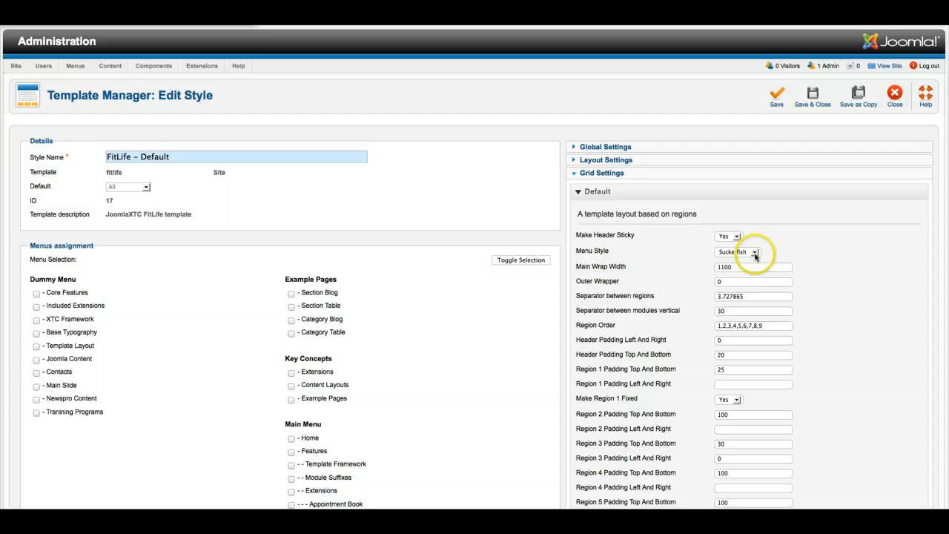
left_click(755, 252)
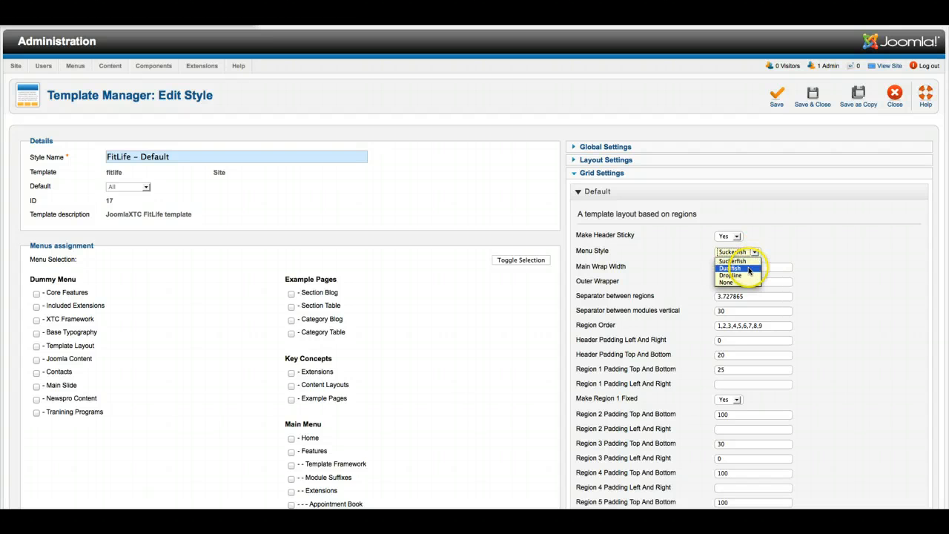
mouse_move(738, 282)
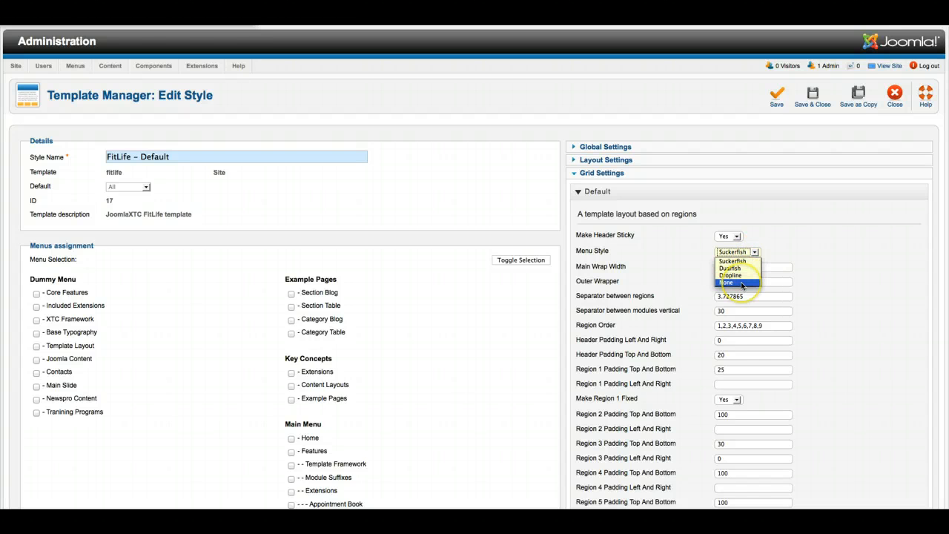
mouse_move(742, 276)
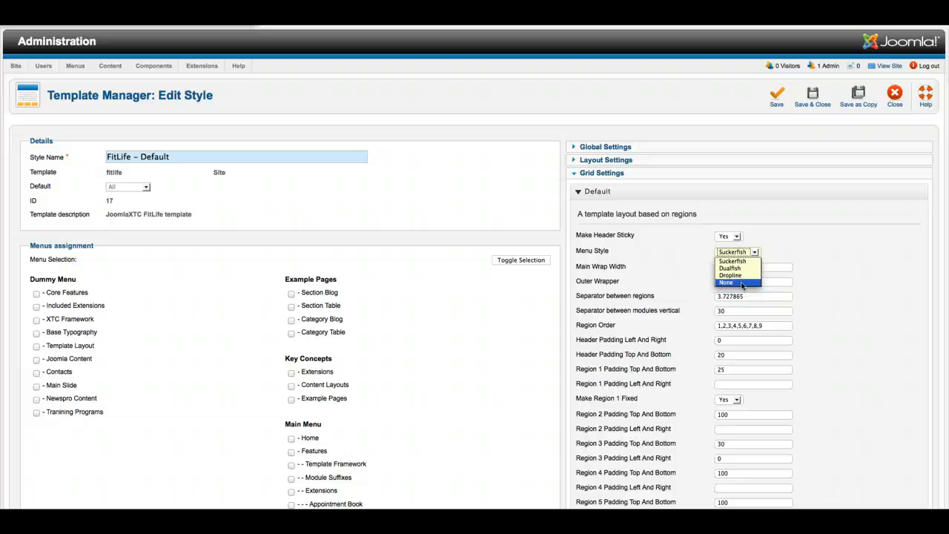
mouse_move(734, 260)
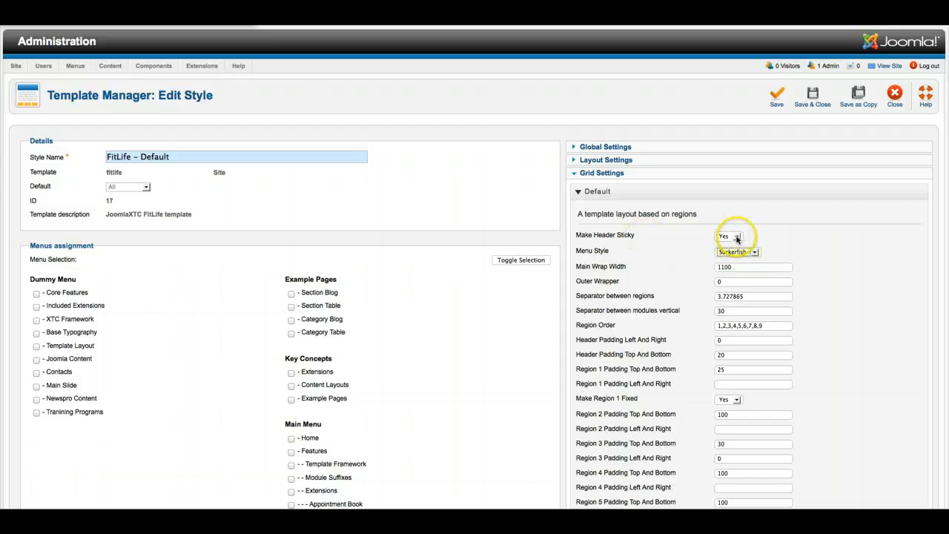
left_click(730, 236)
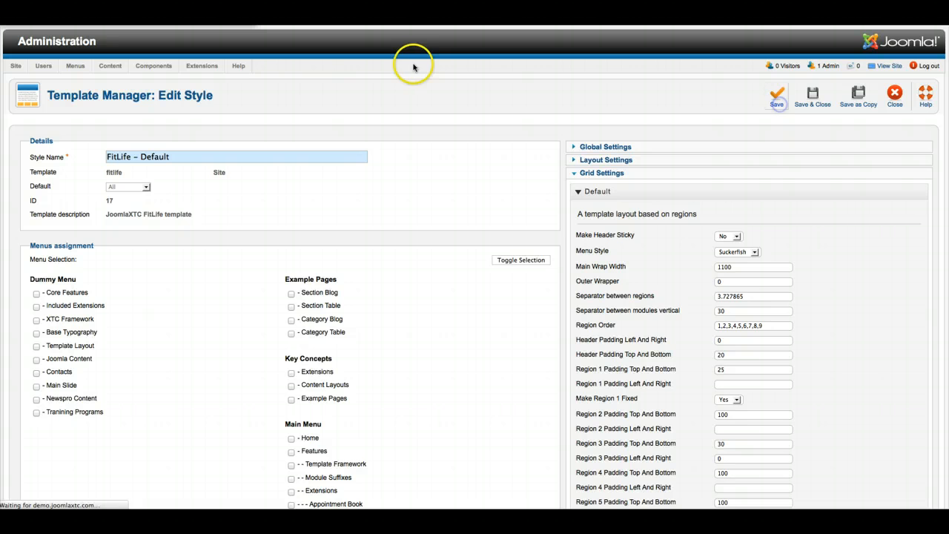
- Save the FitLife - Default style changes and review the saved settings
left_click(884, 66)
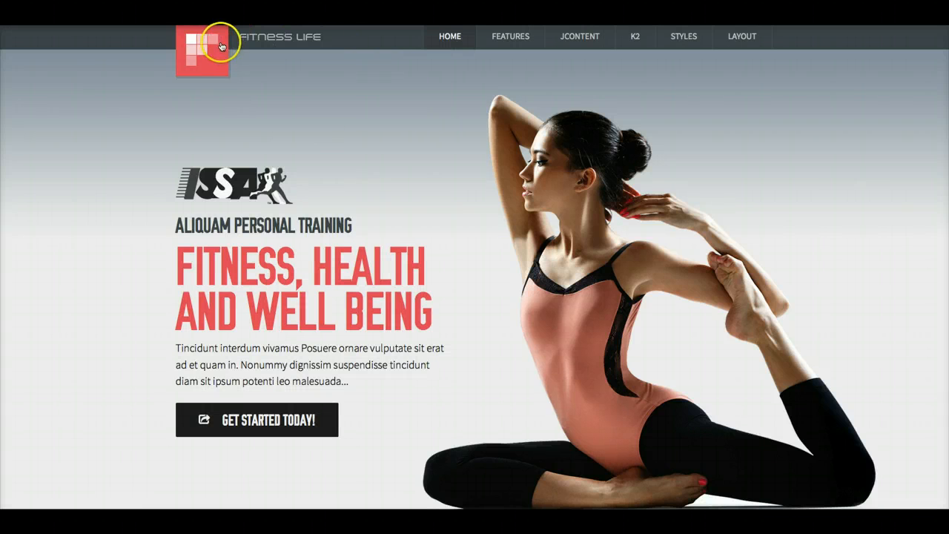
scroll("down", 3)
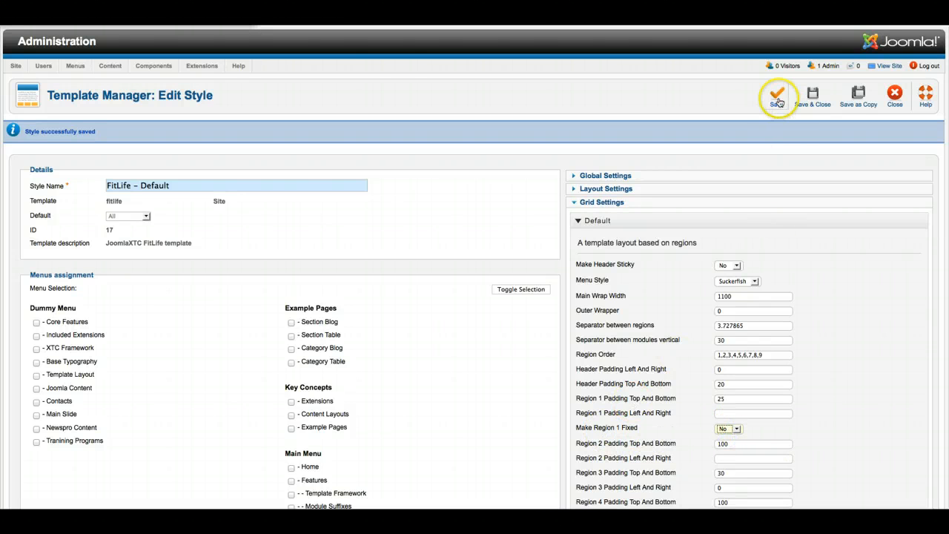
left_click(884, 65)
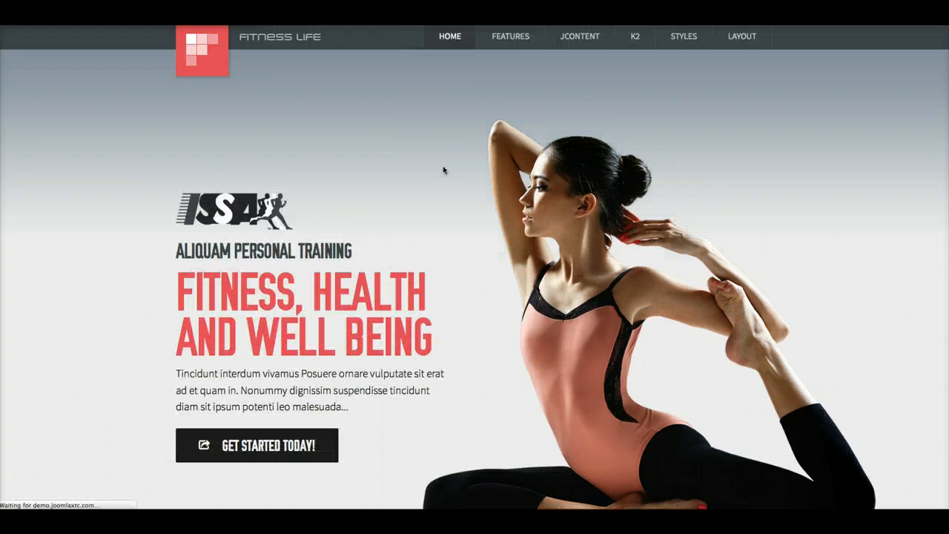
scroll("down", 3)
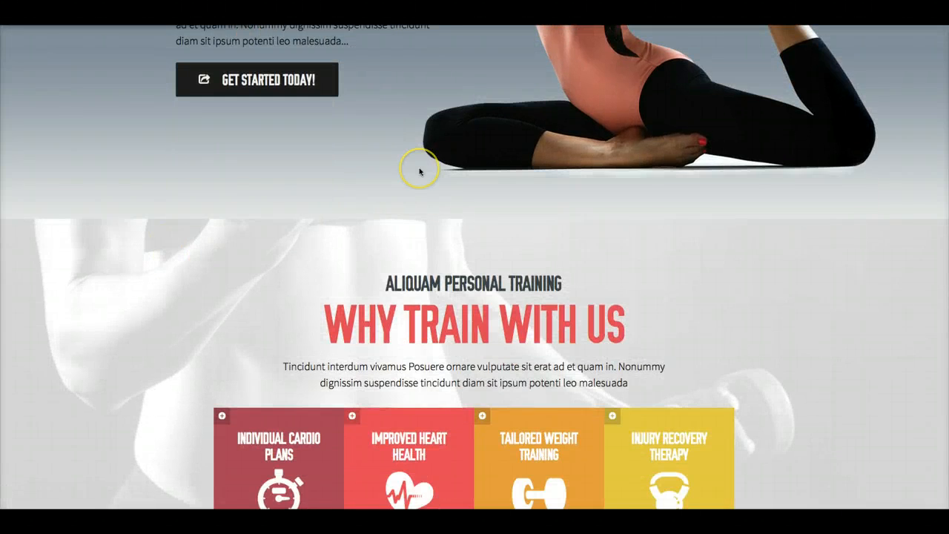
scroll("up", 3)
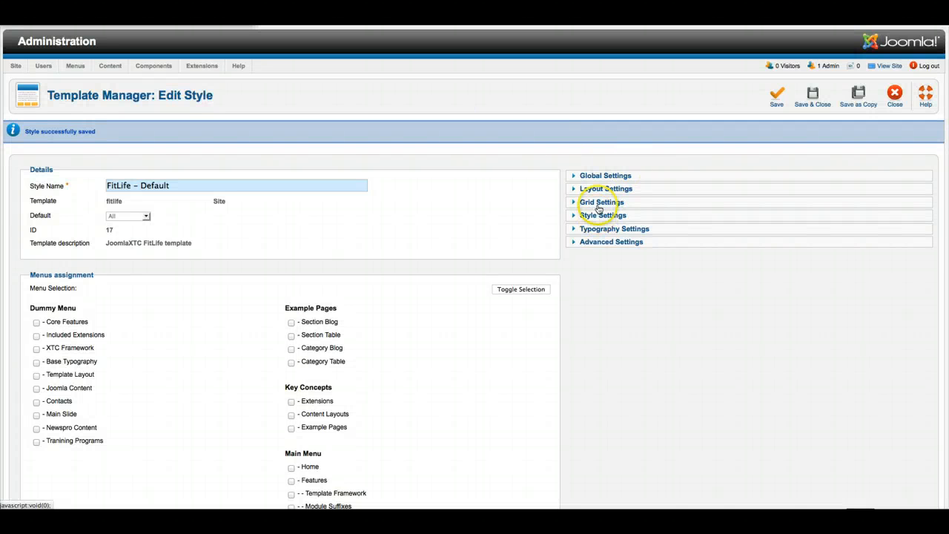
- Re-expand Grid Settings, save again and switch to the live demo site
left_click(602, 201)
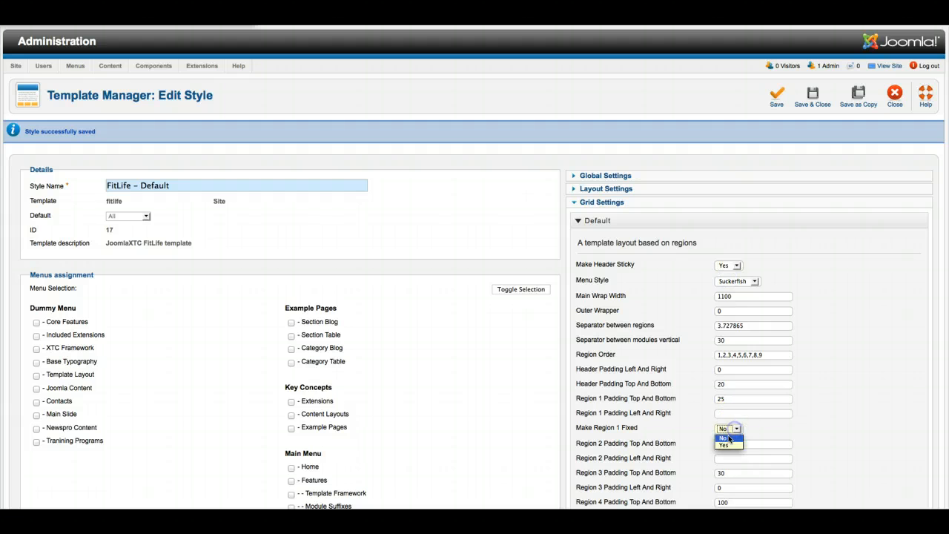
left_click(723, 437)
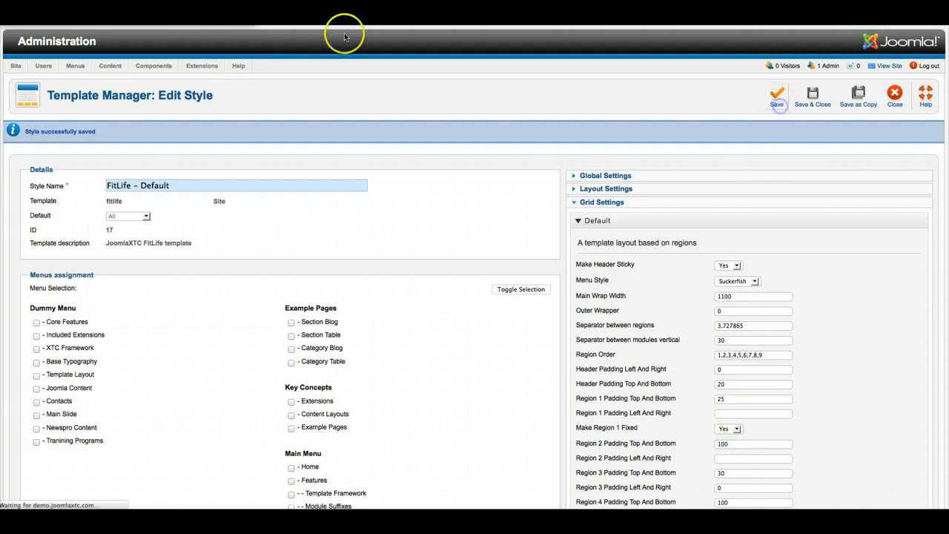
left_click(884, 65)
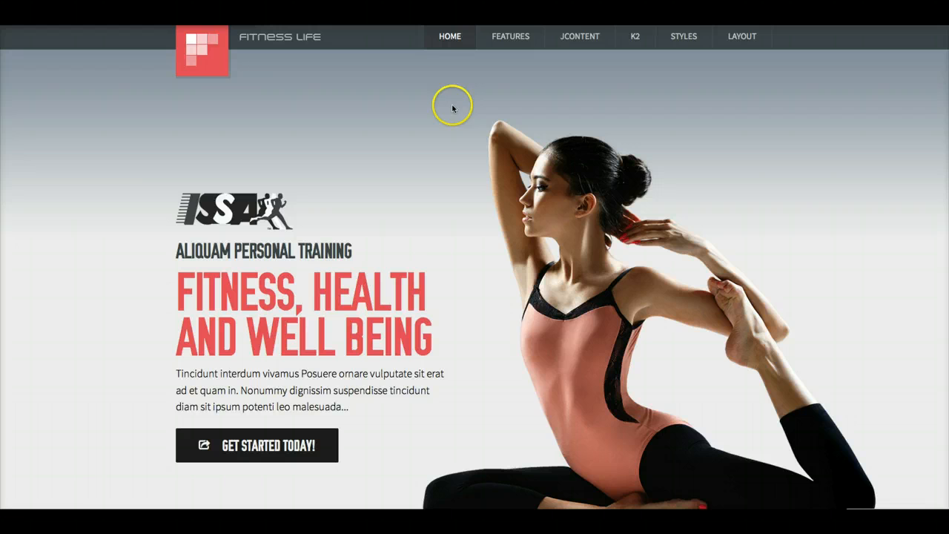
- Go to FEATURES > Module Suffixes on the demo site
left_click(580, 37)
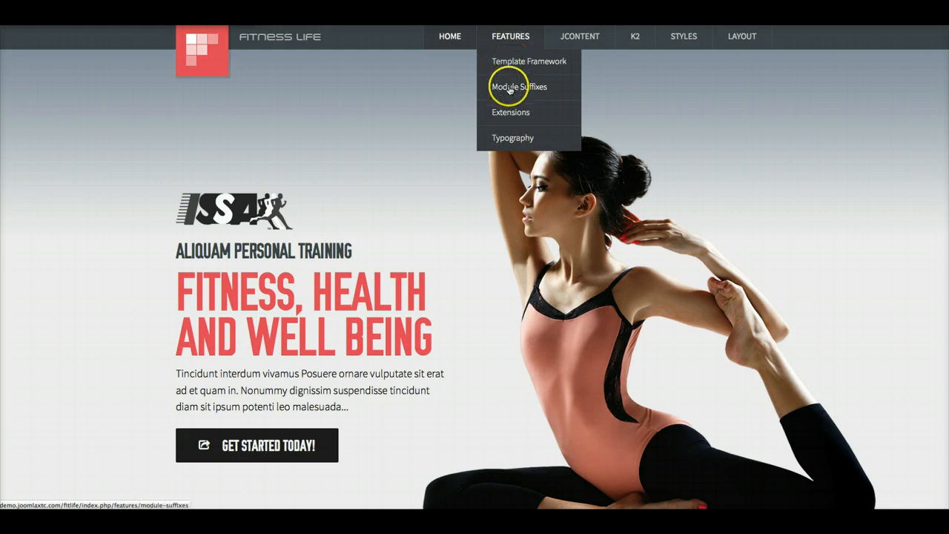
left_click(519, 87)
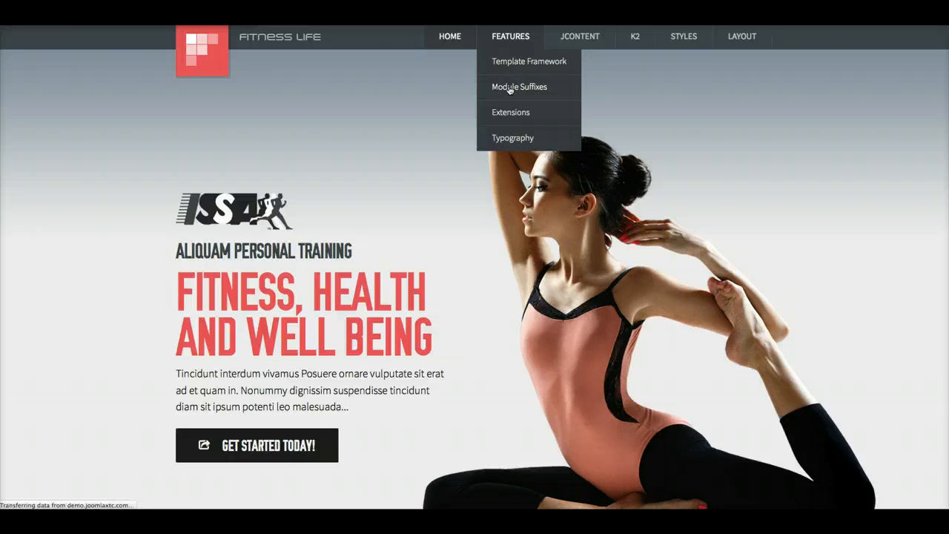
left_click(519, 87)
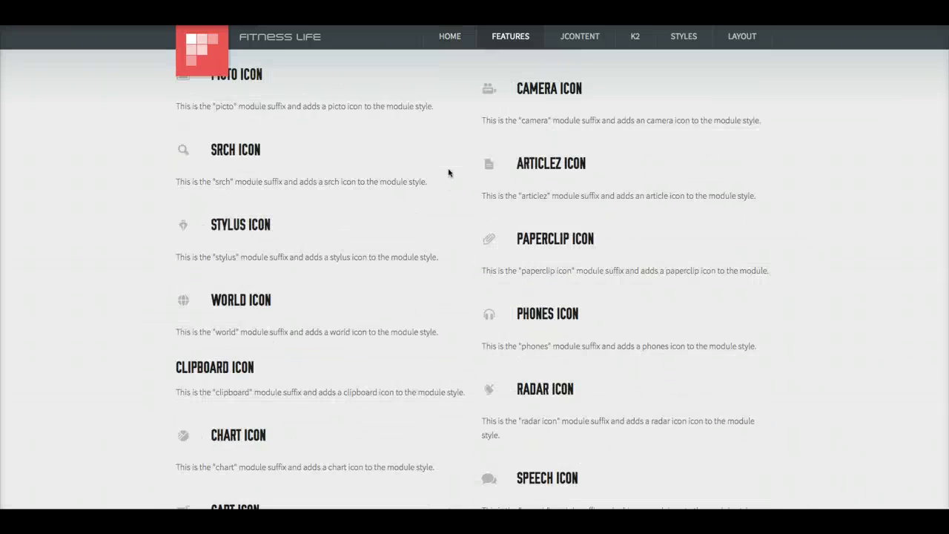
- Scroll through the module icons, button classes, blog div styles and icon listings
scroll("down", 3)
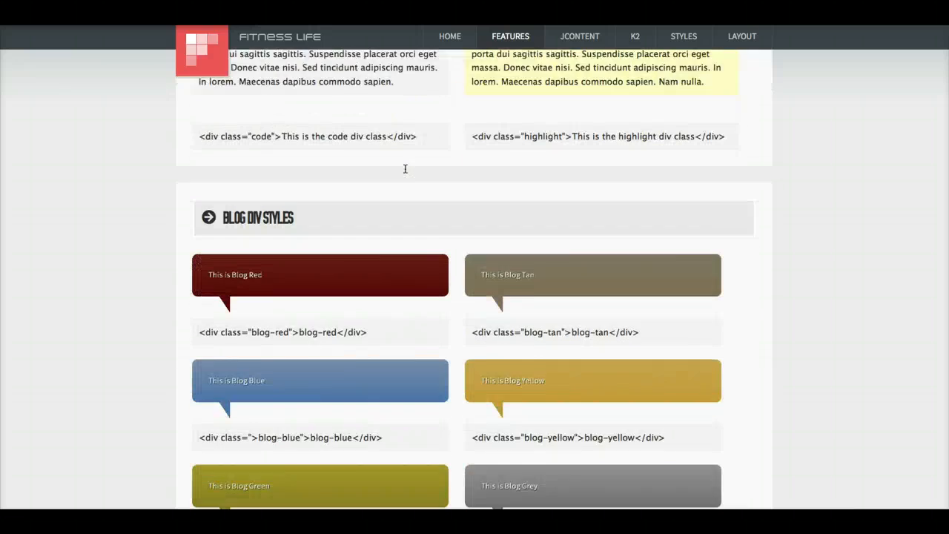
scroll("down", 3)
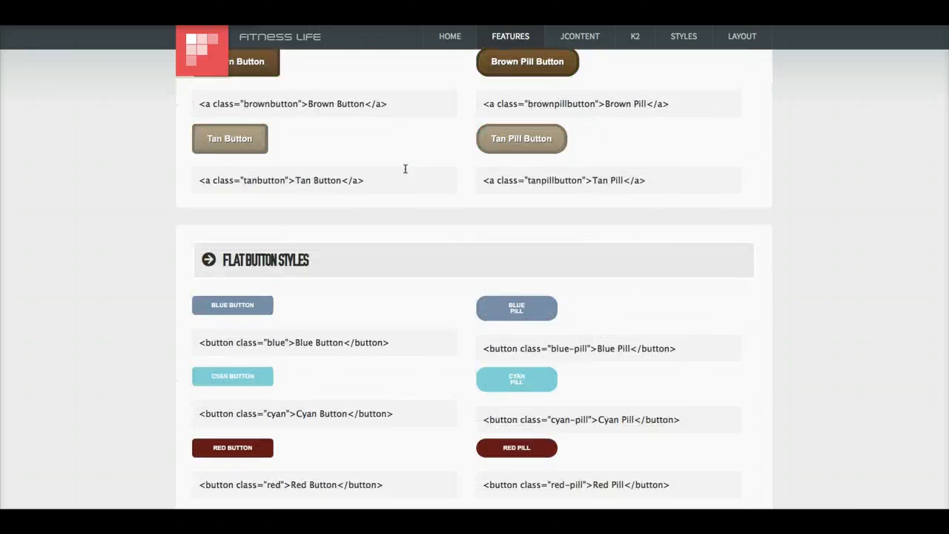
scroll("down", 3)
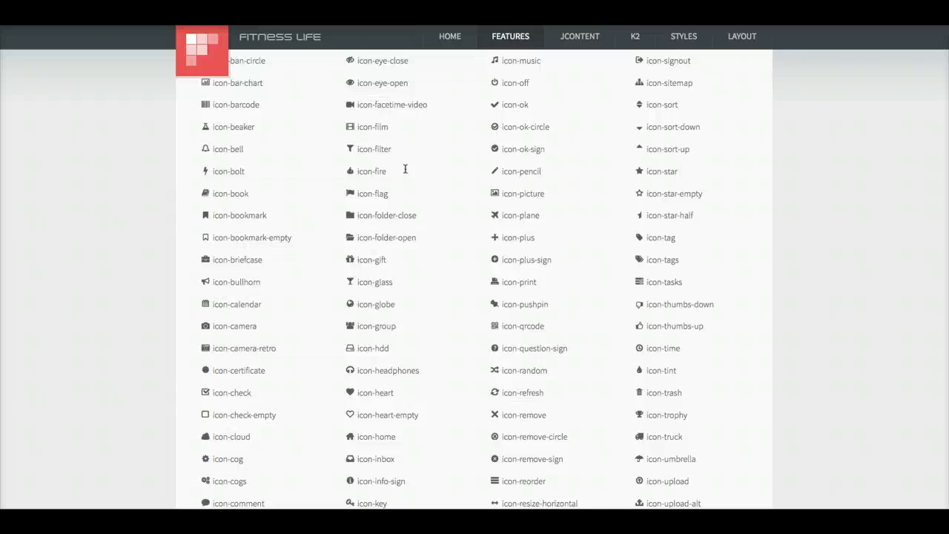
scroll("down", 3)
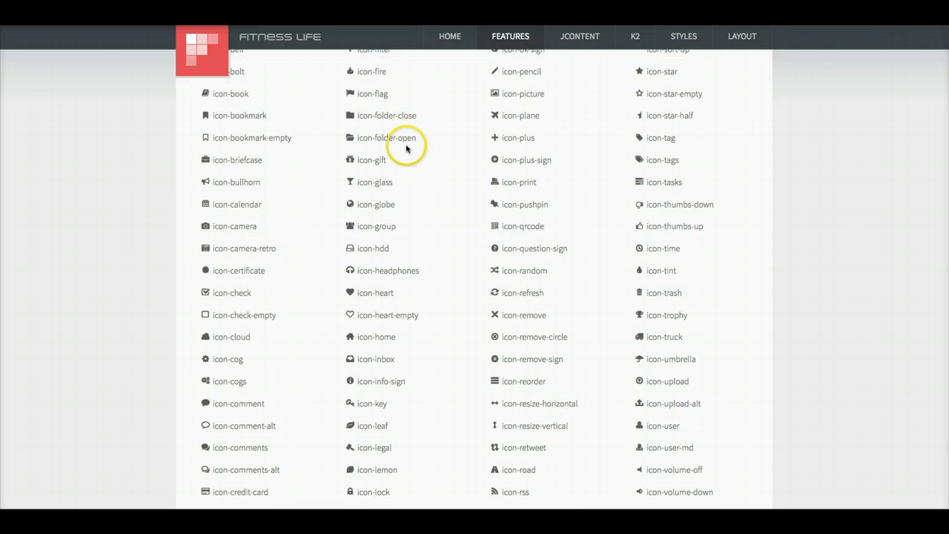
scroll("down", 3)
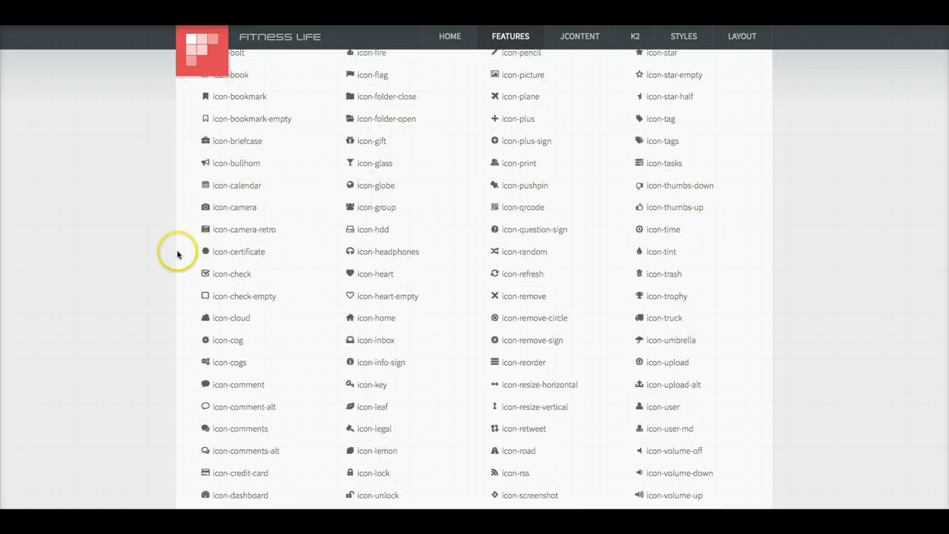
scroll("down", 3)
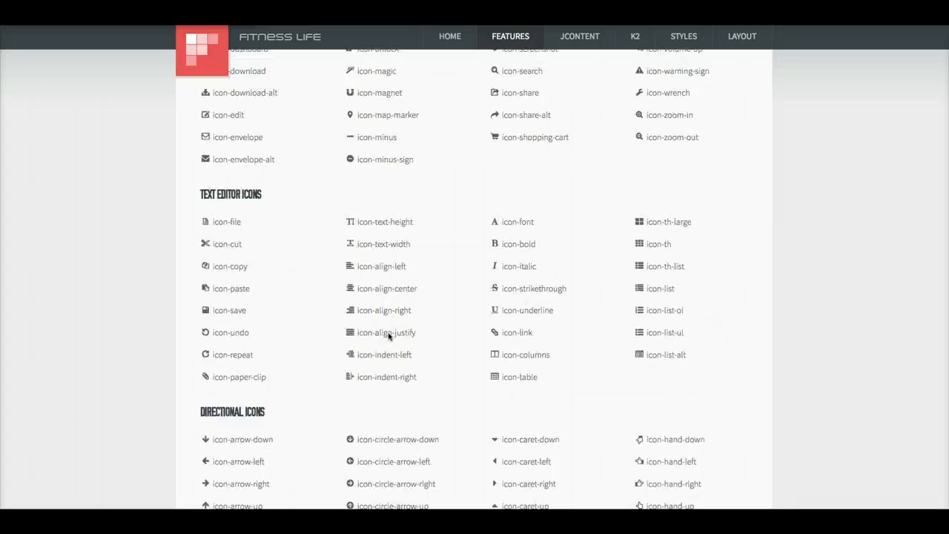
scroll("down", 3)
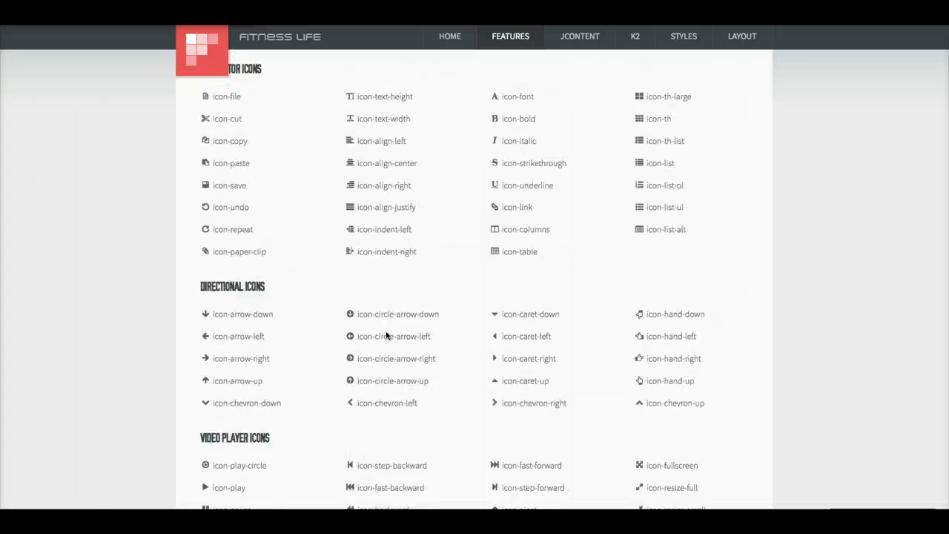
scroll("down", 3)
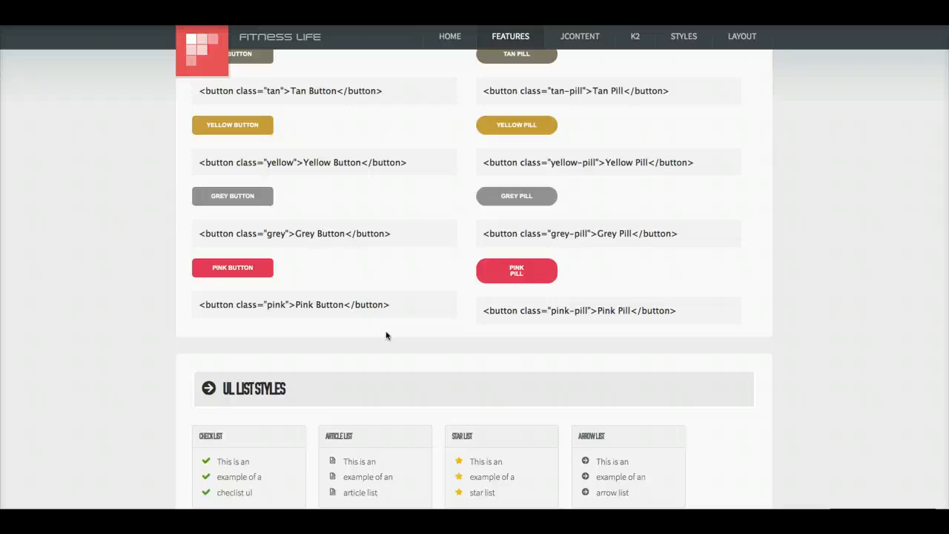
- Go to FEATURES > Extensions > Appointment Book and look over the booking calendar form
left_click(510, 36)
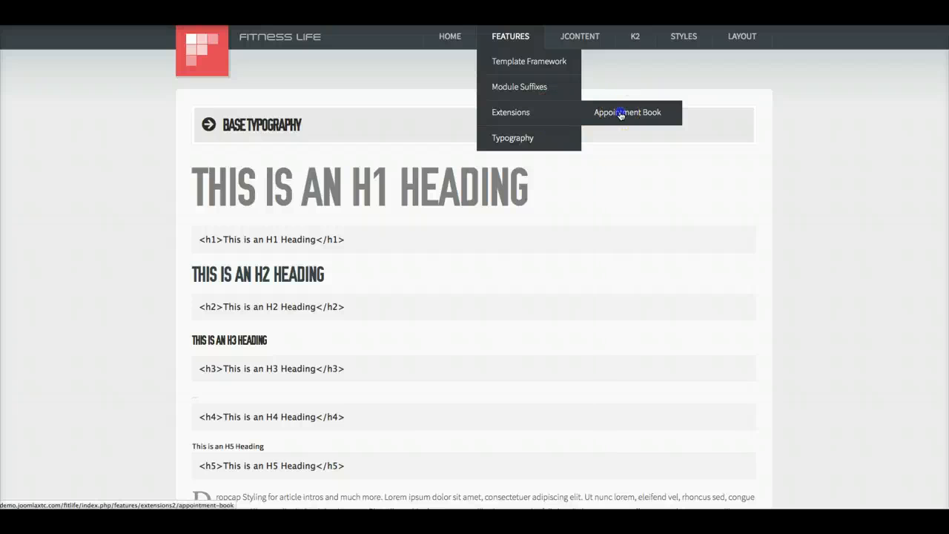
left_click(627, 112)
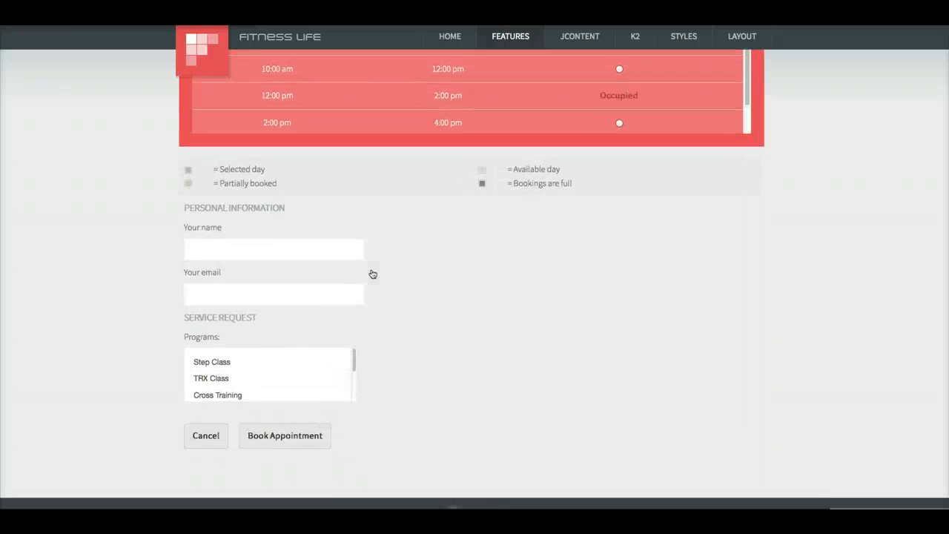
scroll("down", 3)
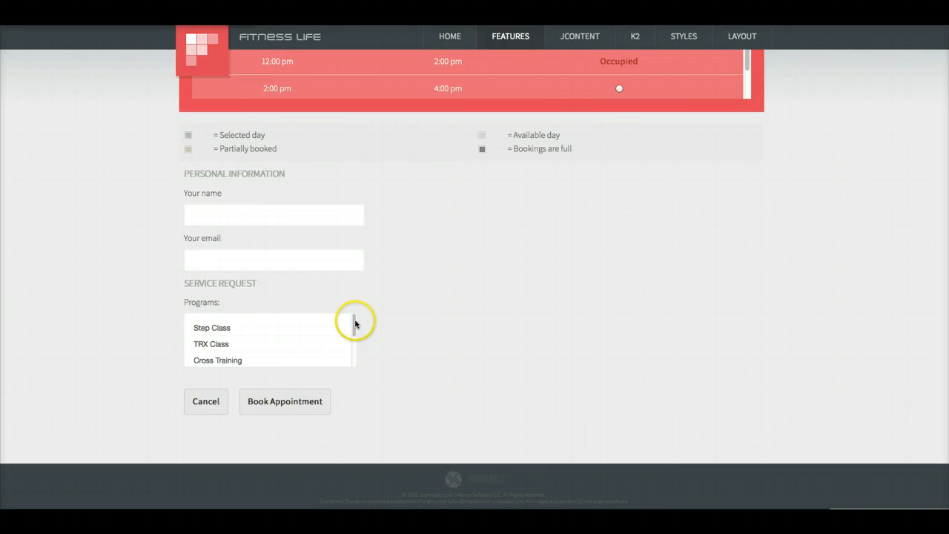
scroll("up", 3)
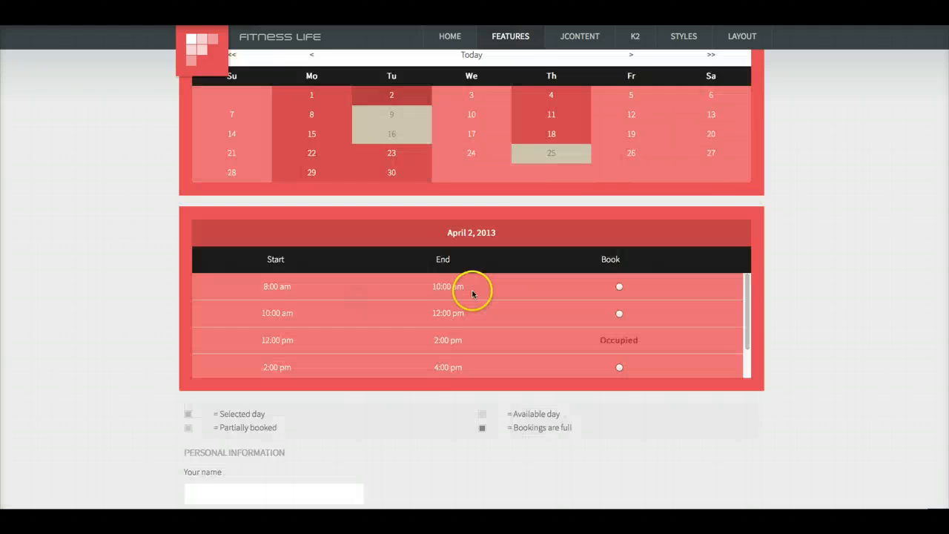
- Go to FEATURES > Extensions and scroll the Included Extensions list from Deluxe NewsPro to Komento
left_click(510, 35)
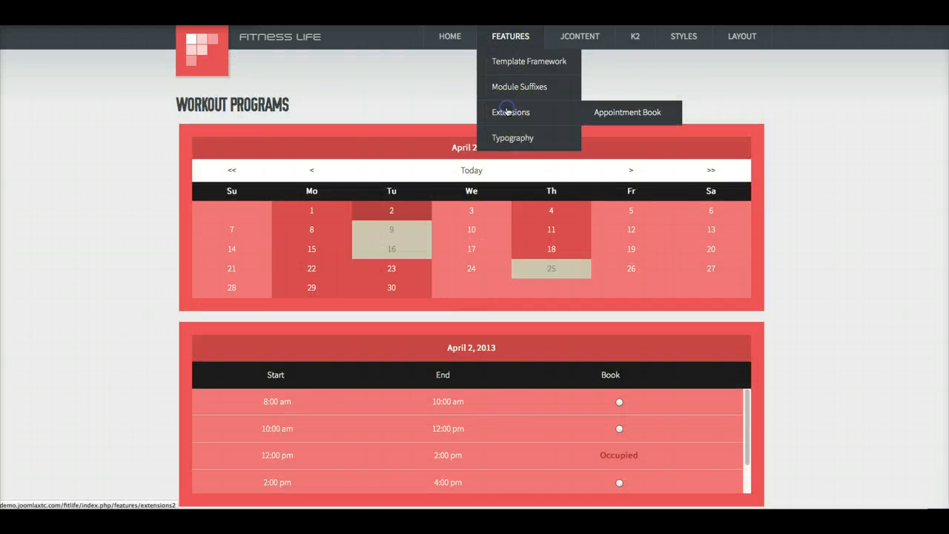
left_click(511, 112)
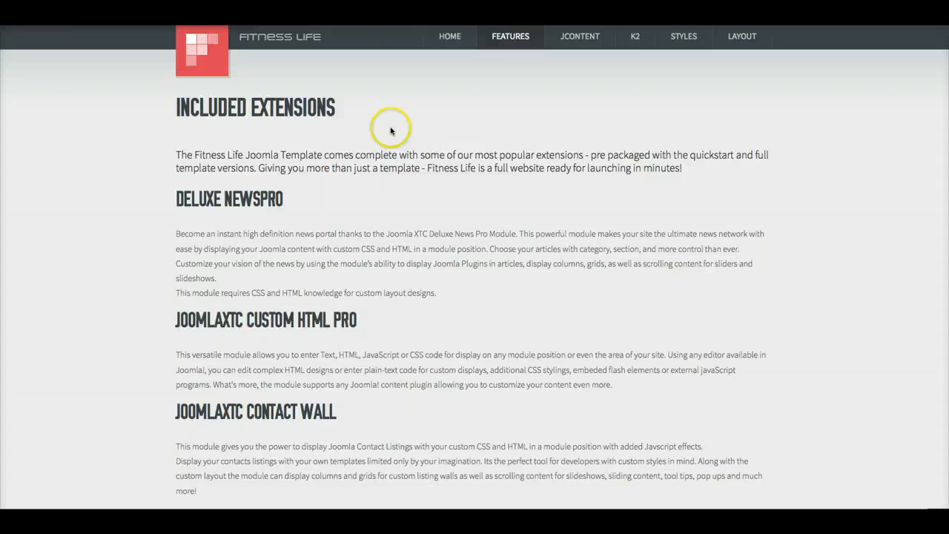
scroll("down", 3)
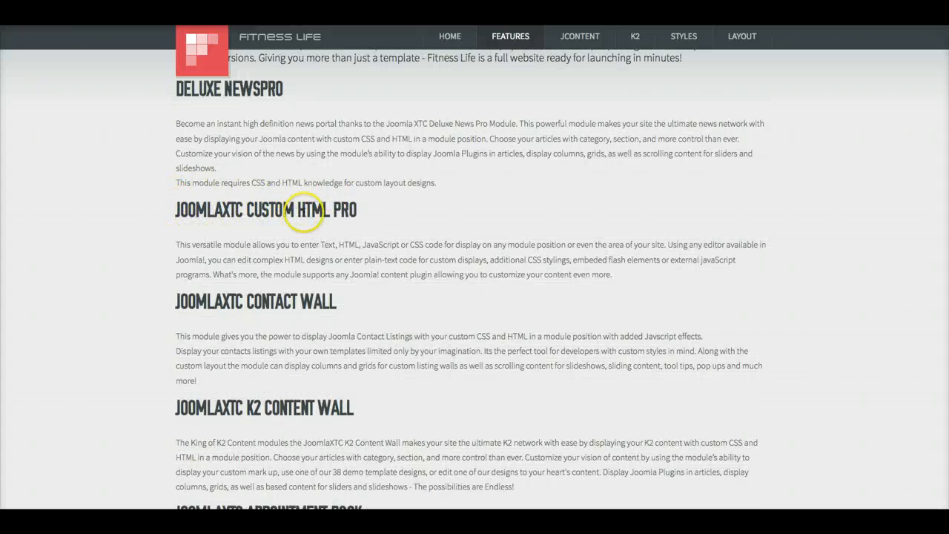
scroll("down", 3)
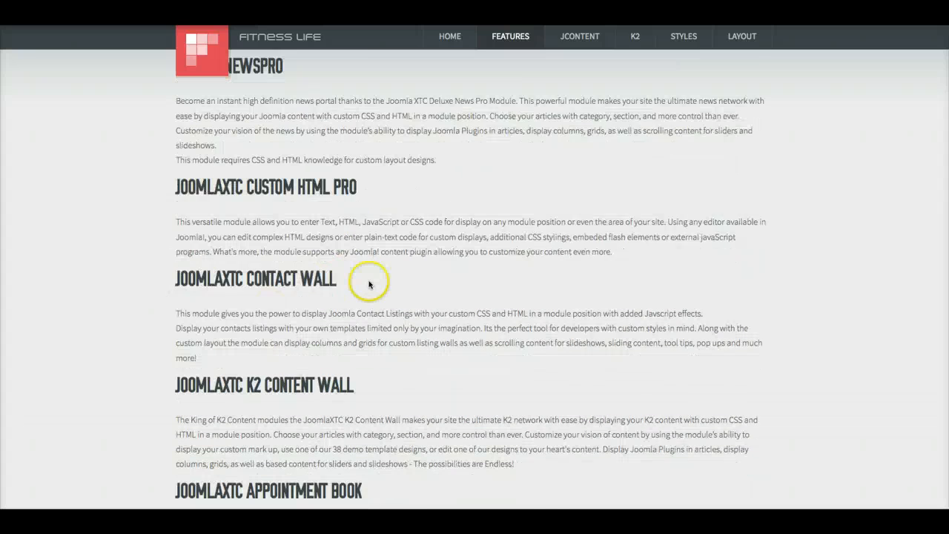
scroll("down", 3)
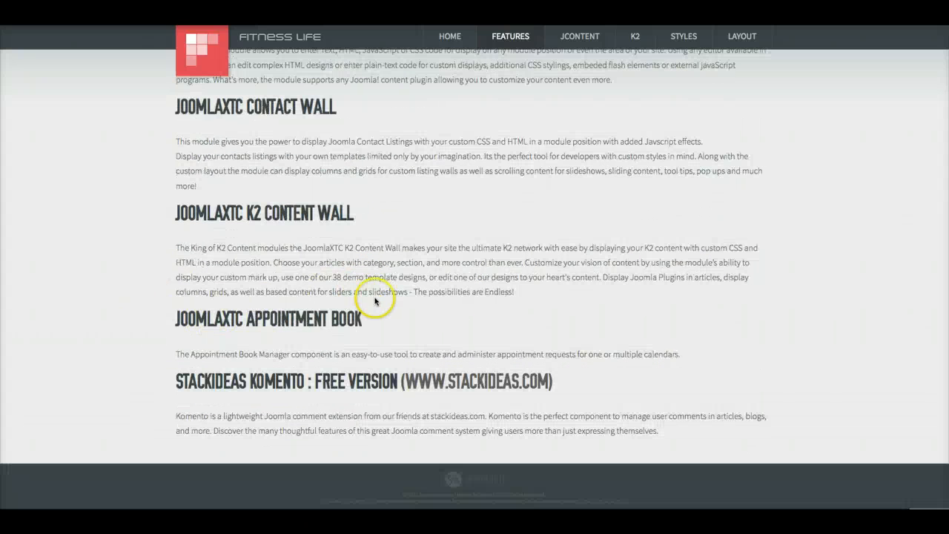
mouse_move(301, 380)
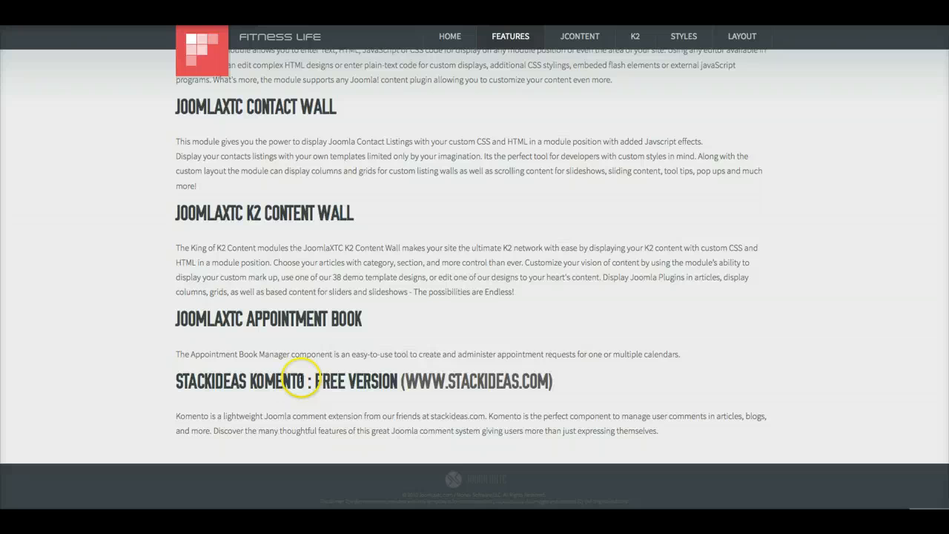
scroll("up", 3)
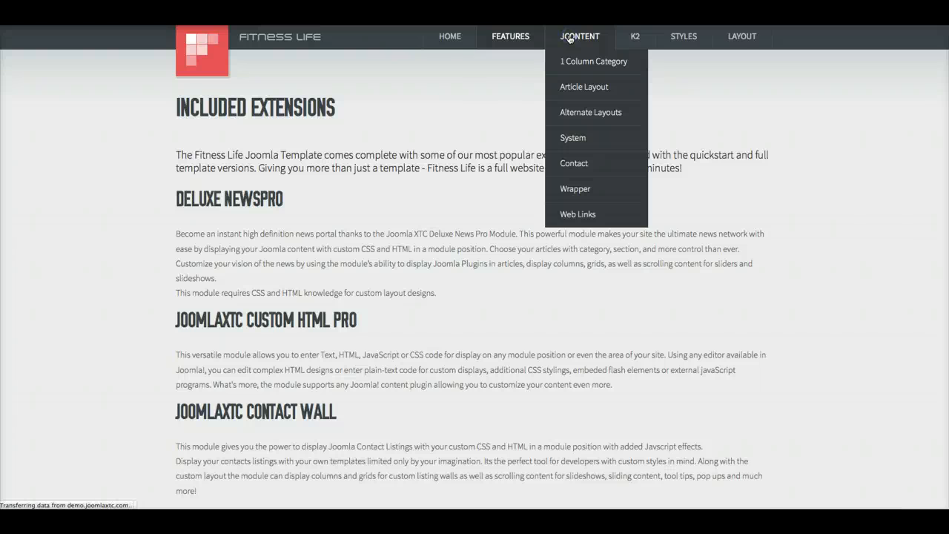
- View the JCONTENT article grid on the demo site, then return to the admin Template Manager: Styles list
left_click(580, 36)
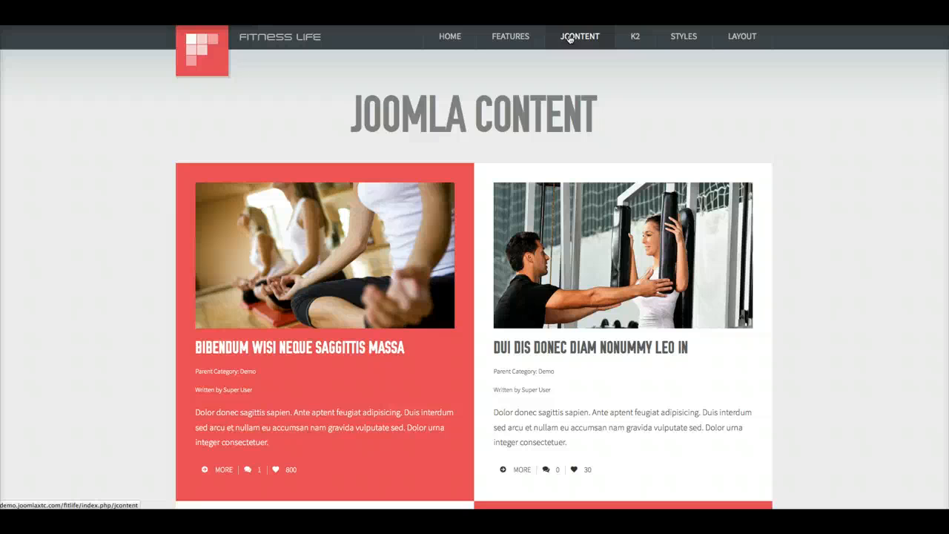
mouse_move(406, 269)
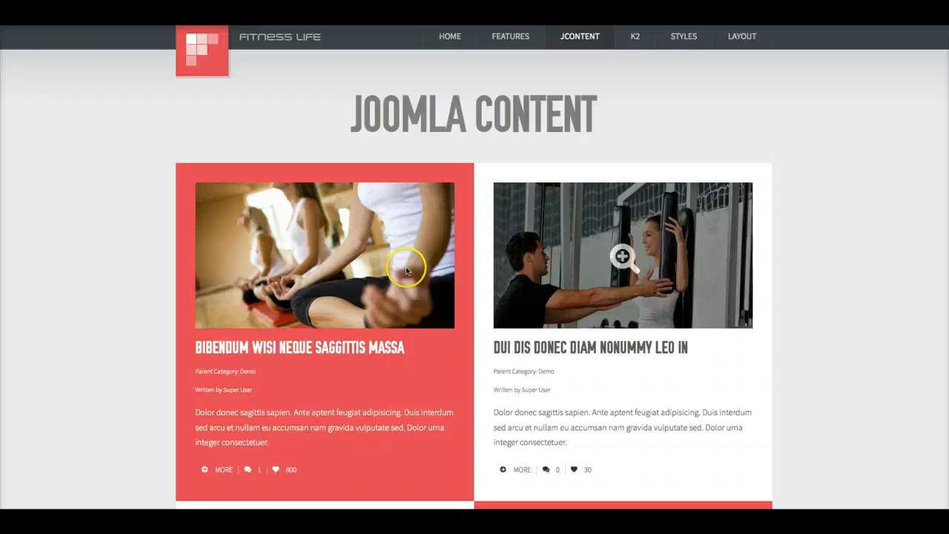
mouse_move(267, 267)
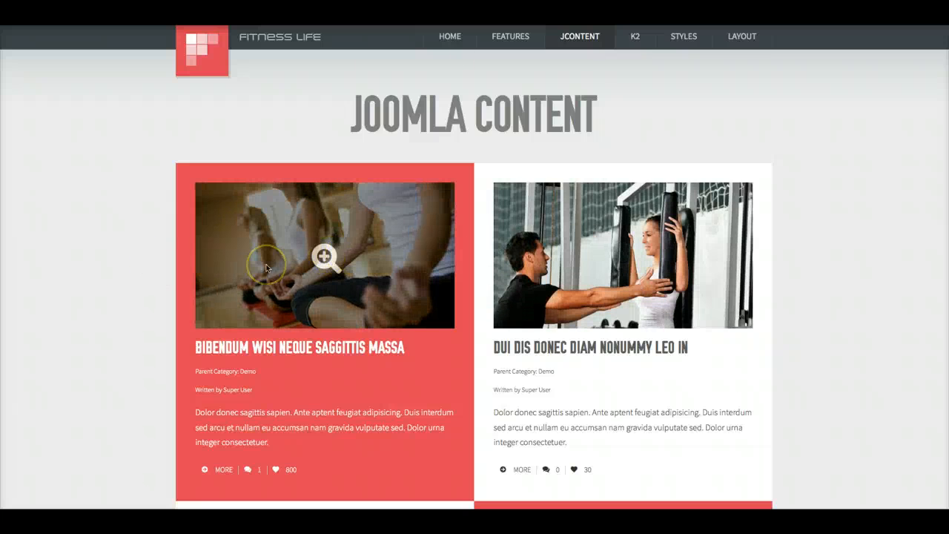
scroll("down", 3)
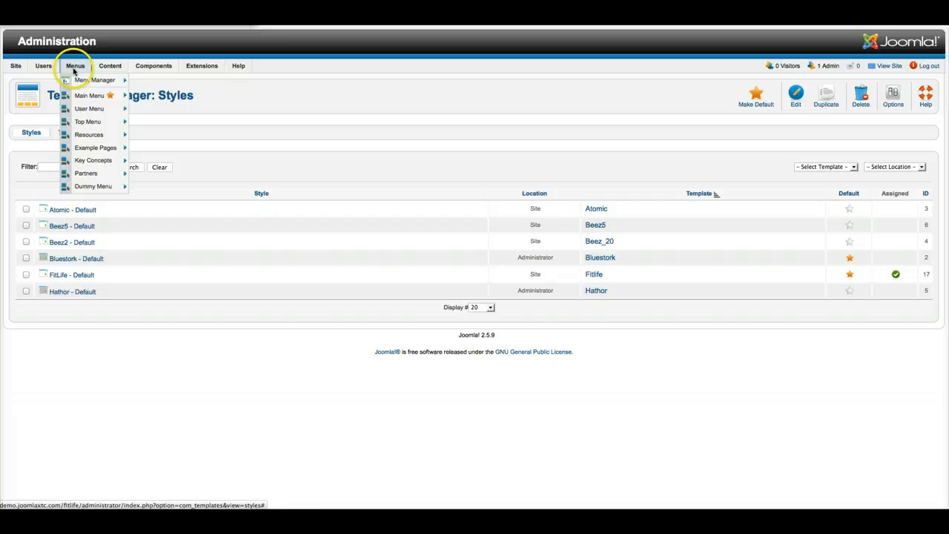
mouse_move(89, 95)
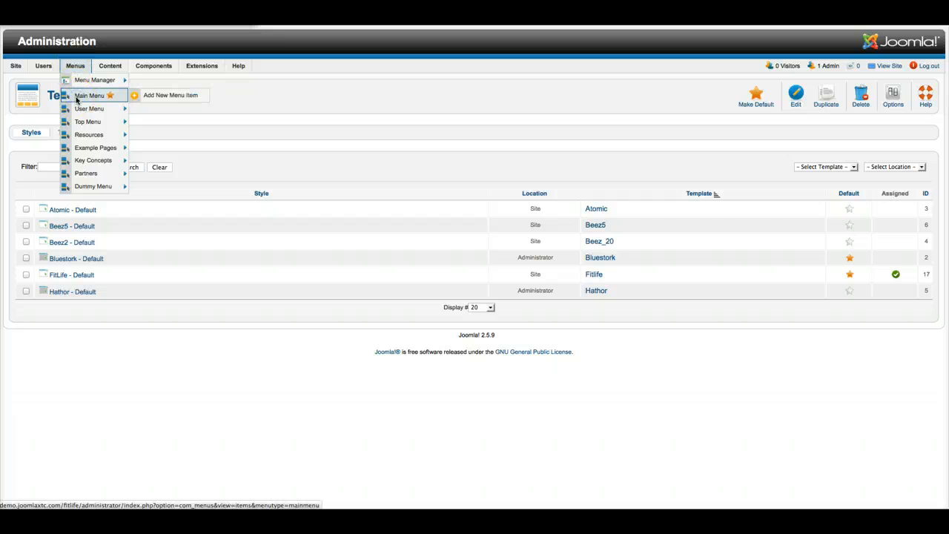
- Review the JContent menu item's Blog Layout Options (4 intro articles, 2 columns), close it and show the site's JContent menu
left_click(89, 95)
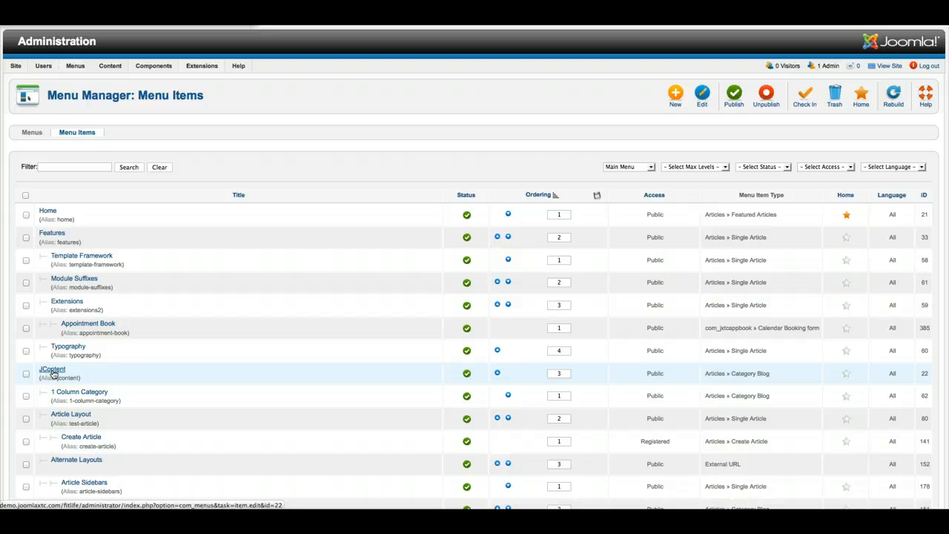
left_click(52, 369)
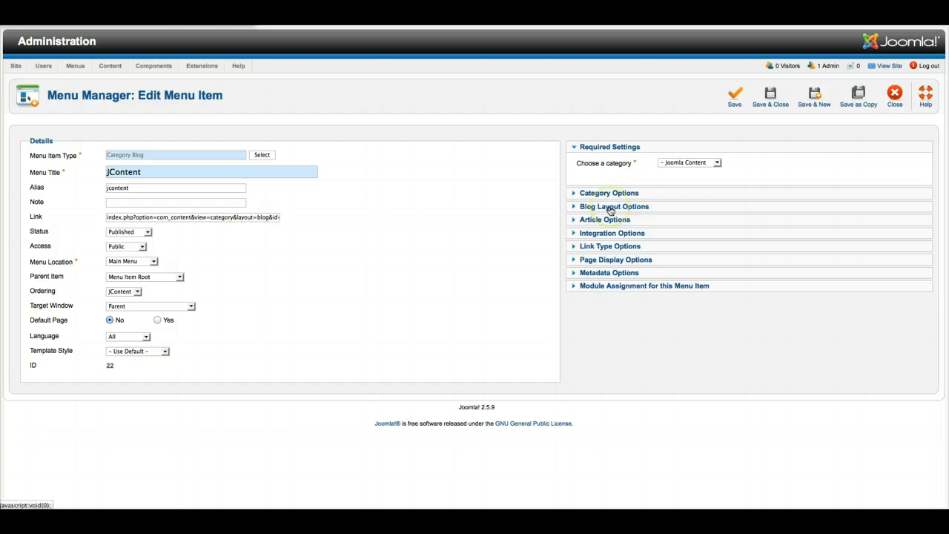
left_click(615, 207)
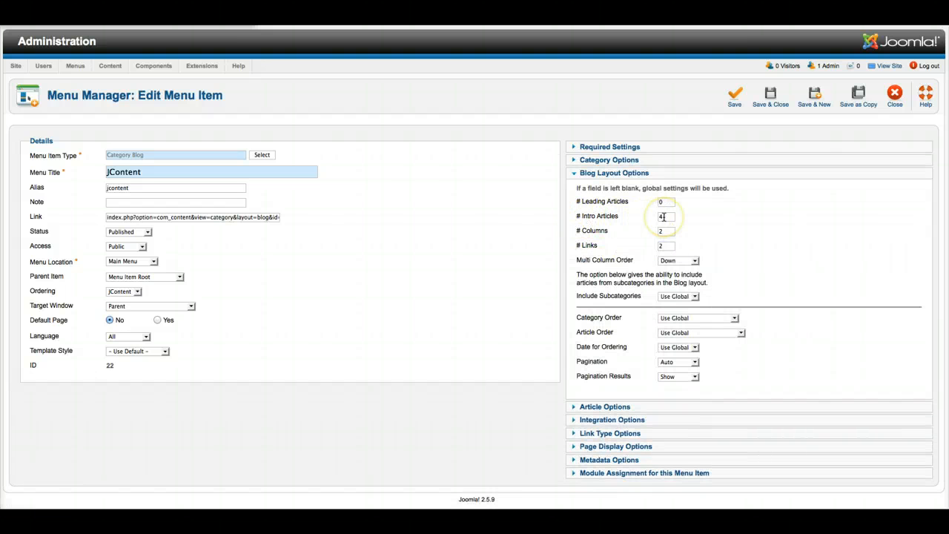
mouse_move(668, 230)
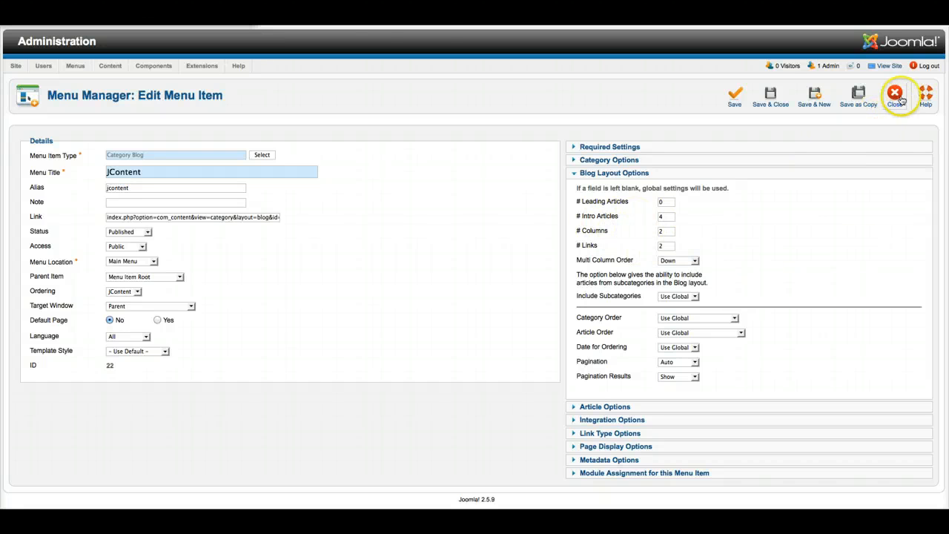
left_click(896, 95)
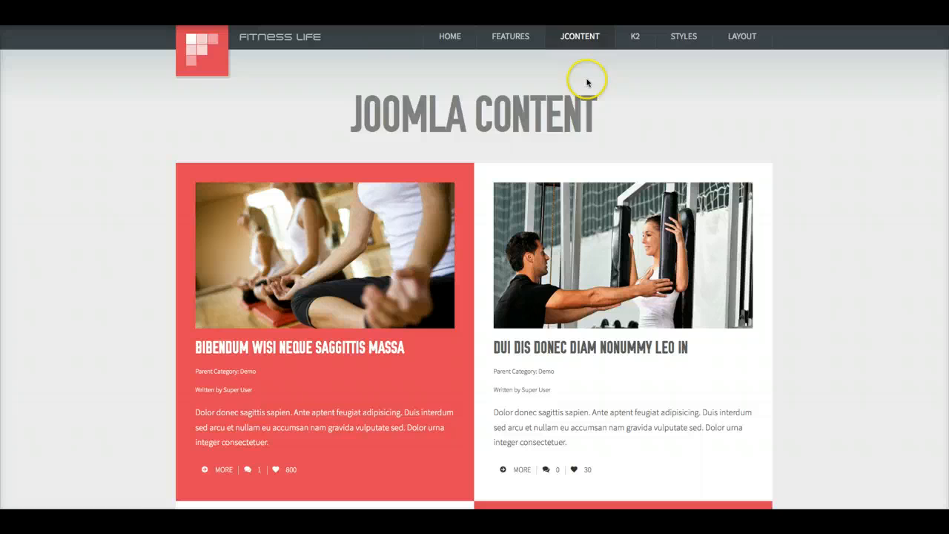
left_click(580, 36)
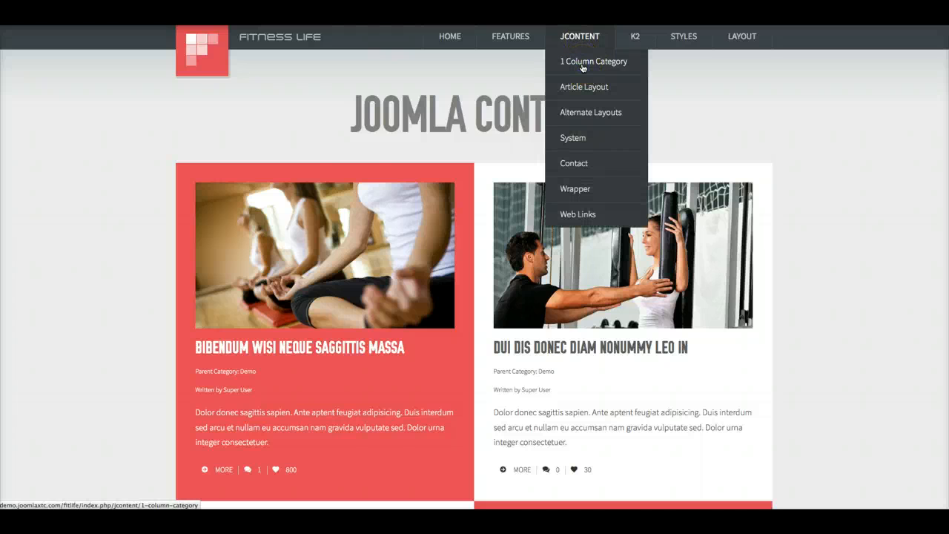
- Open the 1 Column Category page from JContent and look through its one-per-row articles
left_click(594, 61)
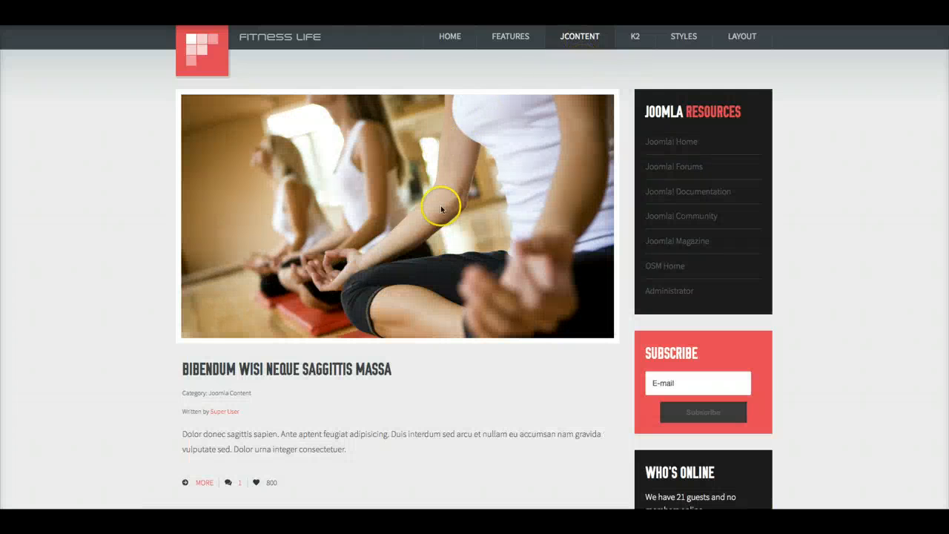
scroll("down", 3)
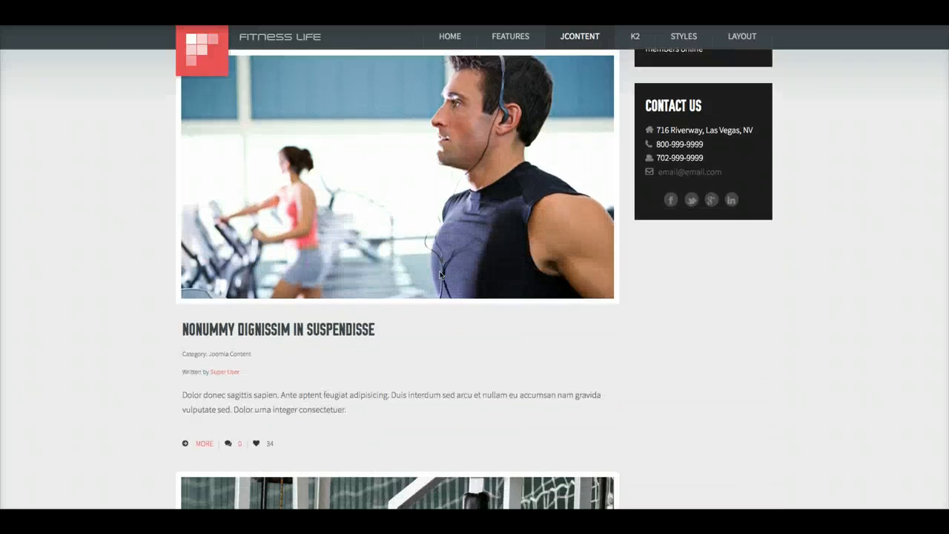
scroll("down", 3)
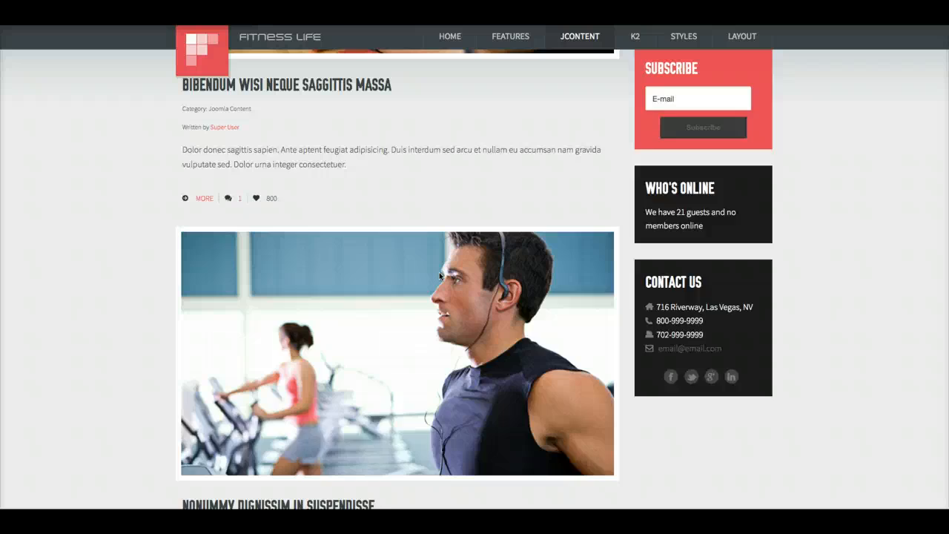
scroll("up", 3)
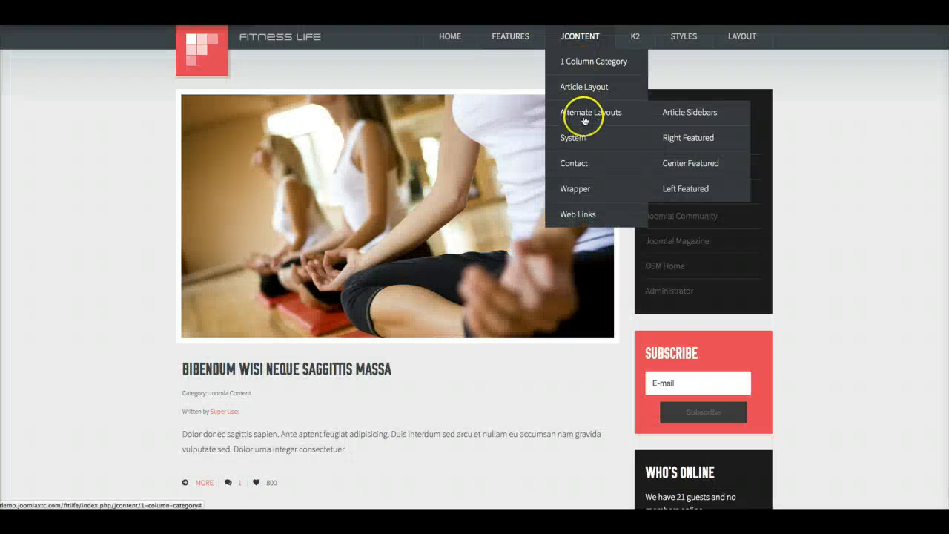
mouse_move(683, 144)
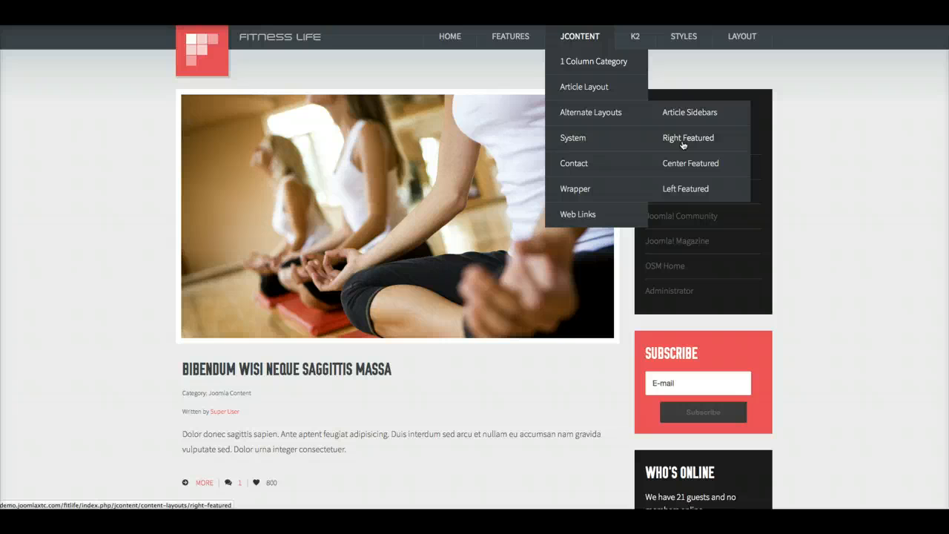
- View the Right Featured and then Center Featured alternate layout pages
left_click(687, 138)
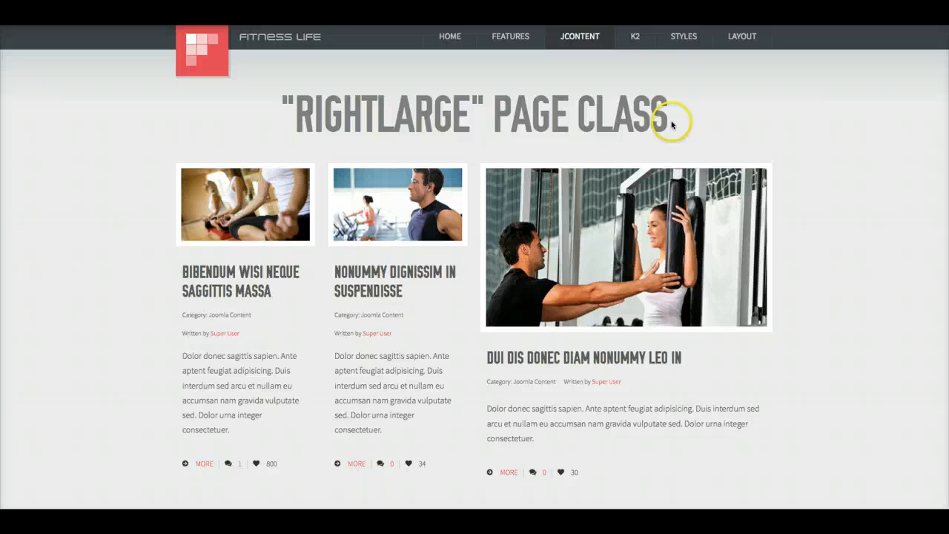
left_click(580, 36)
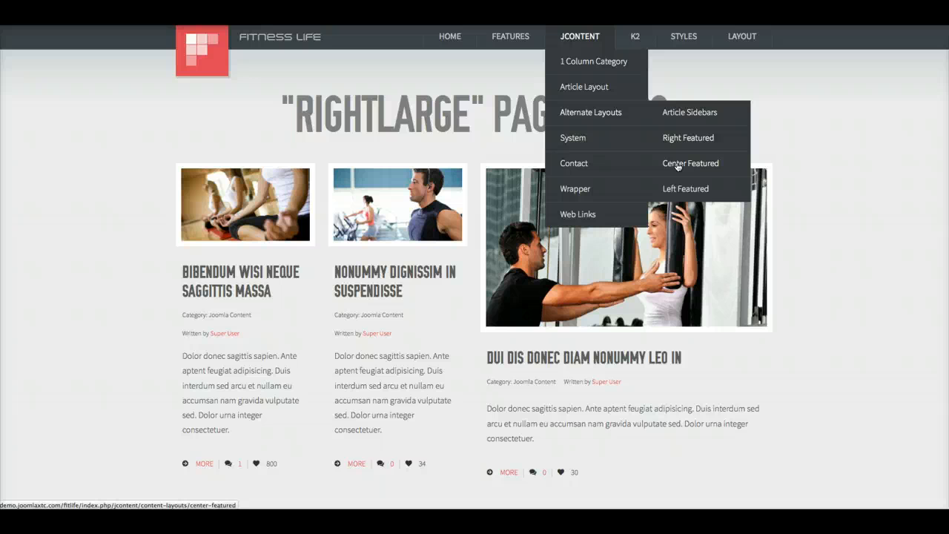
left_click(689, 163)
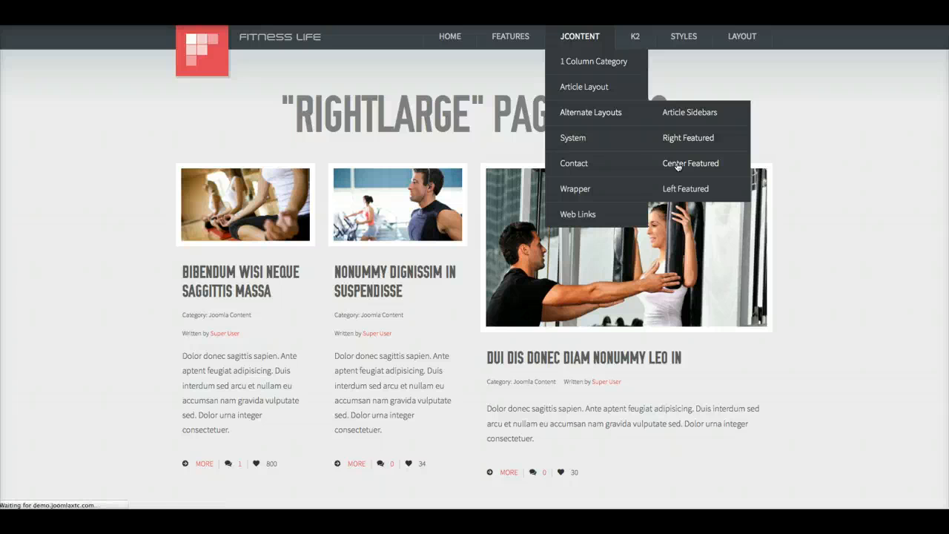
left_click(689, 163)
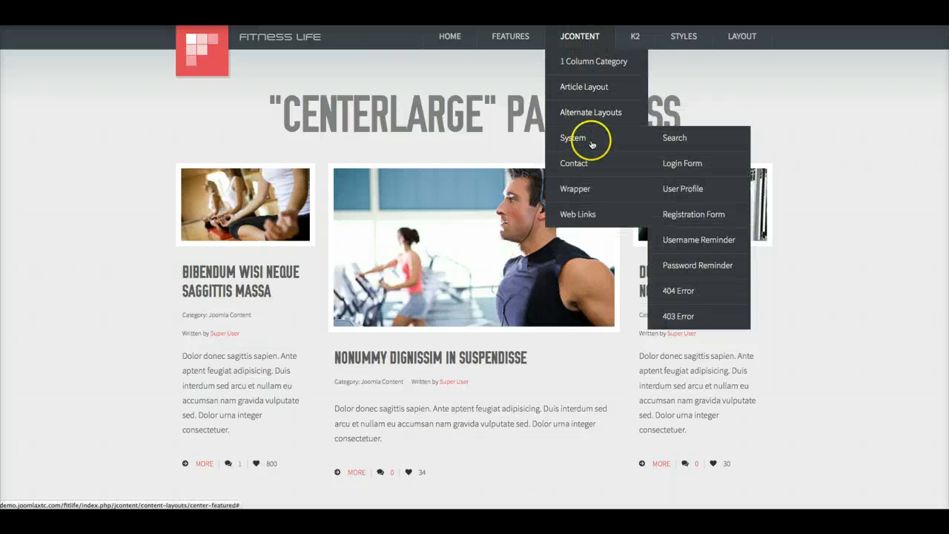
mouse_move(591, 112)
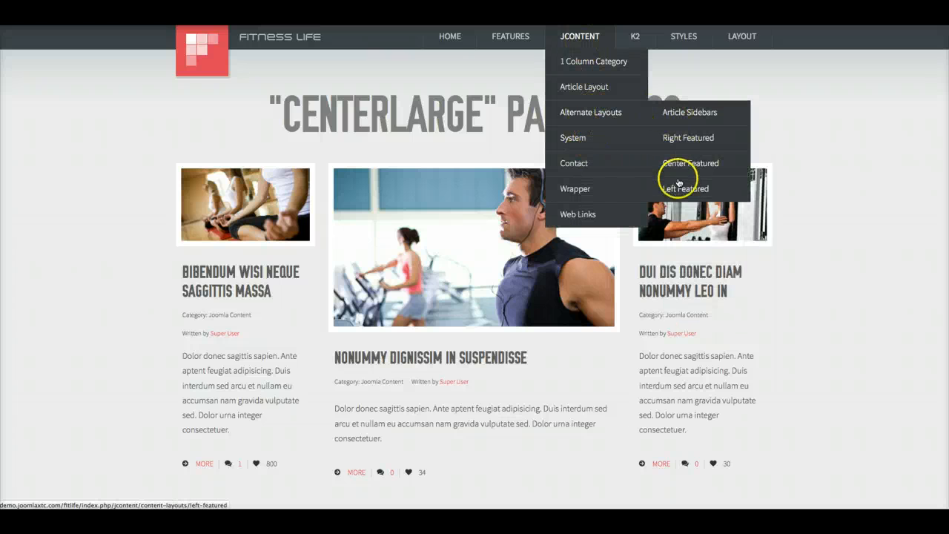
- View the Left Featured layout, then return to the site administration
left_click(684, 189)
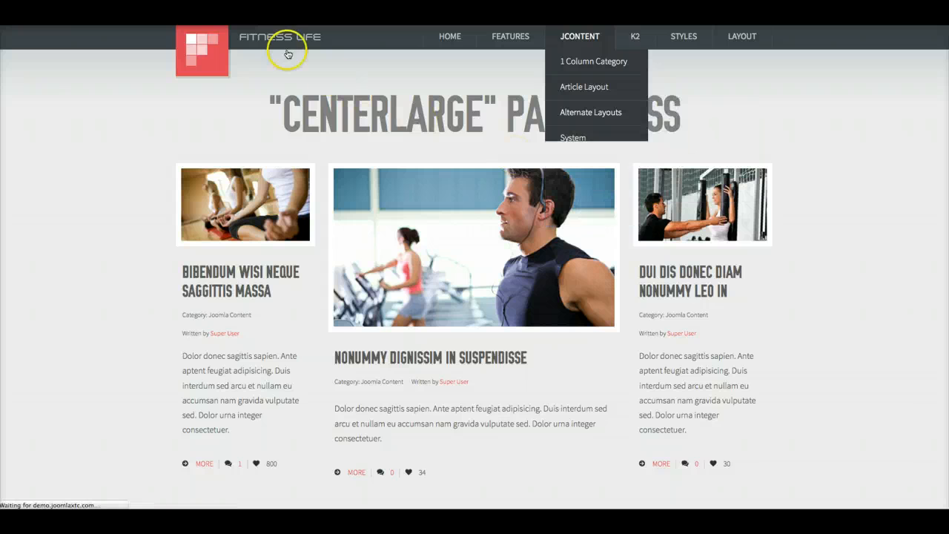
left_click(590, 112)
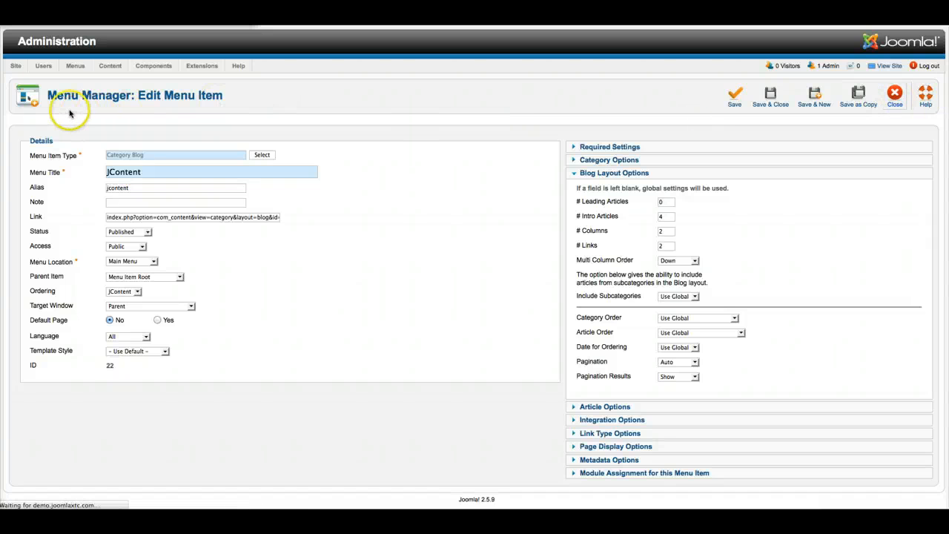
- Open the Right Featured menu item, see its Page Class 'rightlarge' under Page Display Options, and close it
left_click(894, 96)
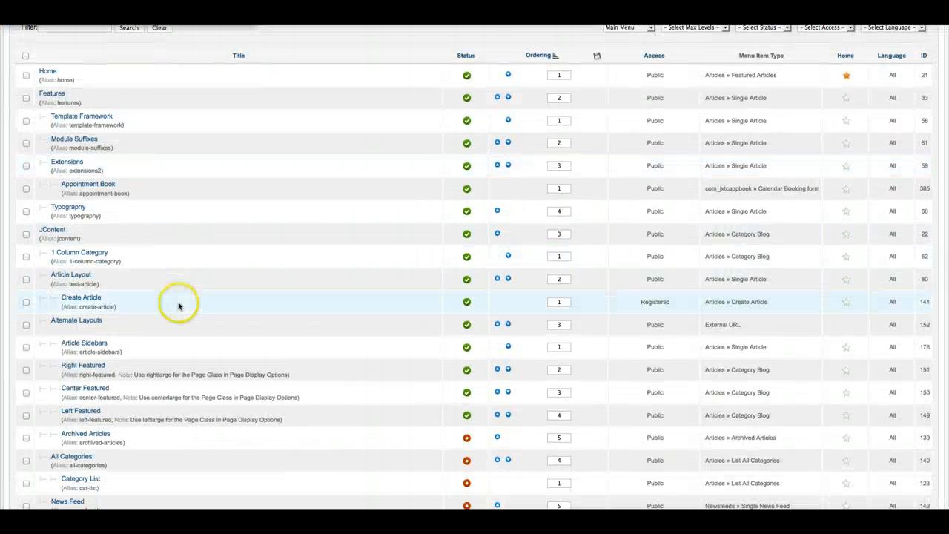
scroll("down", 3)
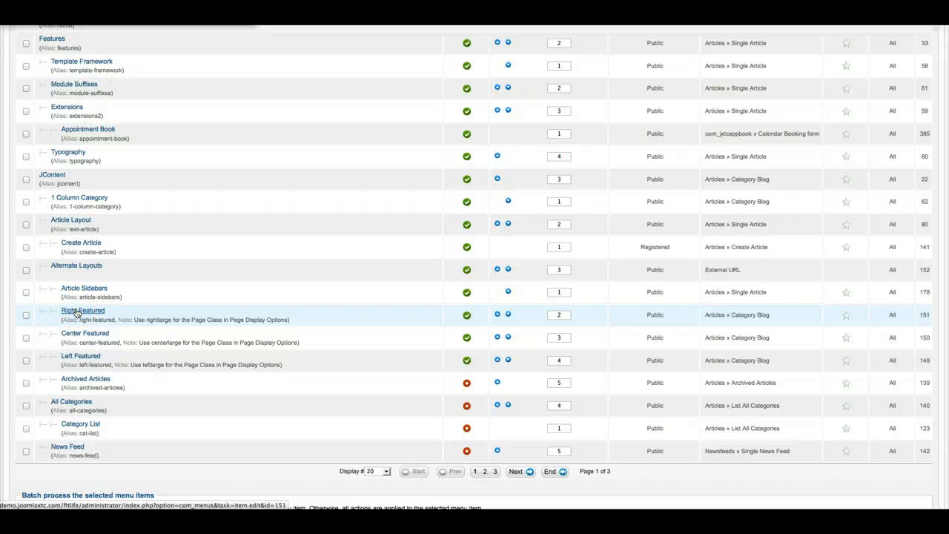
left_click(83, 310)
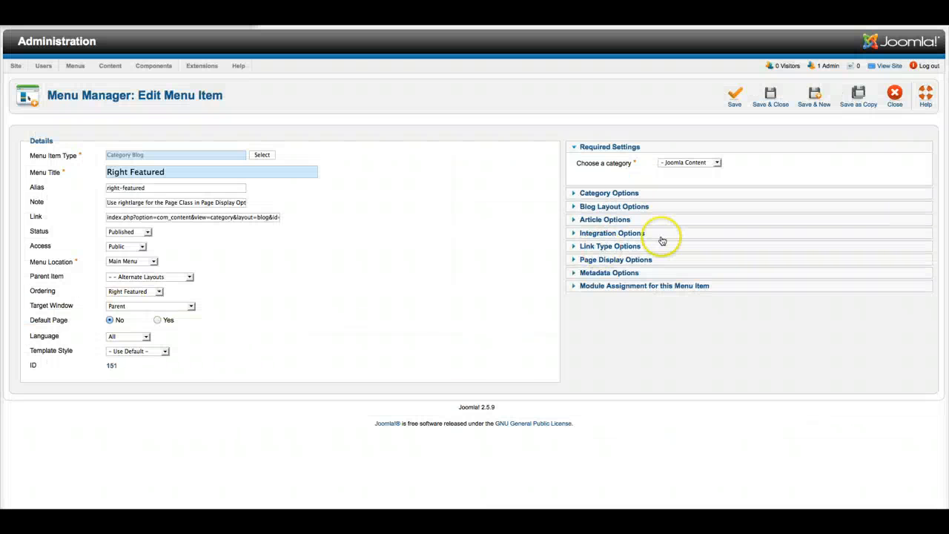
mouse_move(595, 239)
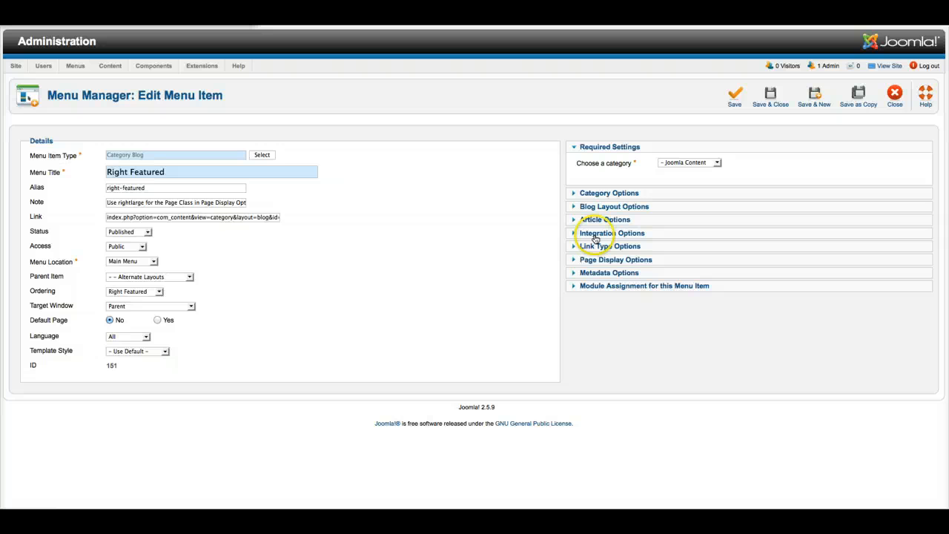
left_click(615, 260)
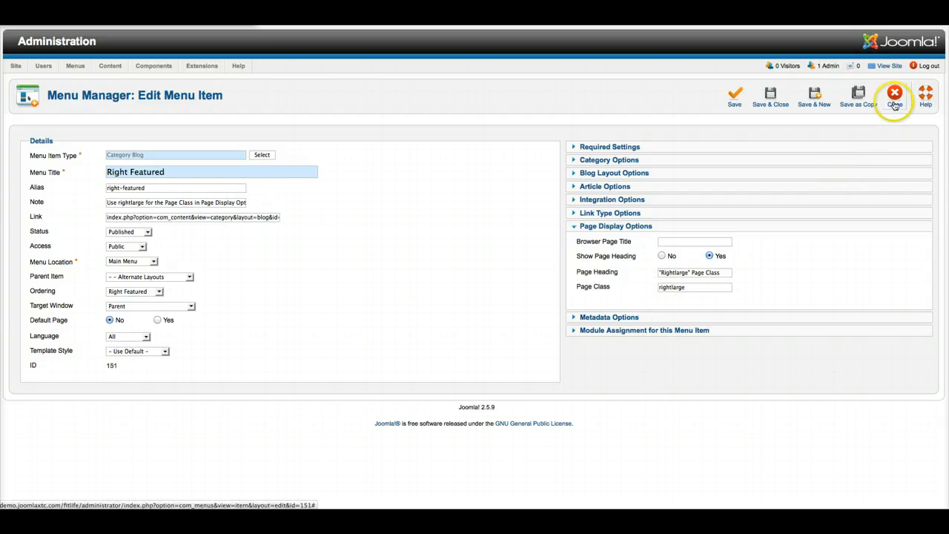
left_click(895, 94)
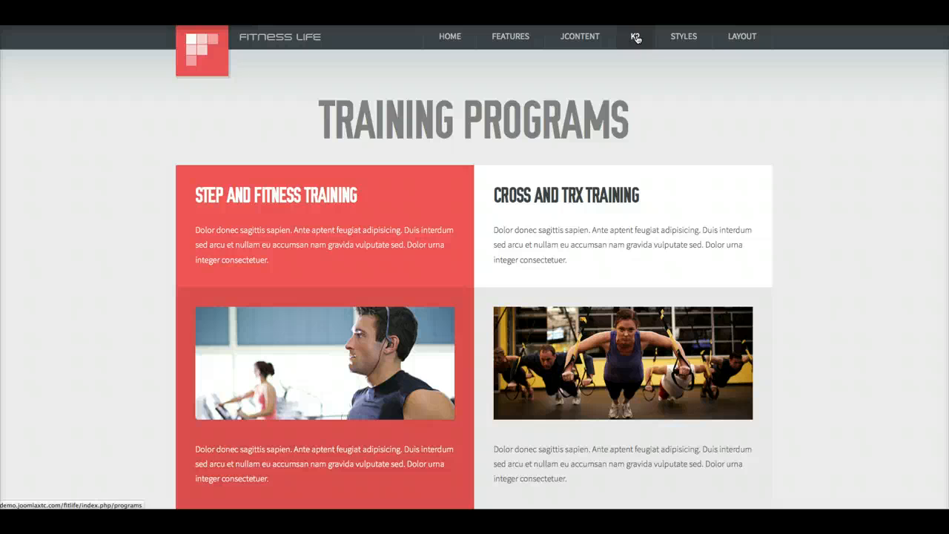
- Scroll through the Training Programs page's grid of four programme entries and images
scroll("down", 3)
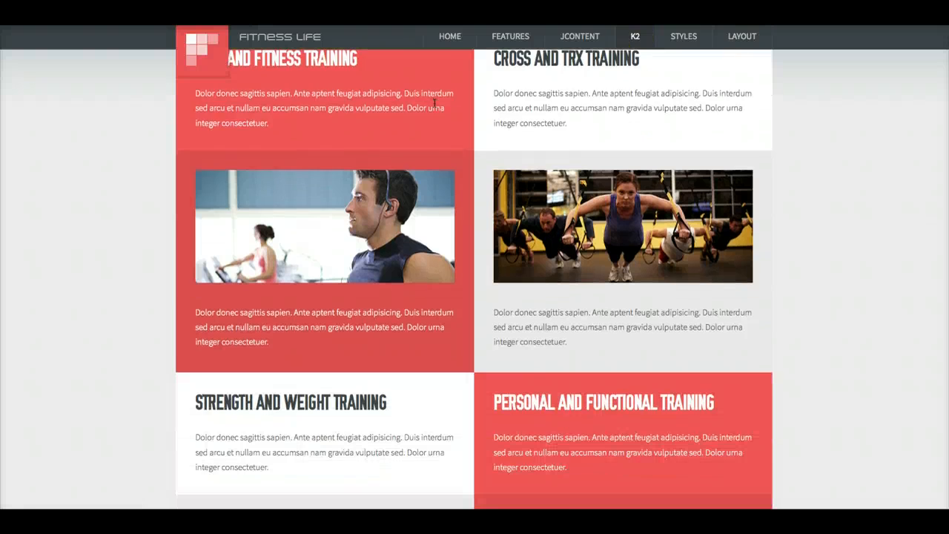
scroll("down", 3)
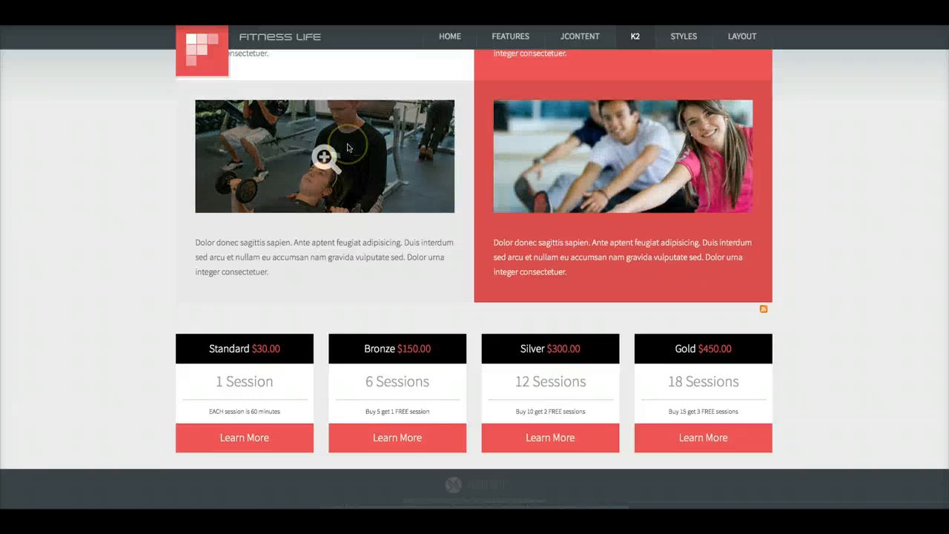
scroll("up", 3)
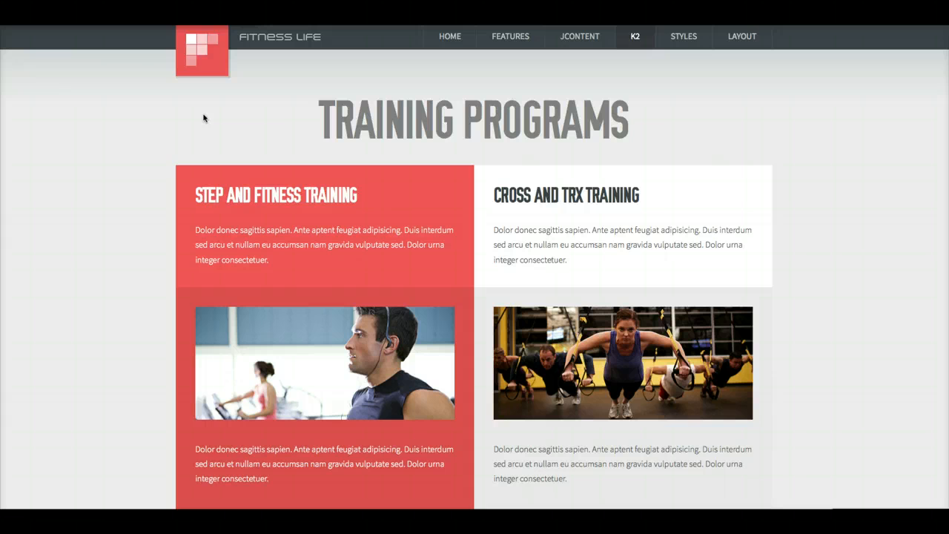
scroll("down", 3)
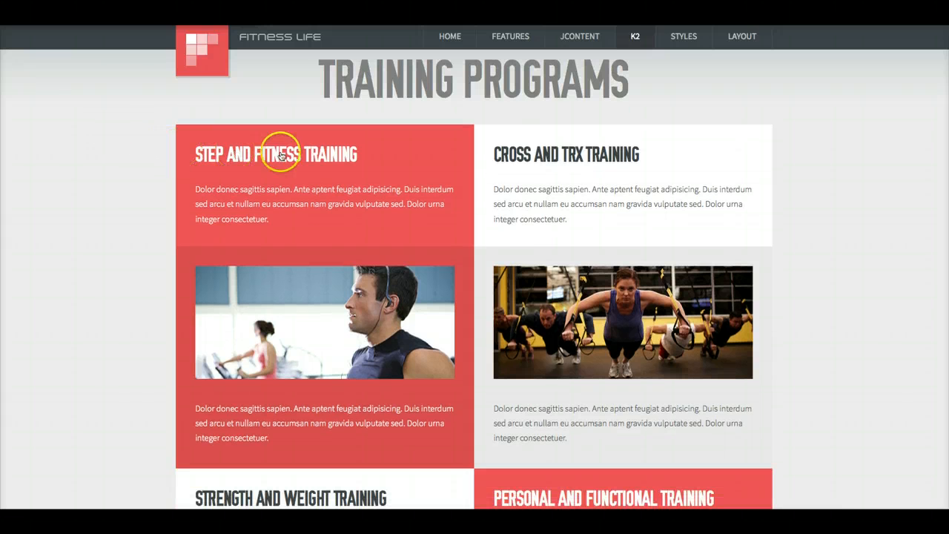
mouse_move(196, 155)
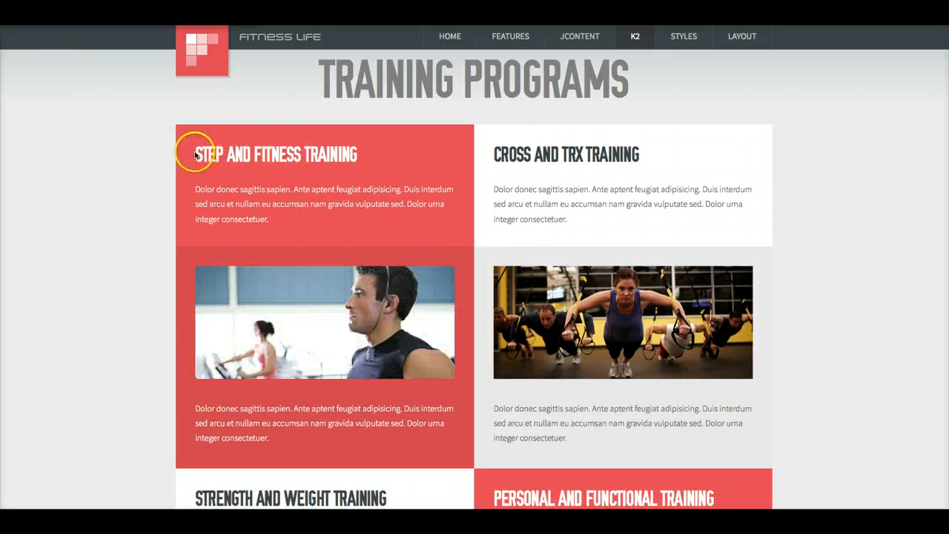
mouse_move(380, 216)
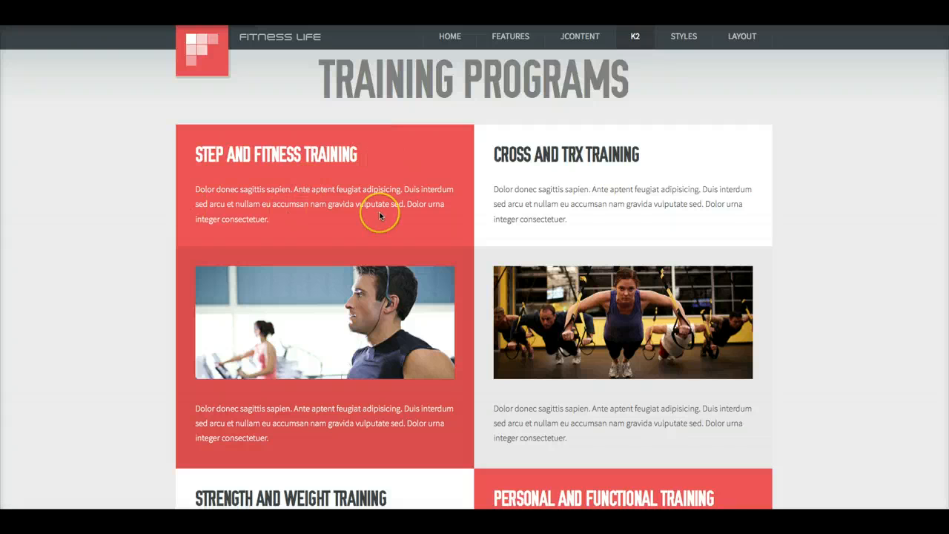
mouse_move(142, 207)
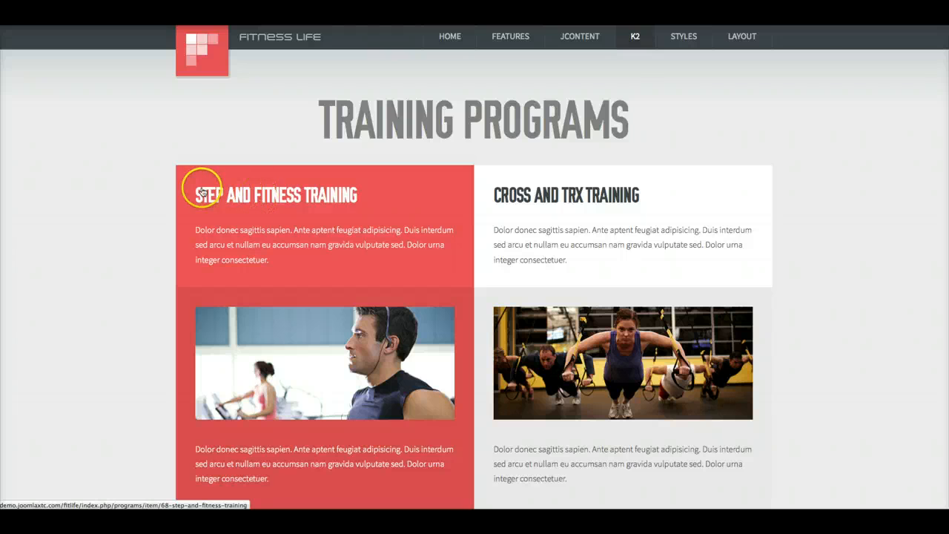
mouse_move(239, 226)
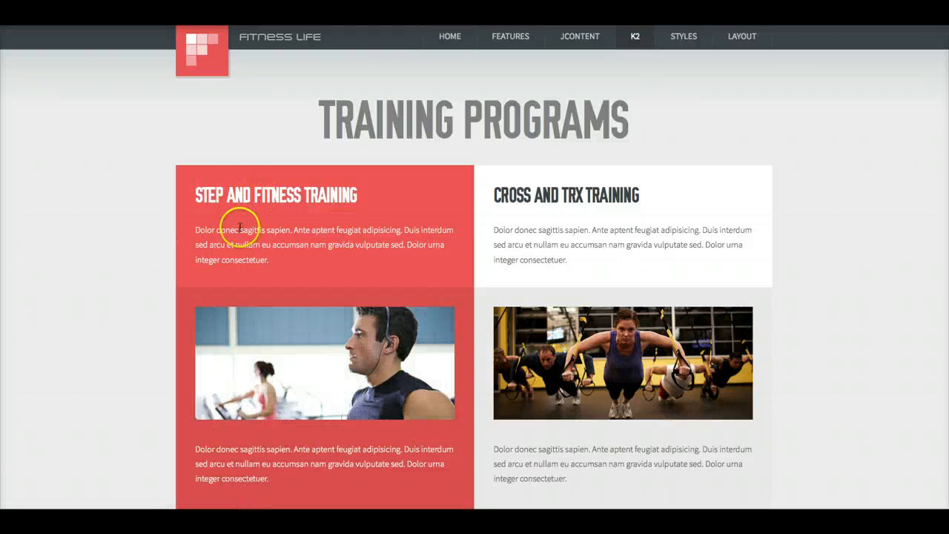
scroll("down", 3)
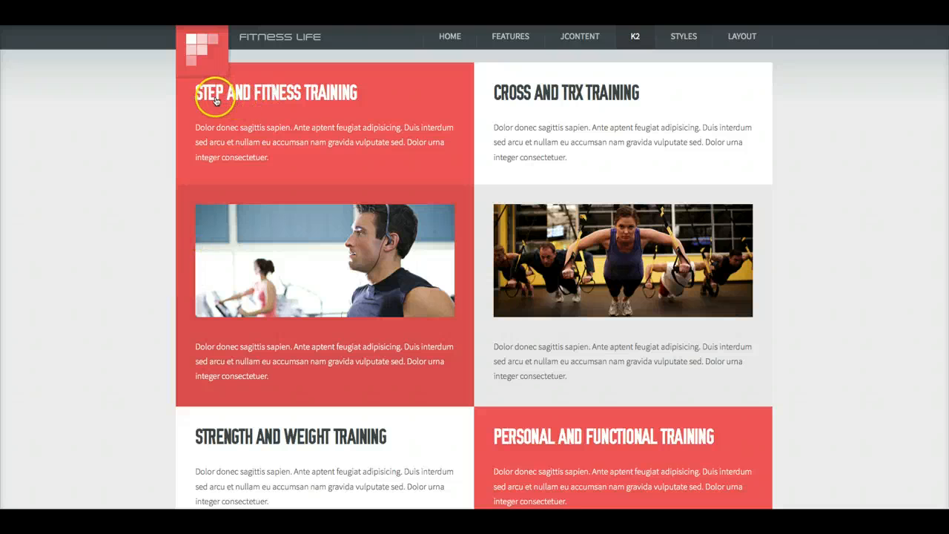
mouse_move(189, 218)
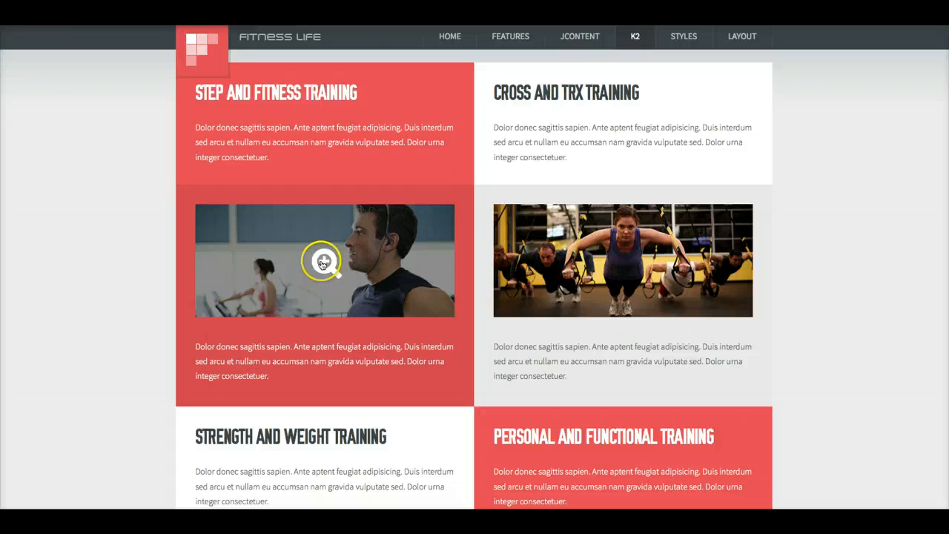
mouse_move(178, 186)
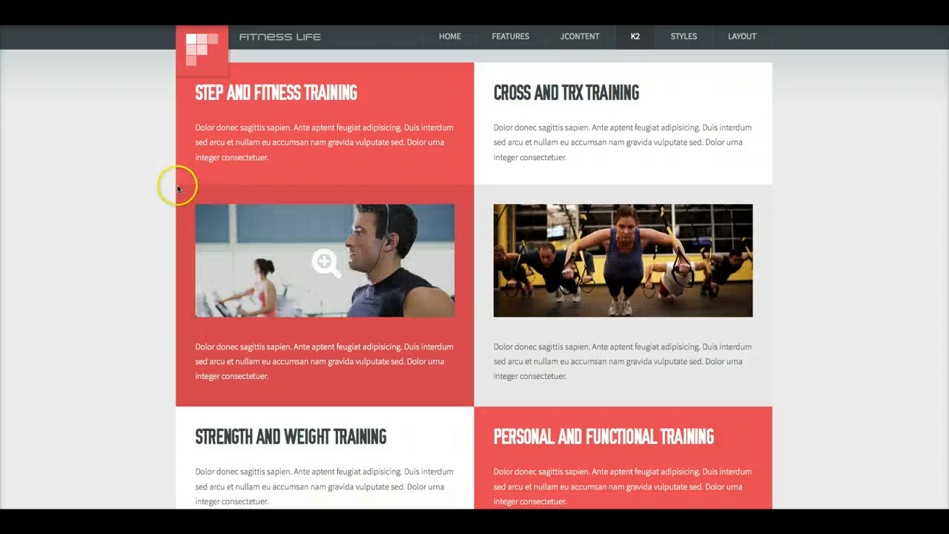
mouse_move(200, 137)
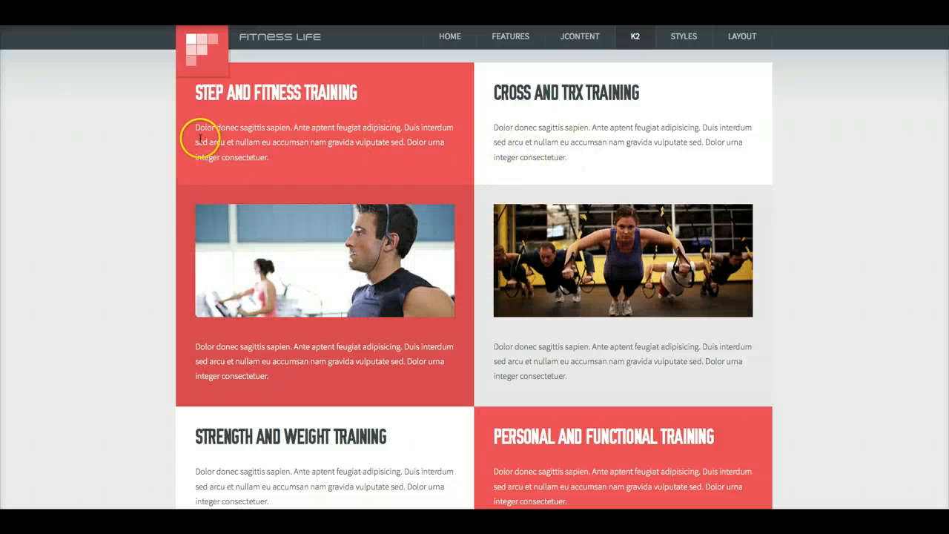
scroll("up", 3)
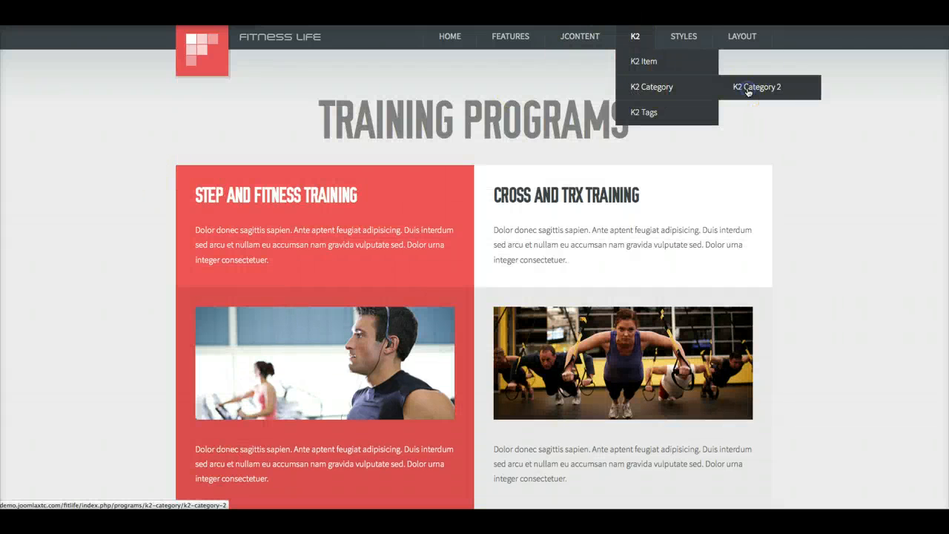
- Open the K2 Category 2 page 'K2 Content (4)' with its four training entries
left_click(757, 87)
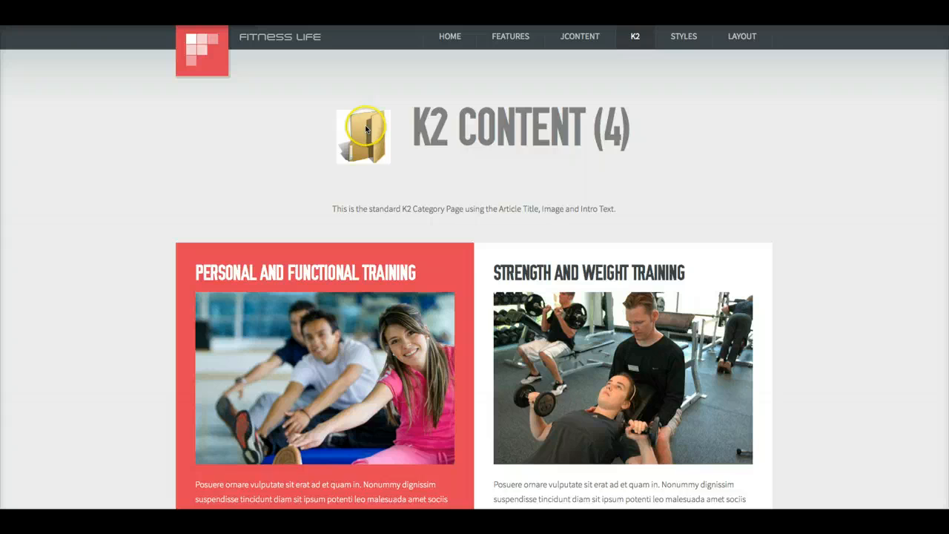
scroll("down", 3)
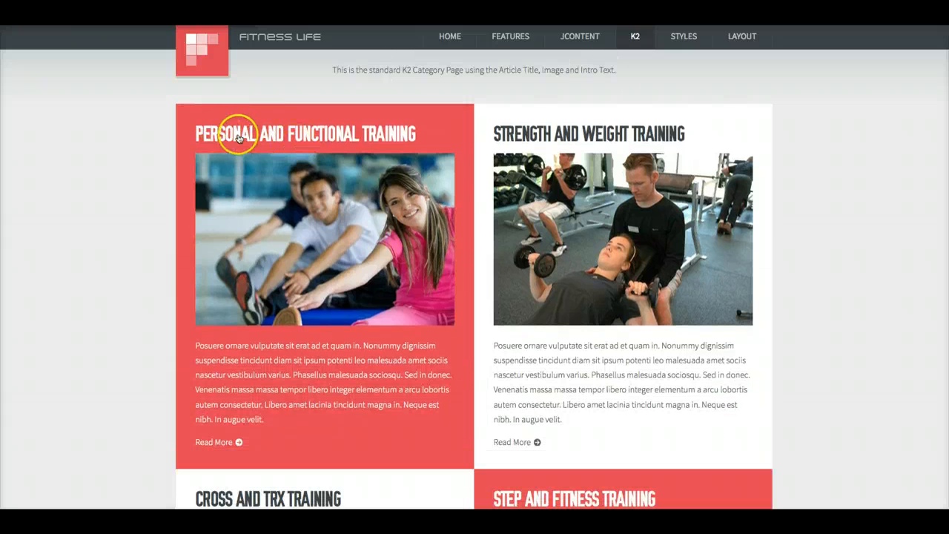
mouse_move(169, 269)
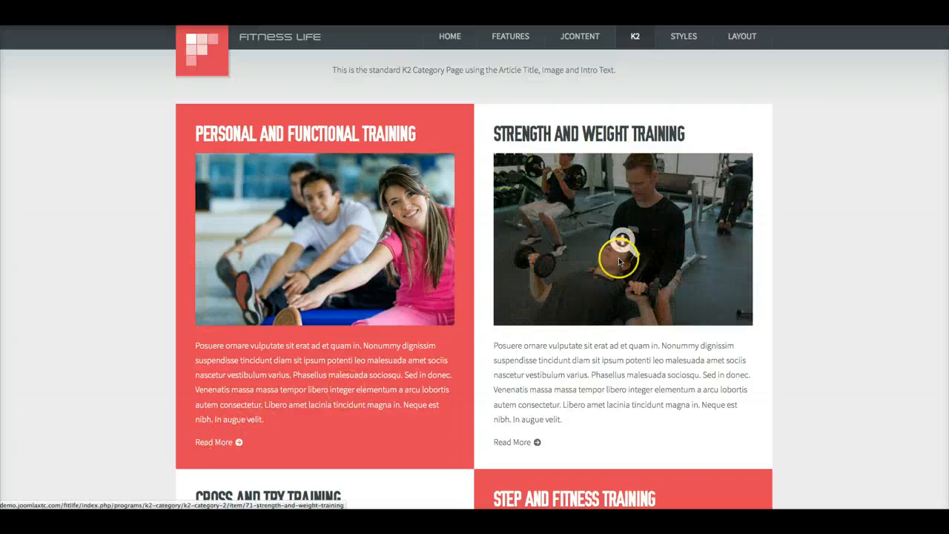
left_click(635, 36)
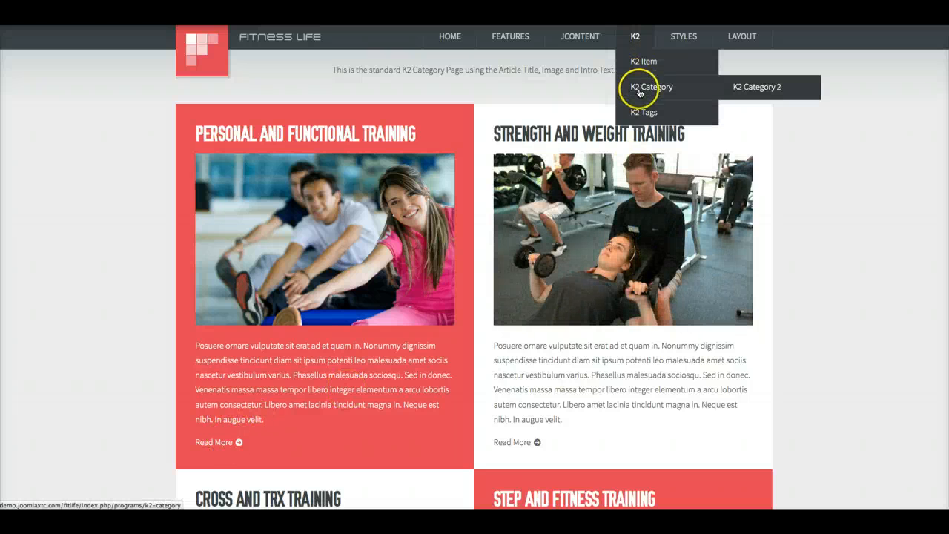
mouse_move(645, 62)
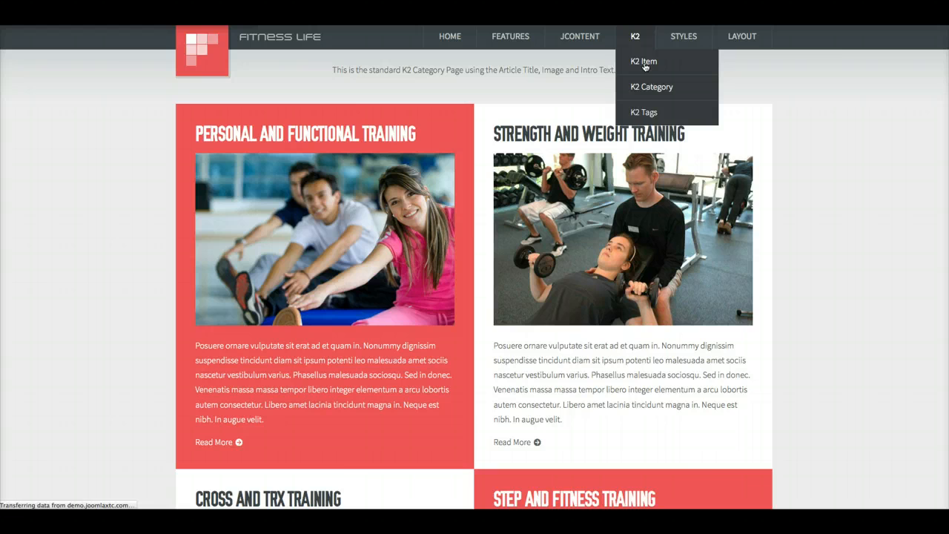
- Open the K2 Item article and read its trainer profile and class timetable sections
left_click(644, 61)
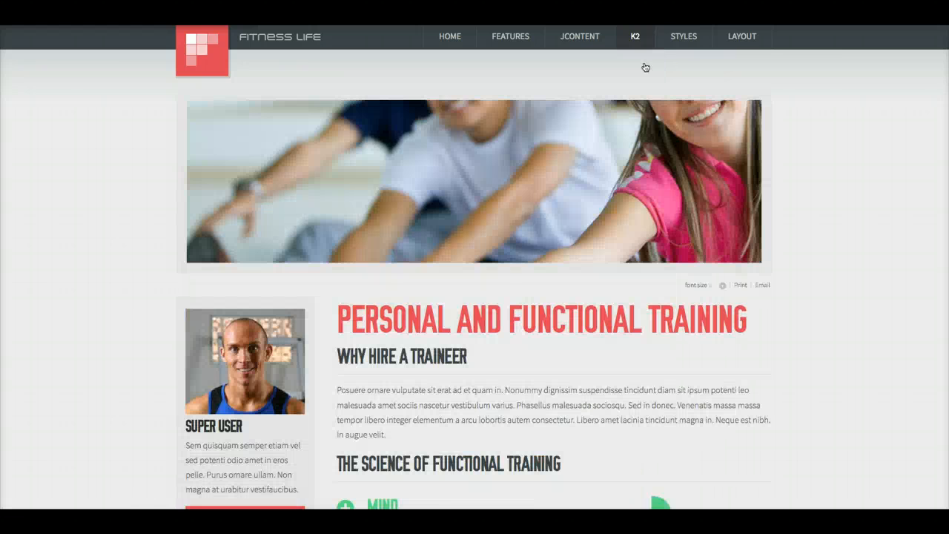
mouse_move(675, 196)
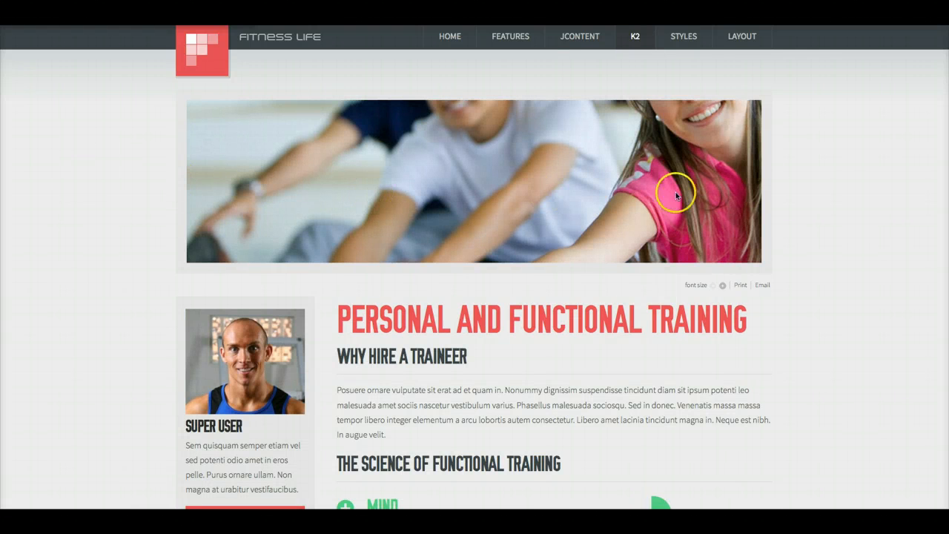
mouse_move(154, 232)
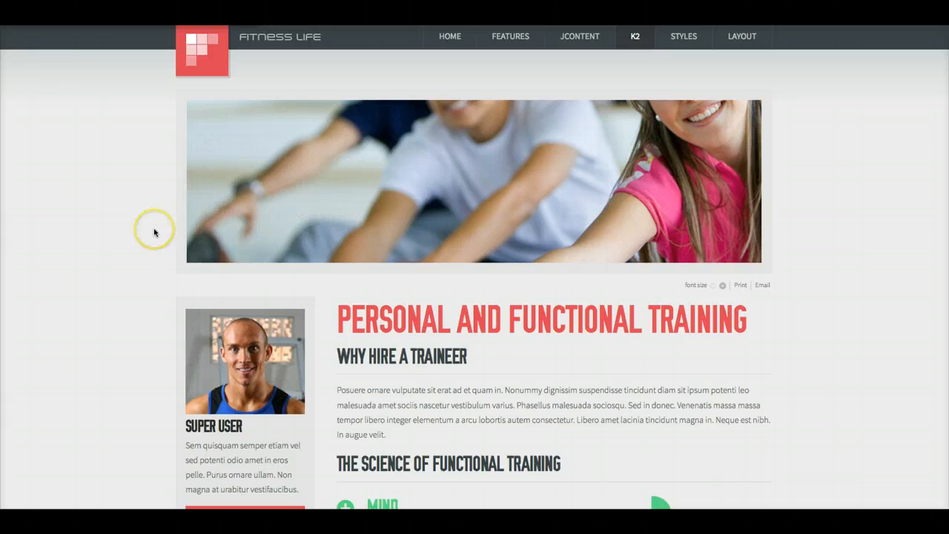
scroll("down", 3)
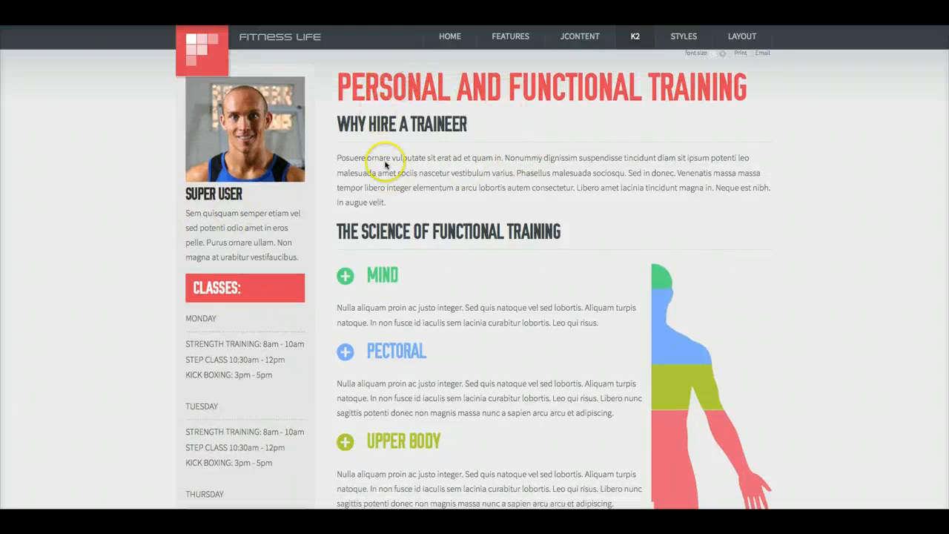
scroll("down", 3)
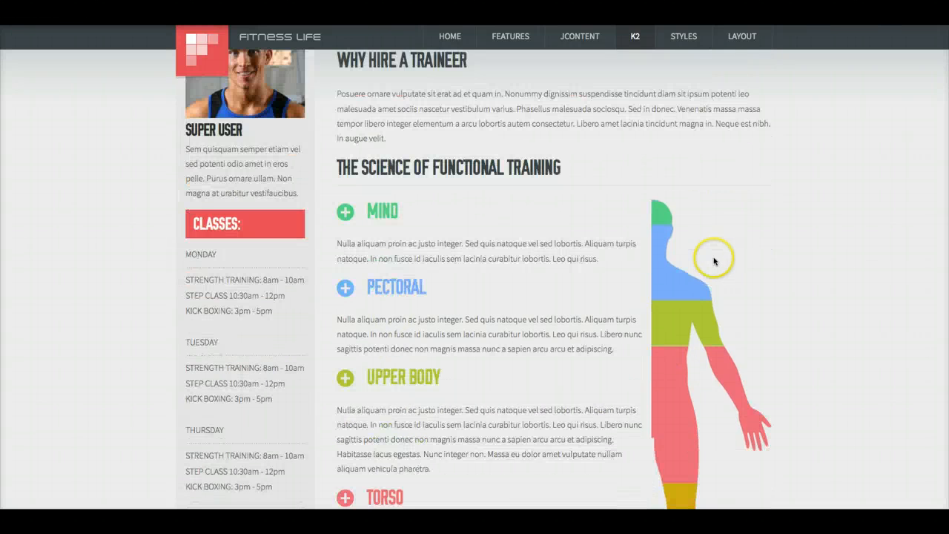
scroll("down", 3)
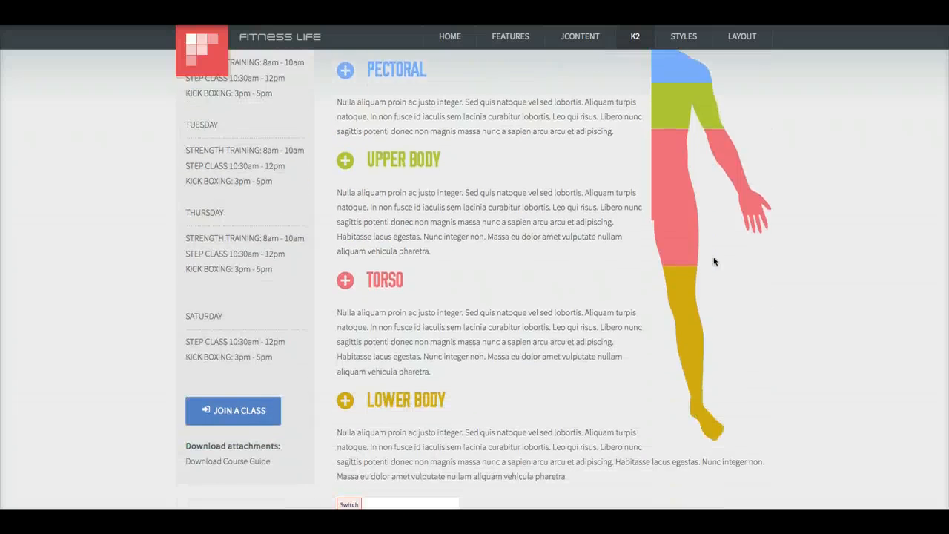
scroll("up", 3)
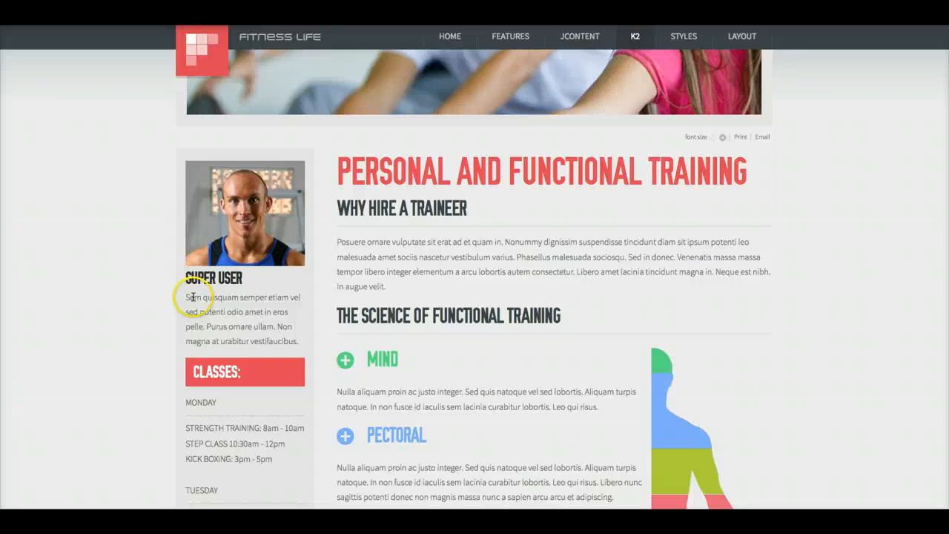
- Continue down the article to its end with the class schedule and attachments
scroll("down", 3)
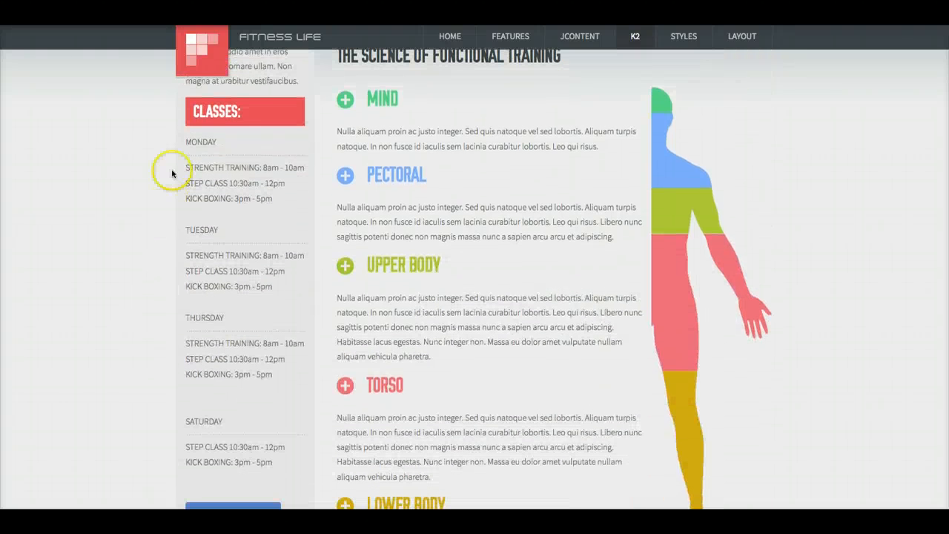
mouse_move(248, 120)
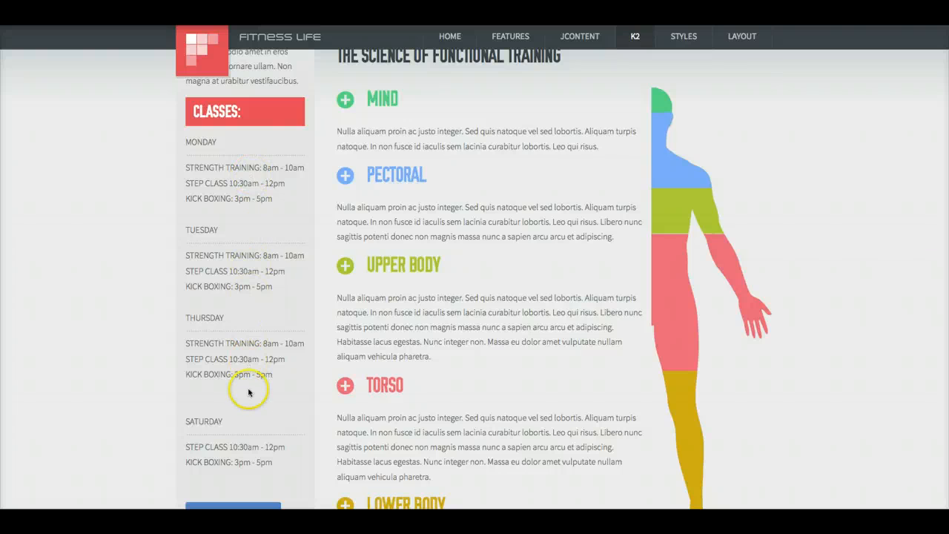
scroll("down", 3)
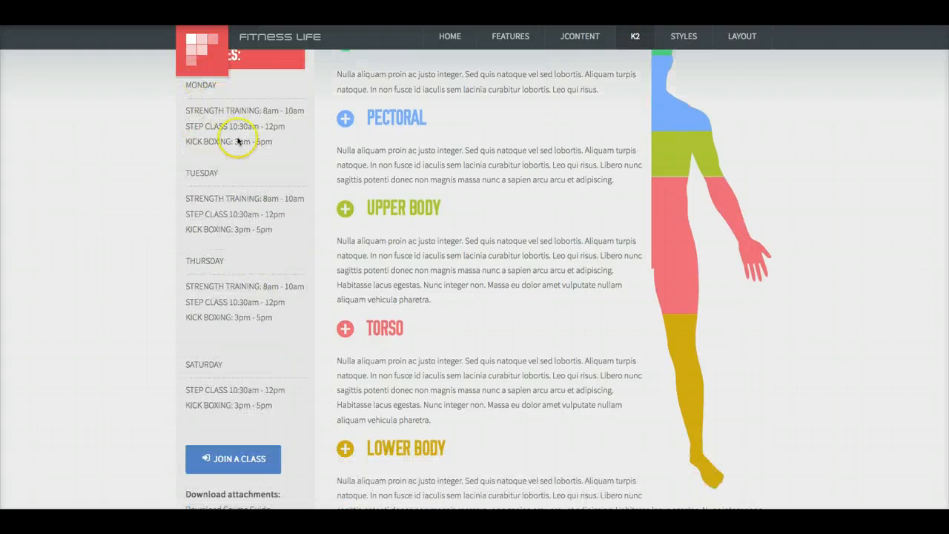
scroll("down", 3)
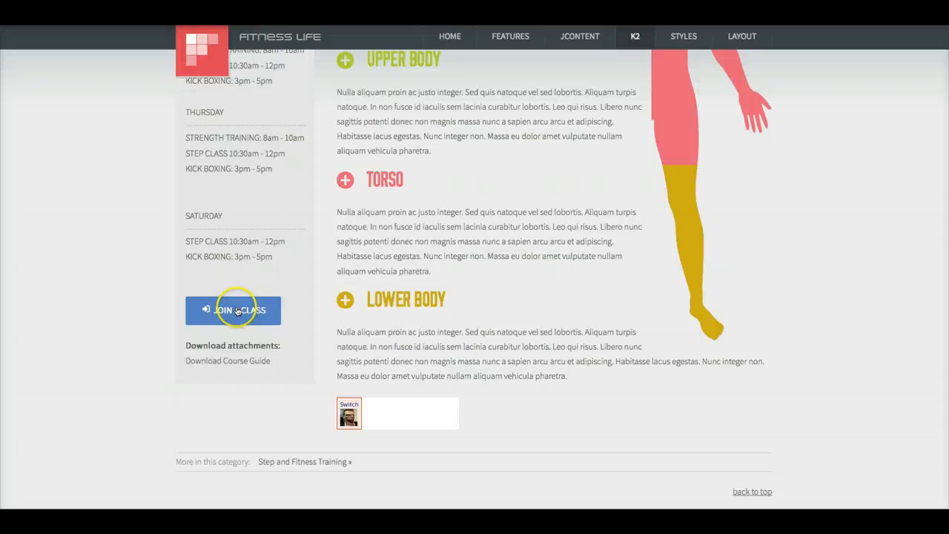
mouse_move(233, 310)
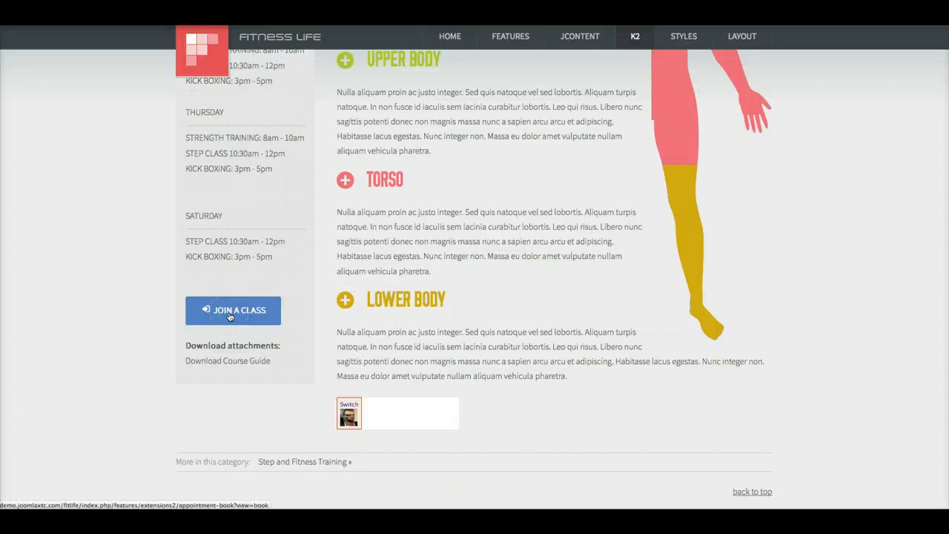
mouse_move(230, 369)
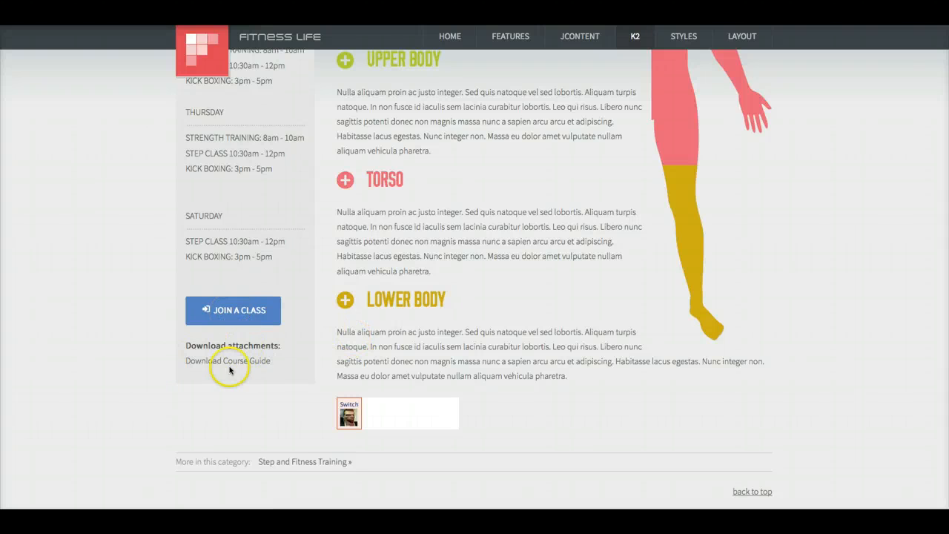
mouse_move(417, 366)
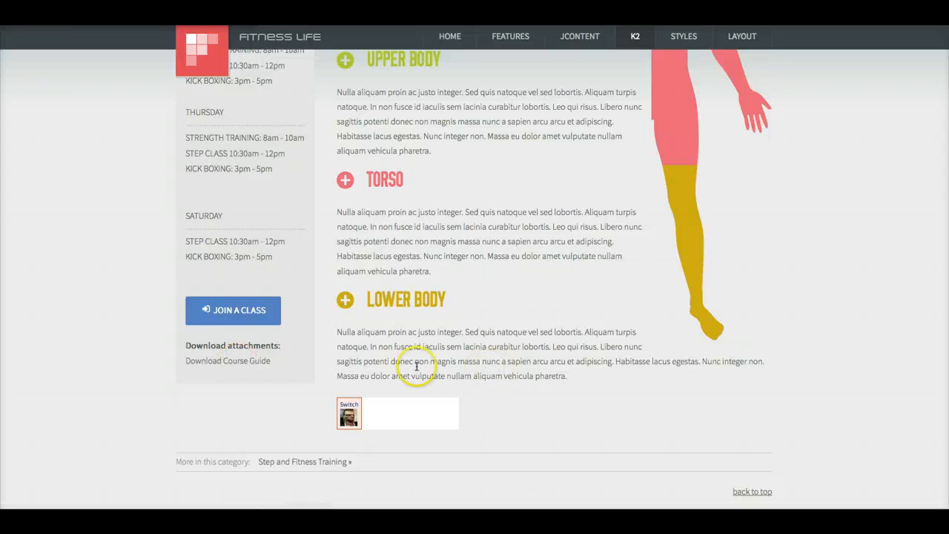
scroll("down", 3)
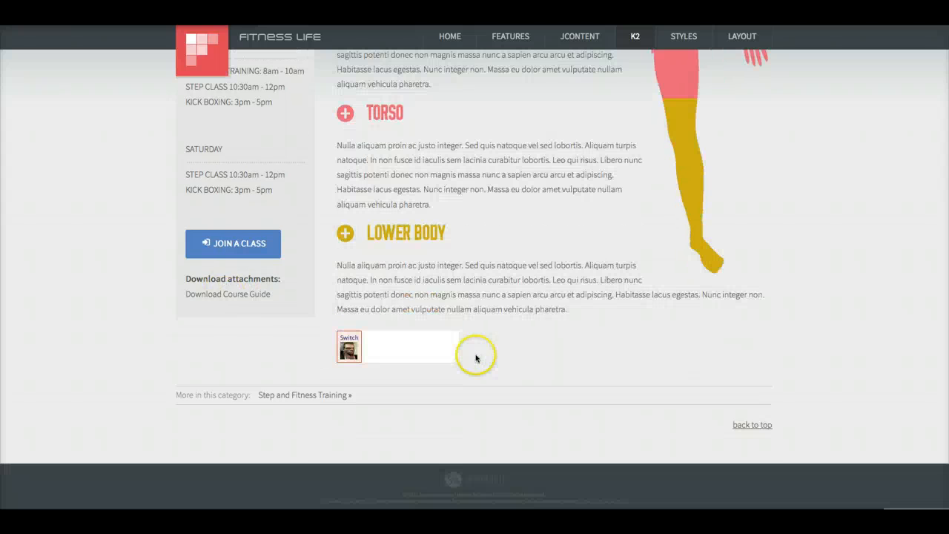
mouse_move(503, 391)
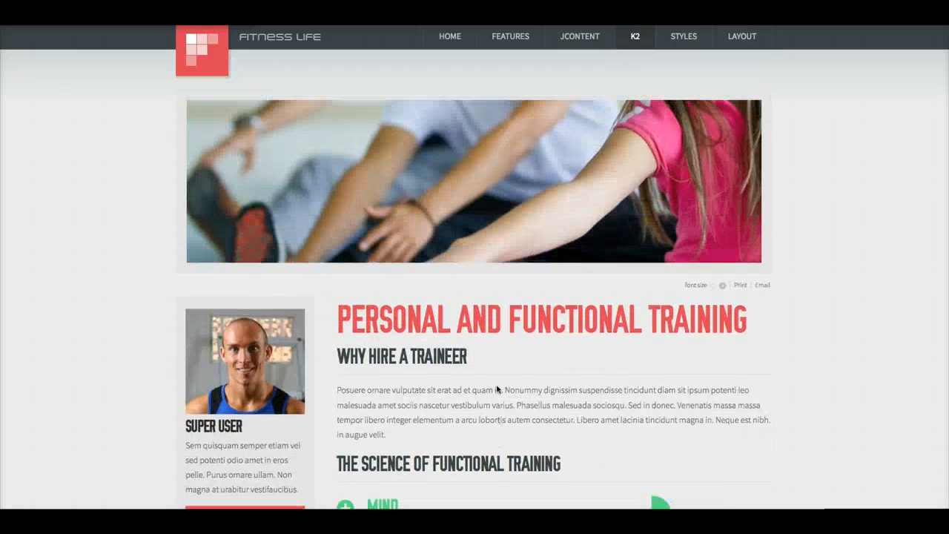
scroll("down", 3)
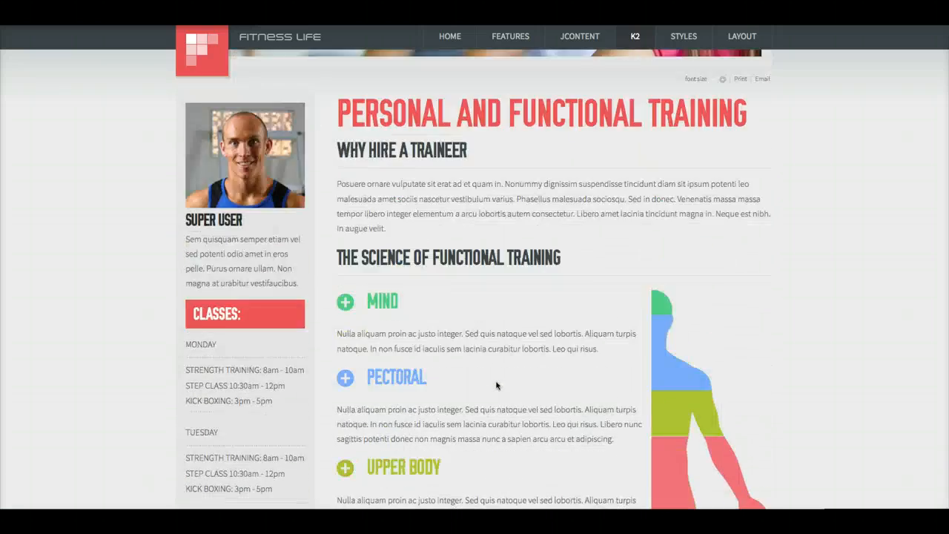
scroll("up", 3)
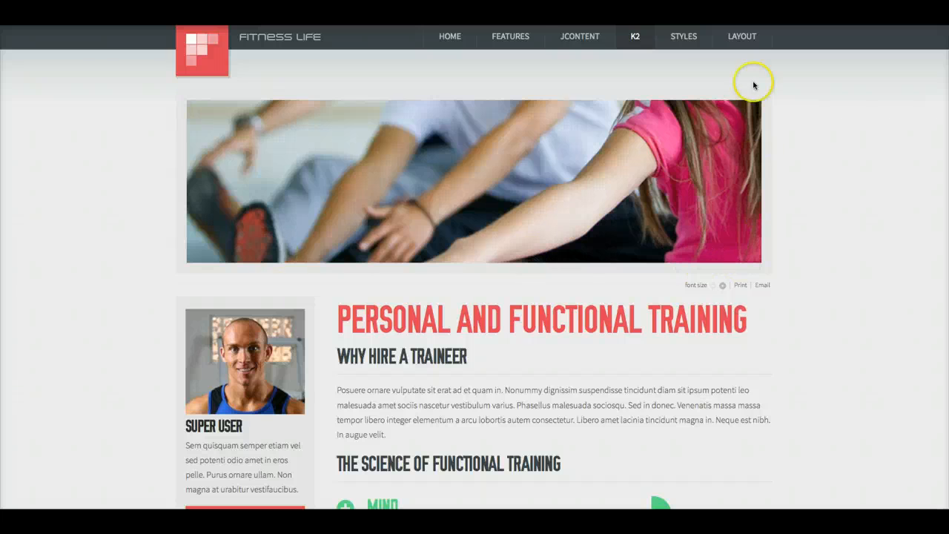
scroll("down", 3)
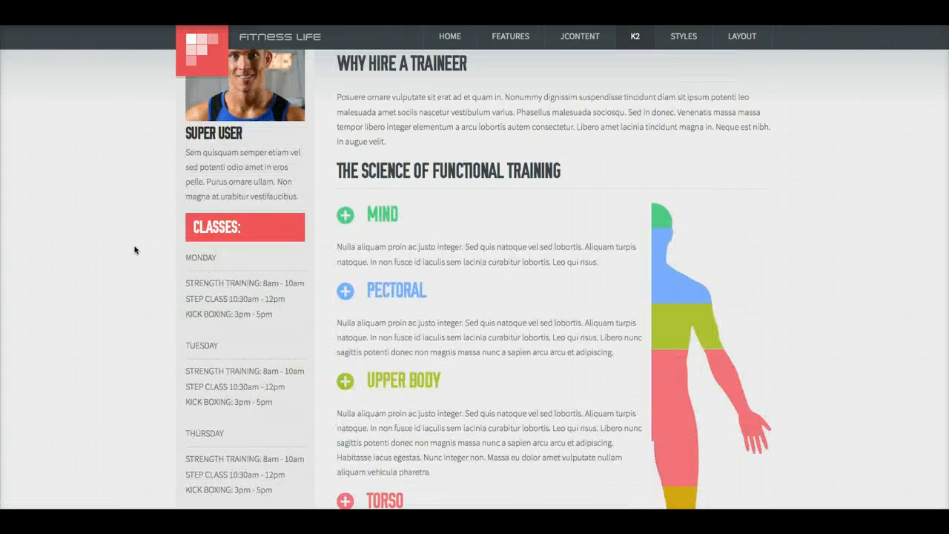
scroll("up", 3)
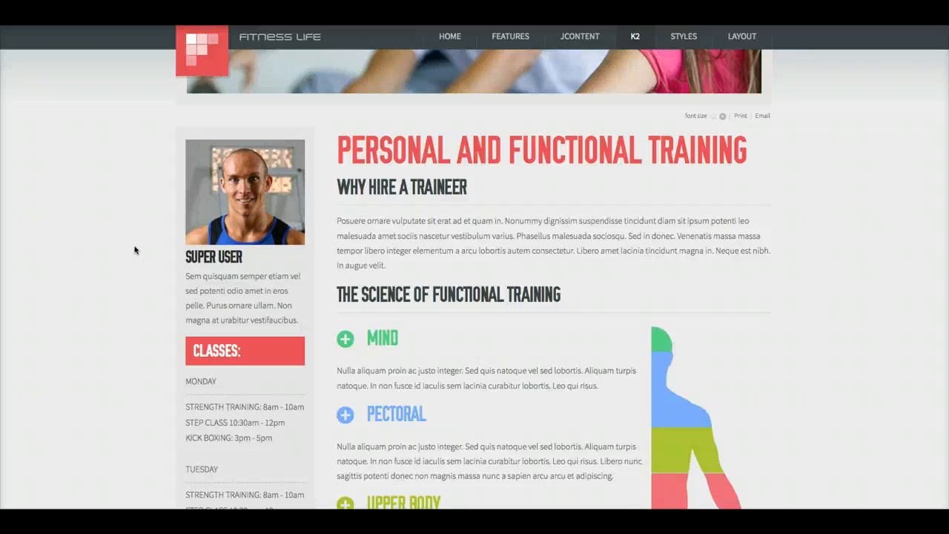
scroll("up", 3)
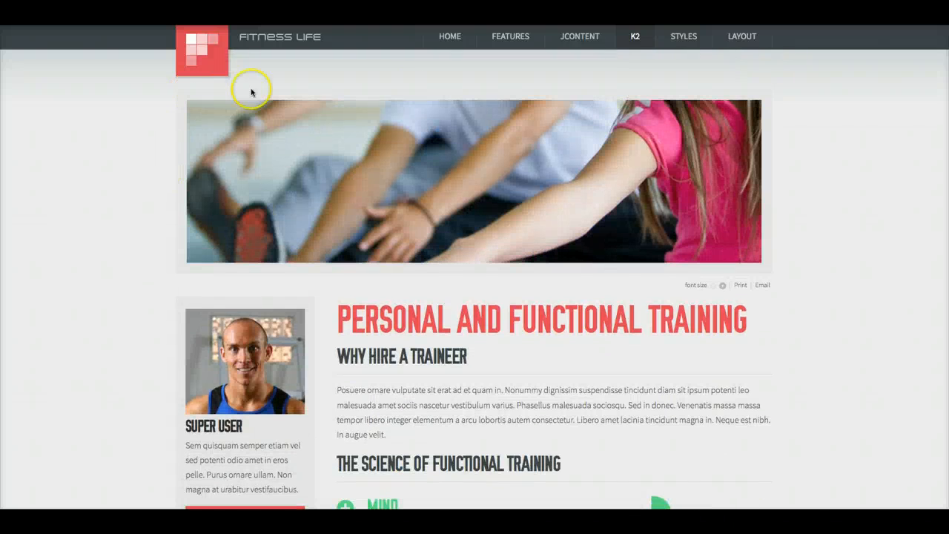
mouse_move(620, 276)
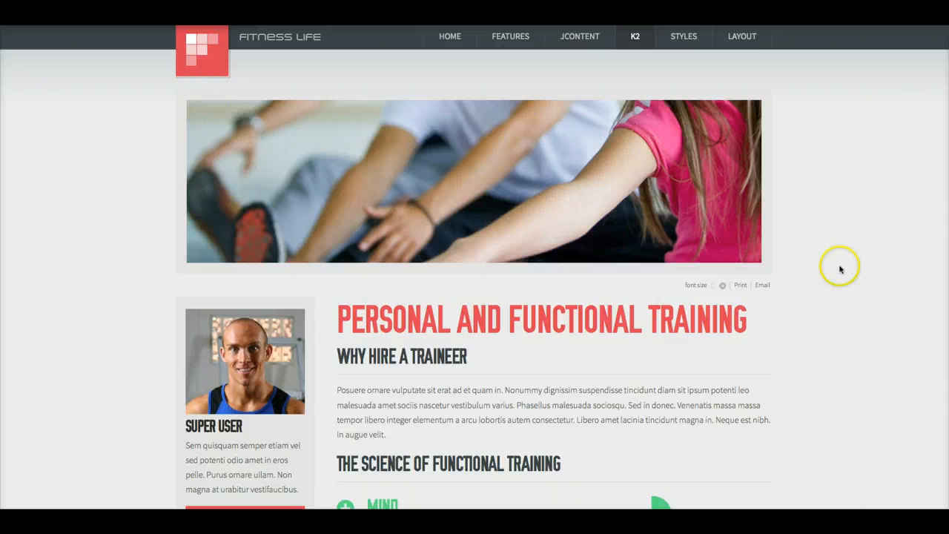
scroll("down", 3)
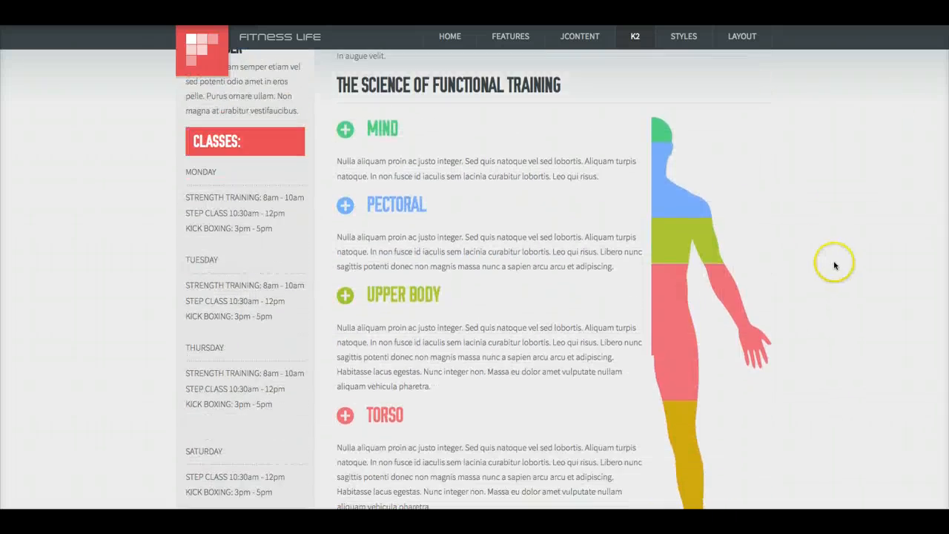
scroll("up", 3)
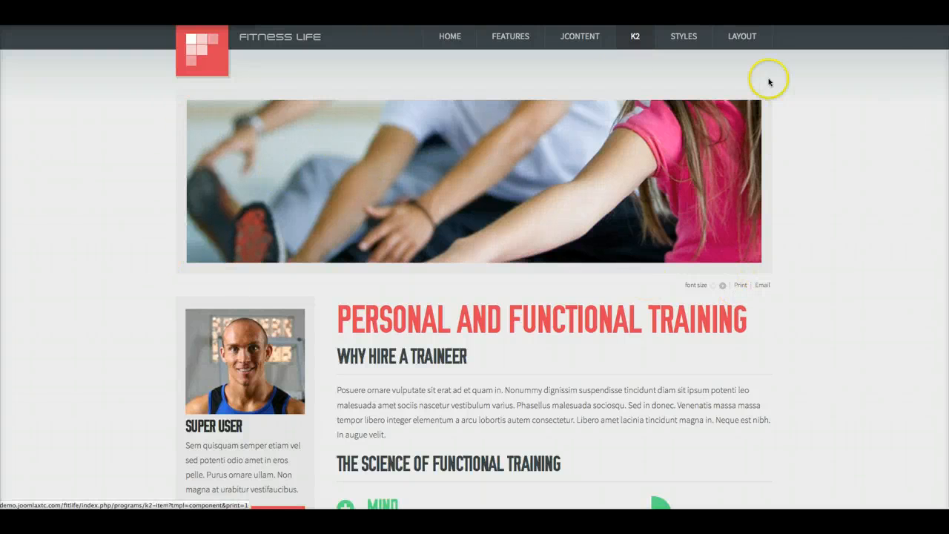
mouse_move(168, 221)
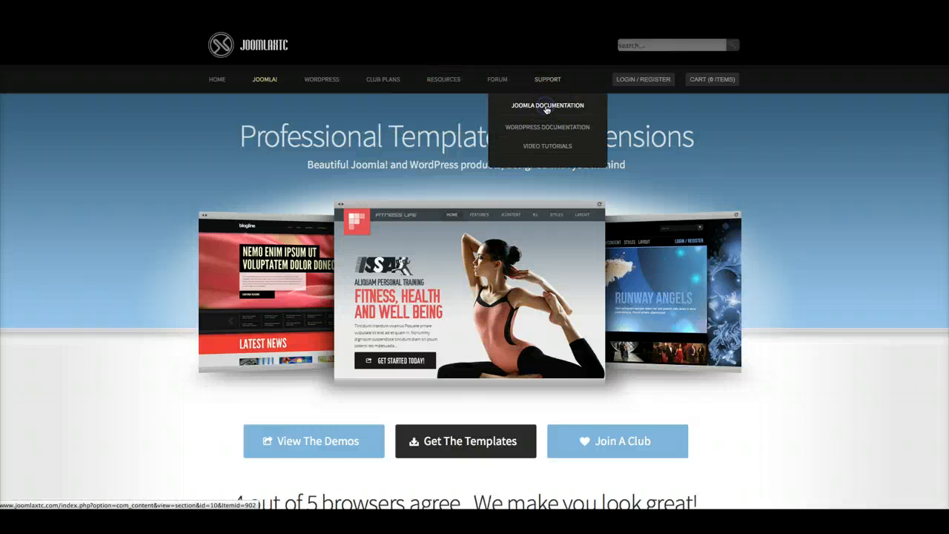
- From Joomla Documentation > Templates page 2, open the Fitness Life template documentation
left_click(547, 105)
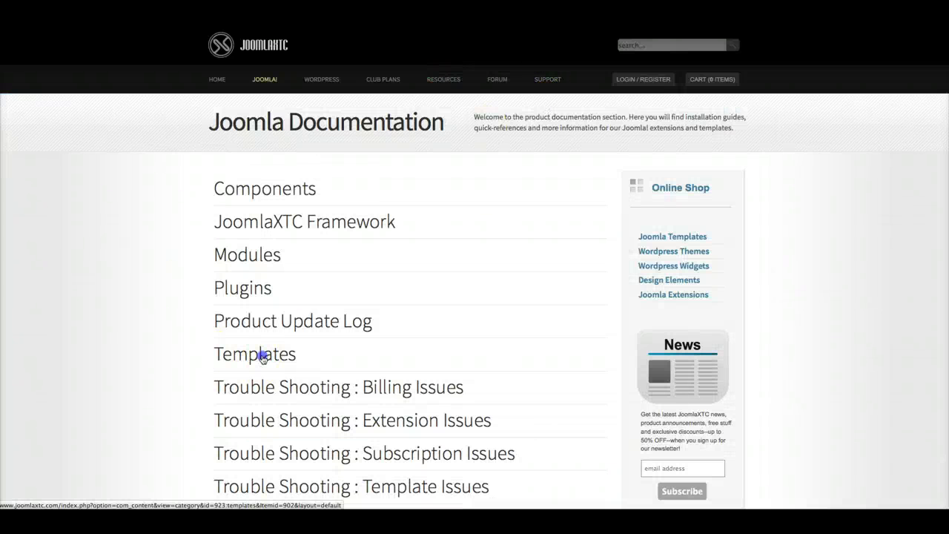
left_click(254, 354)
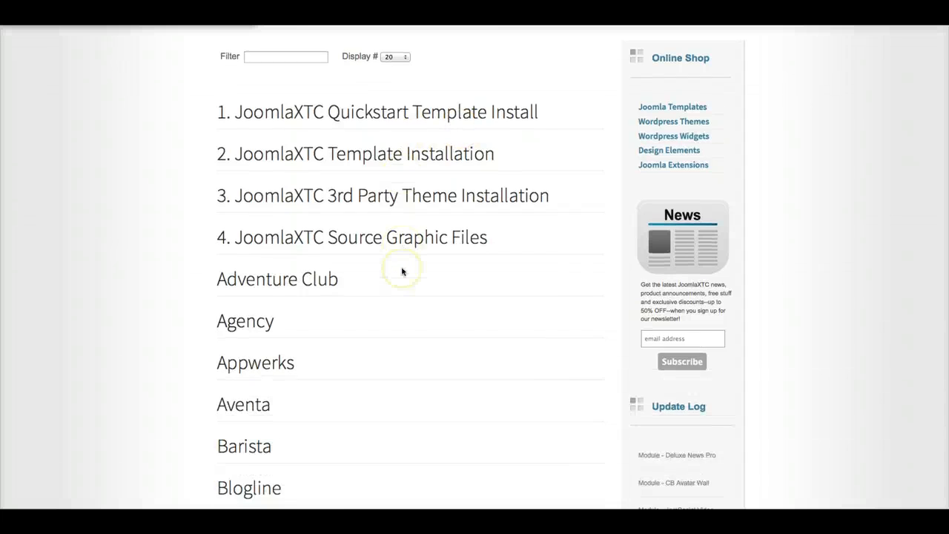
scroll("down", 3)
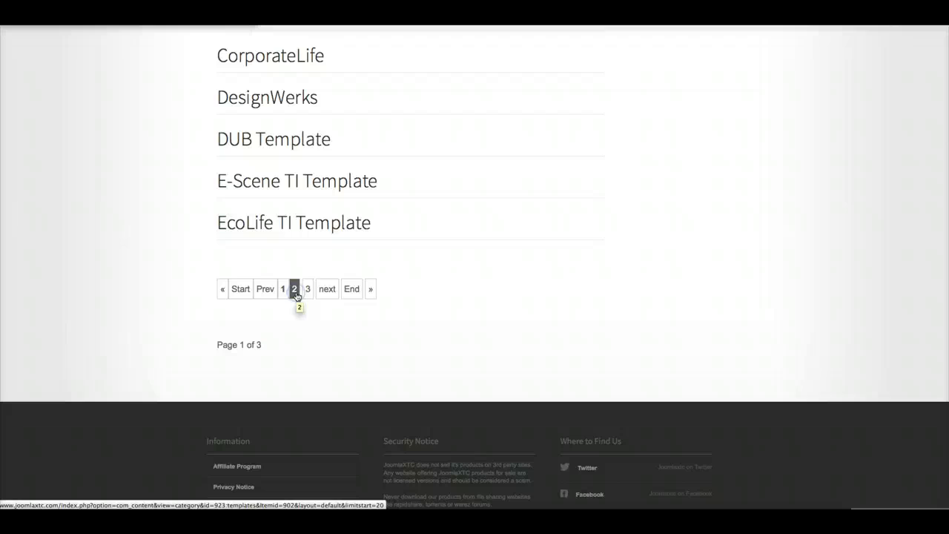
left_click(294, 288)
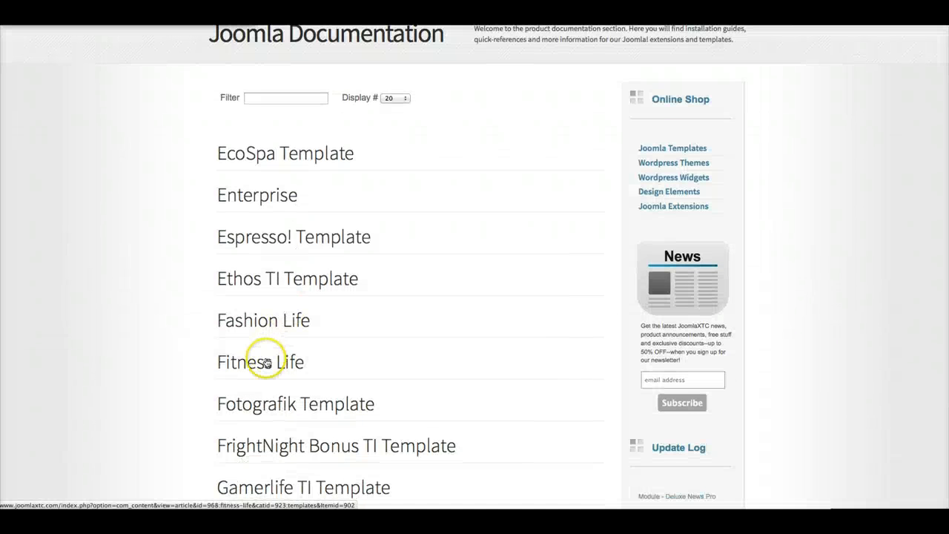
left_click(261, 362)
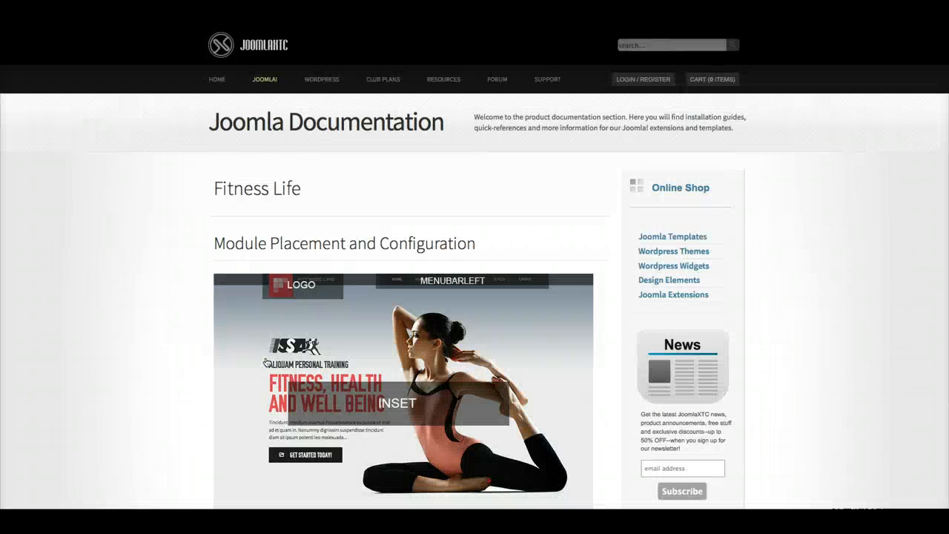
scroll("down", 3)
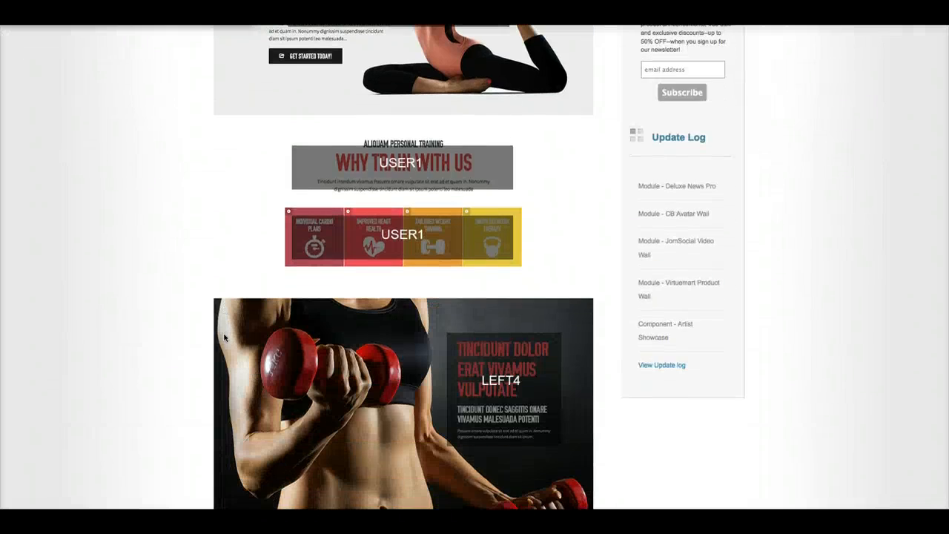
scroll("up", 3)
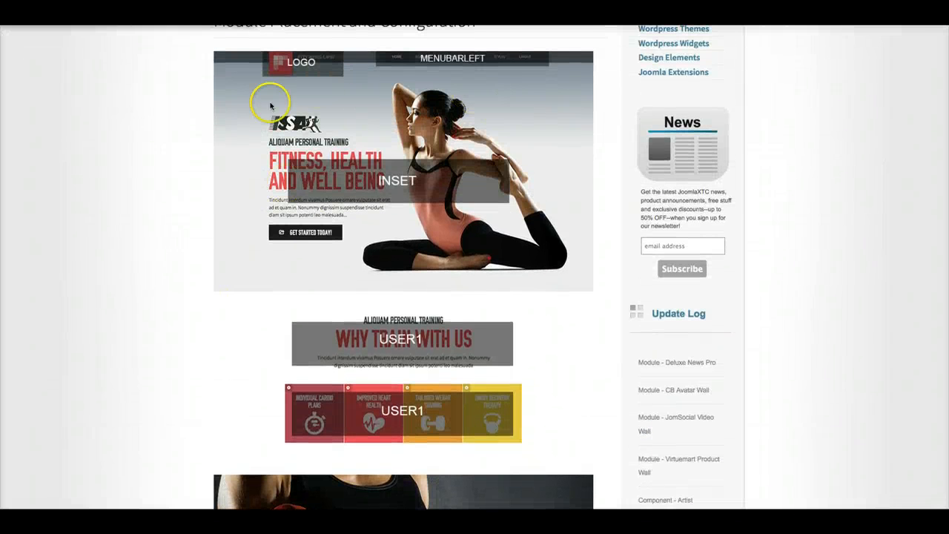
scroll("down", 3)
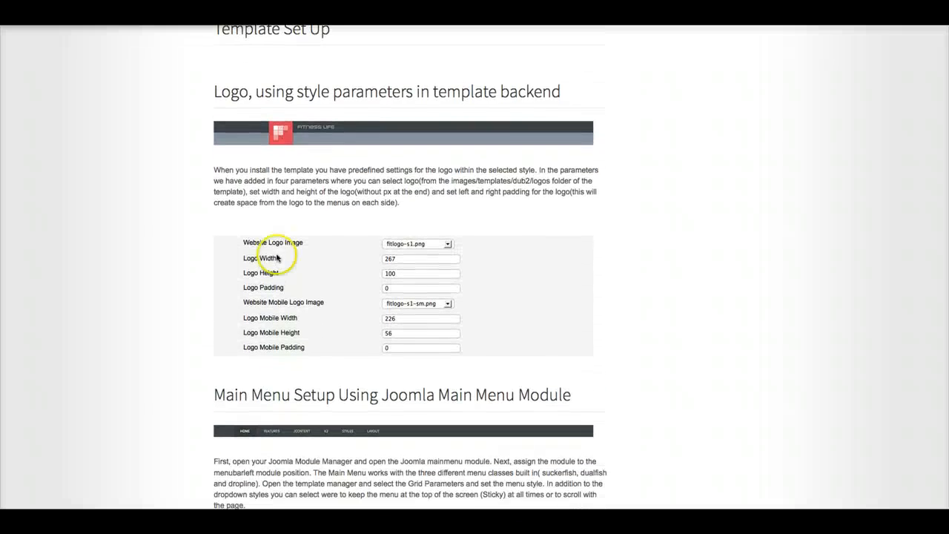
scroll("down", 3)
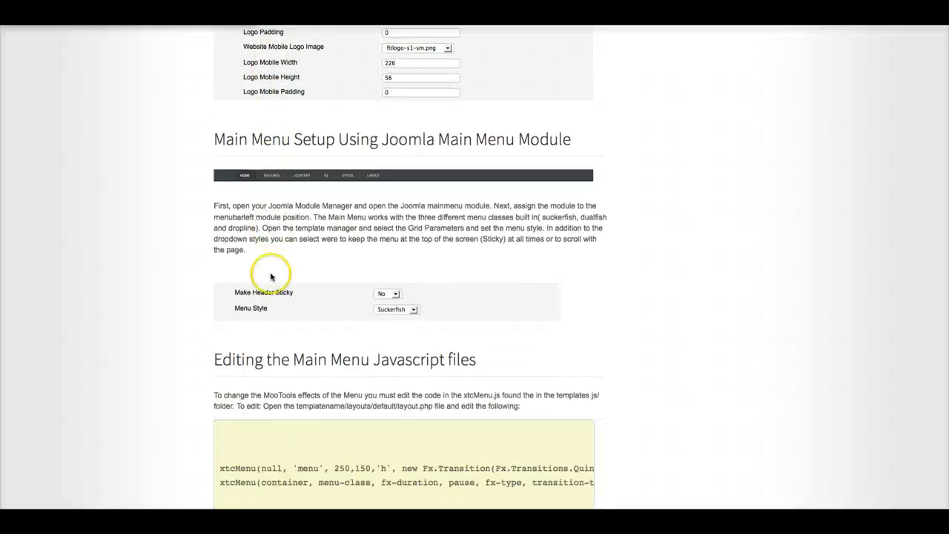
scroll("down", 3)
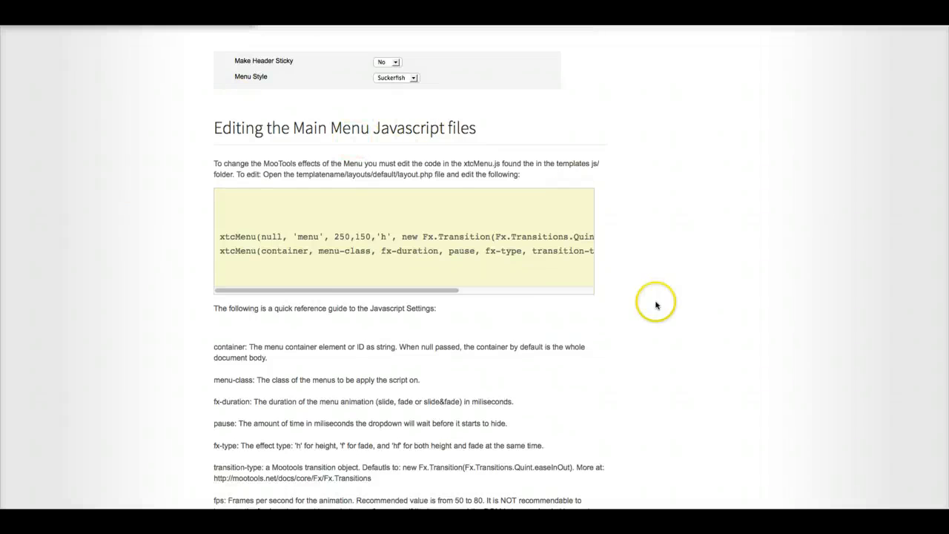
scroll("down", 3)
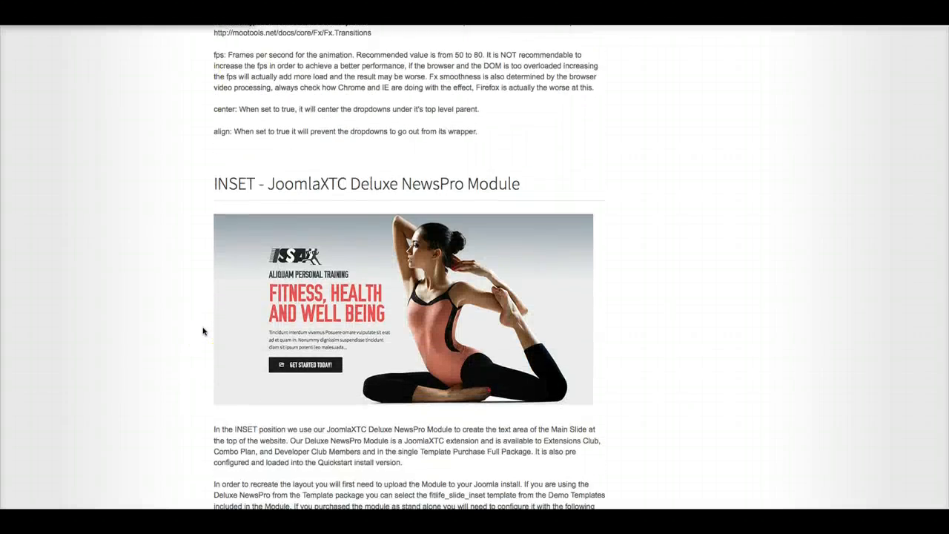
scroll("down", 3)
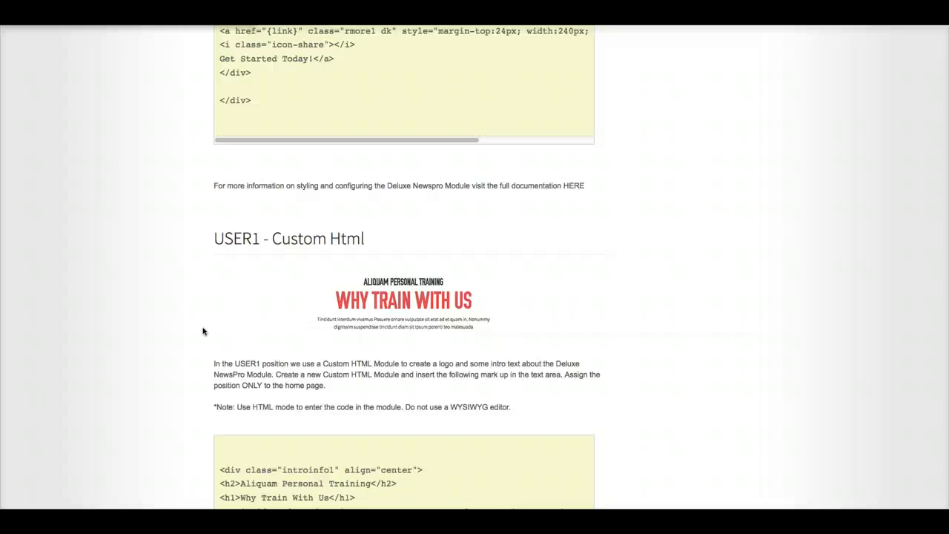
scroll("down", 3)
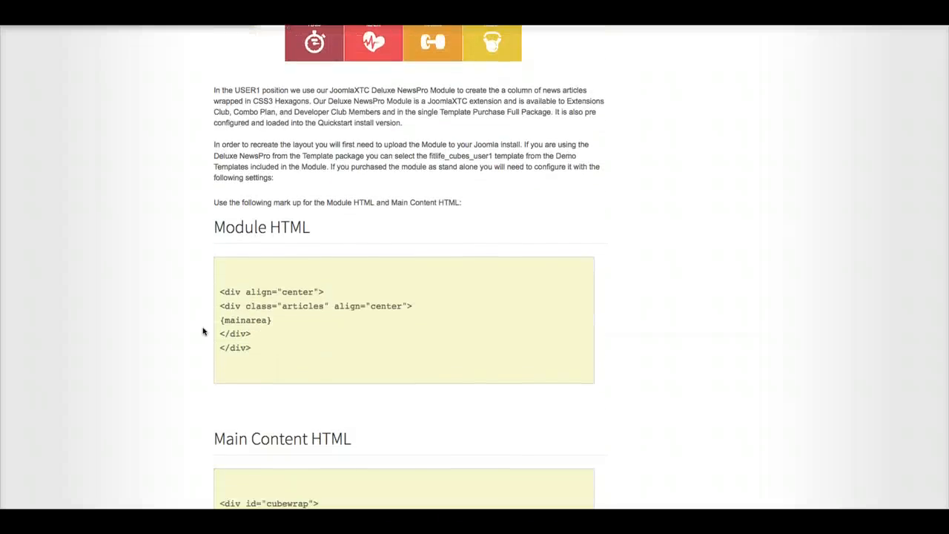
scroll("down", 3)
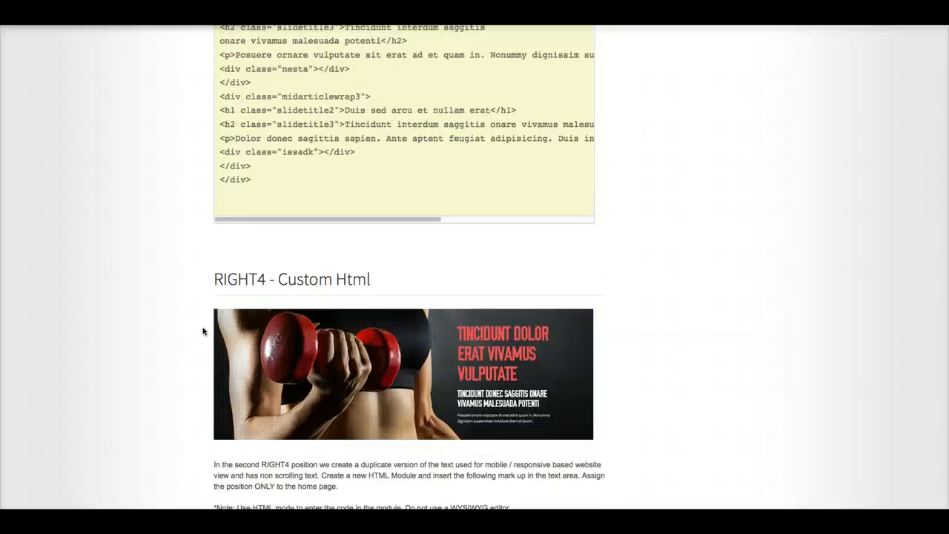
scroll("down", 3)
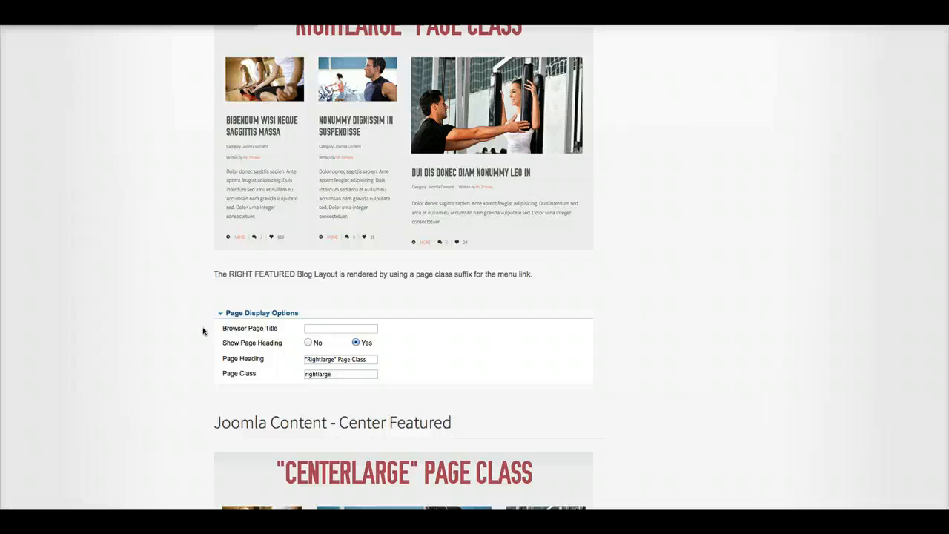
scroll("down", 3)
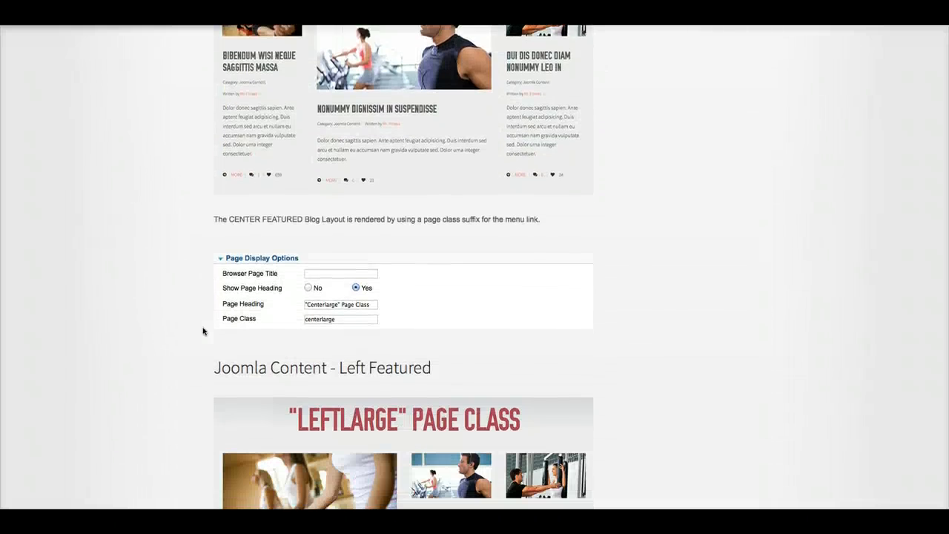
scroll("down", 3)
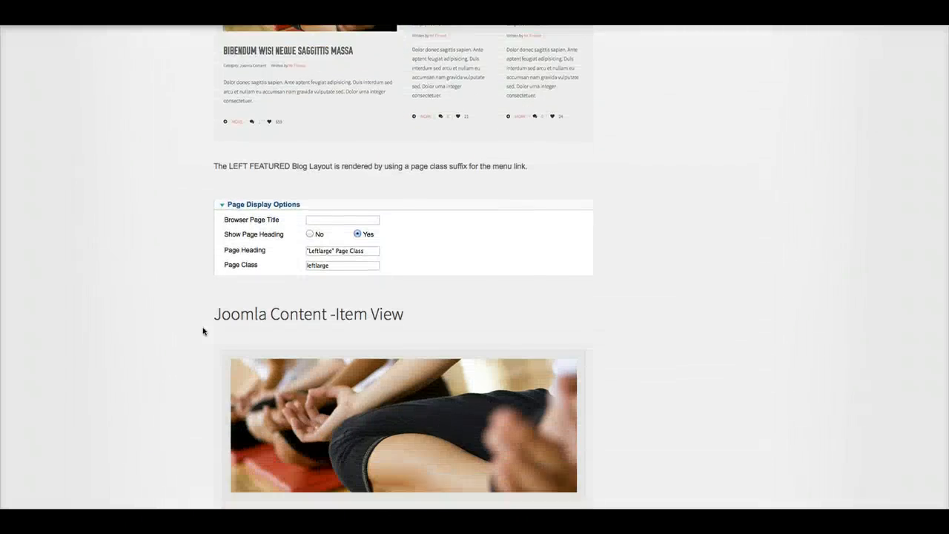
scroll("down", 3)
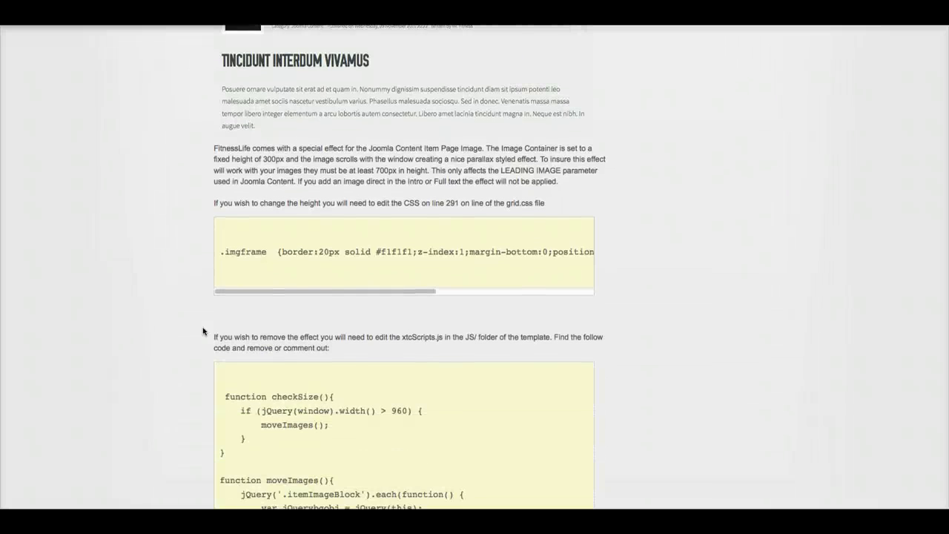
scroll("up", 3)
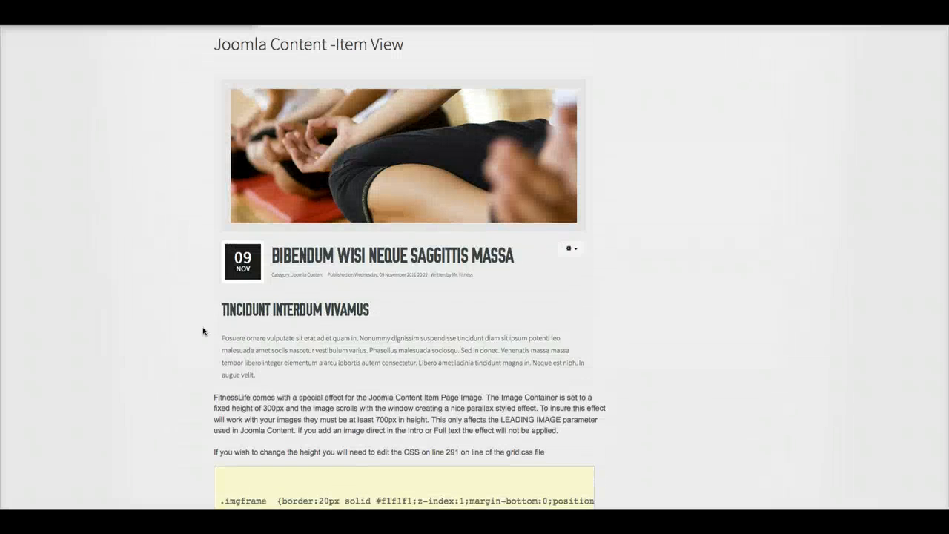
- Read the parallax image documentation and scroll the CSS code box sideways
scroll("up", 3)
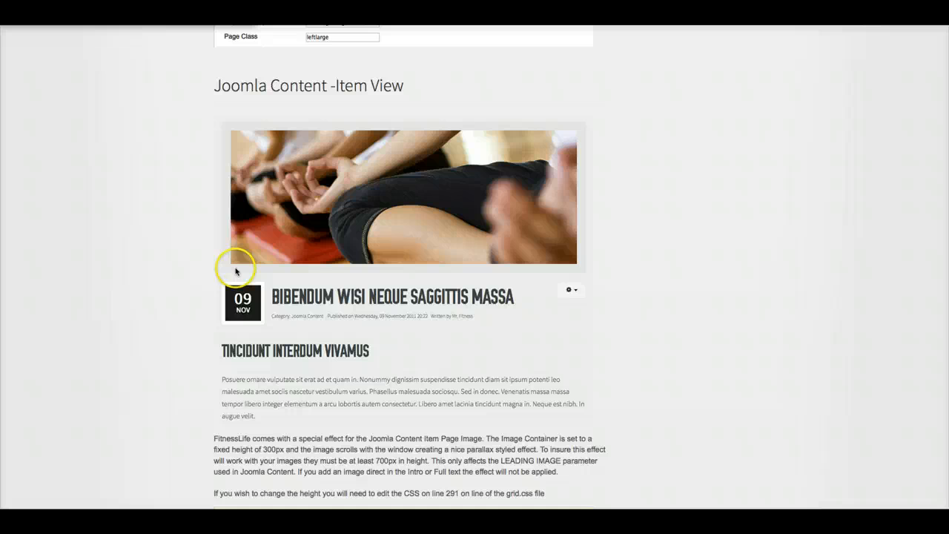
scroll("down", 3)
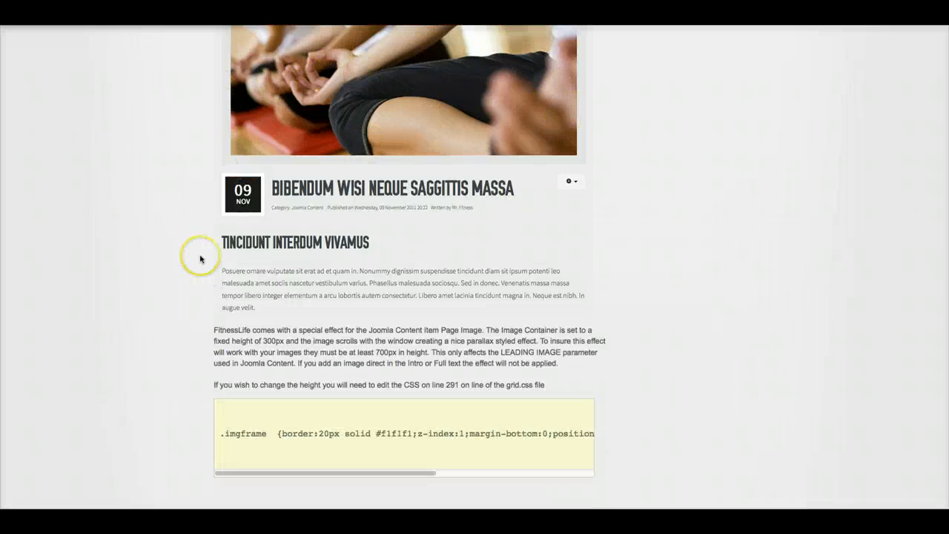
scroll("down", 3)
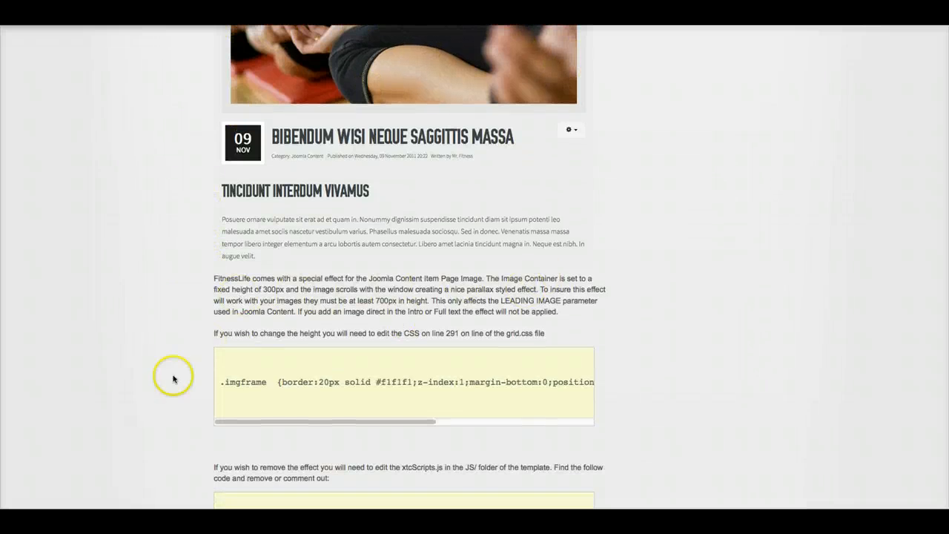
mouse_move(374, 333)
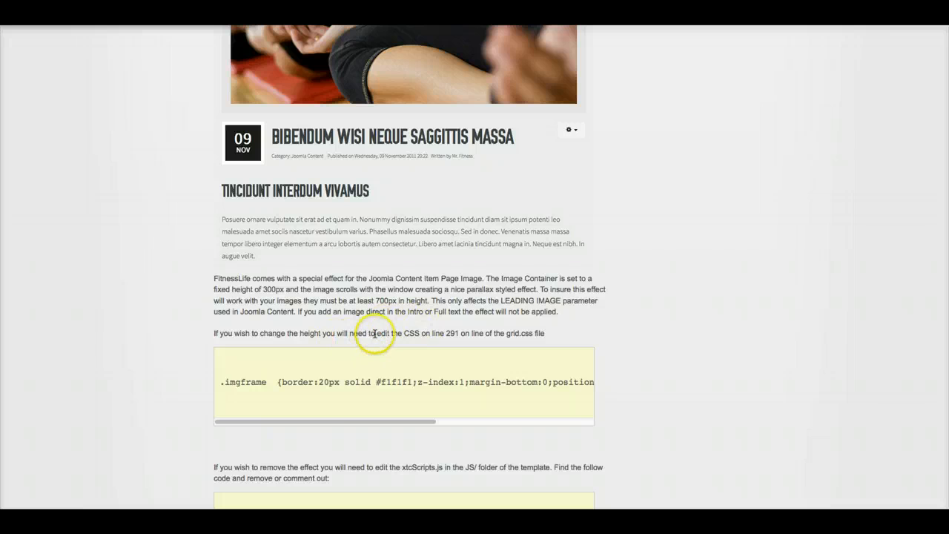
mouse_move(352, 423)
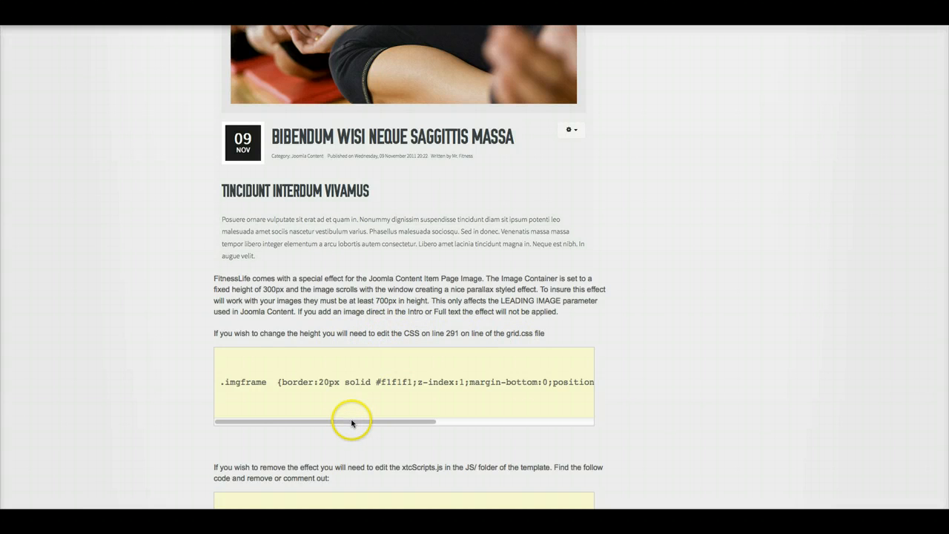
left_click_drag(352, 422, 529, 422)
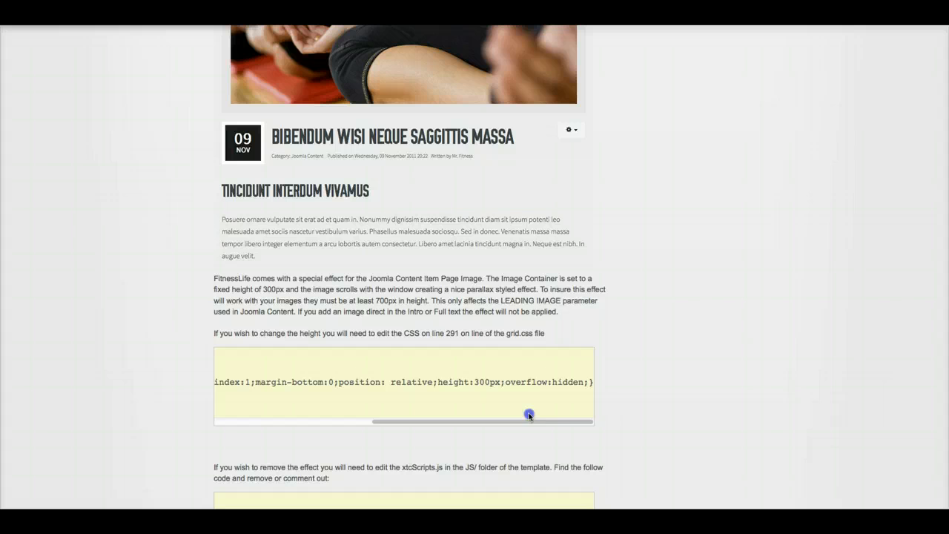
mouse_move(483, 384)
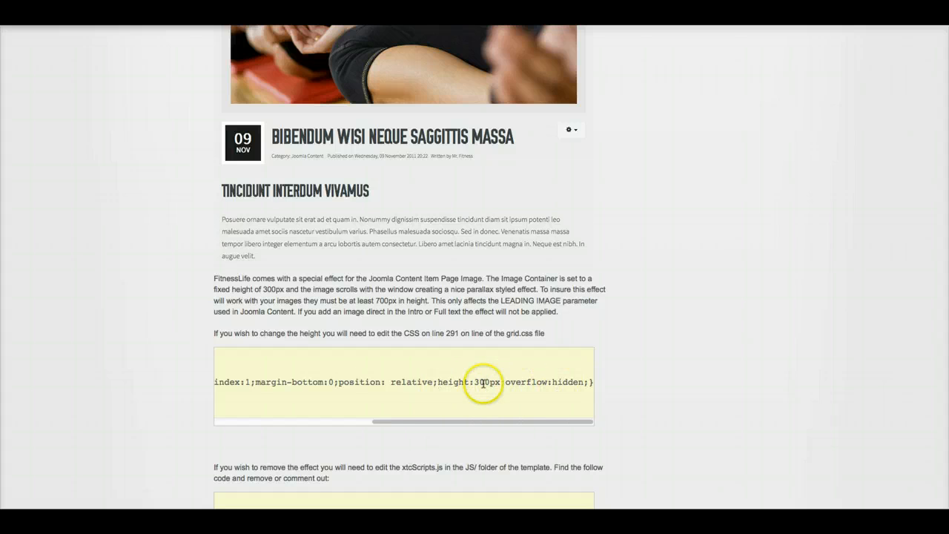
left_click_drag(374, 421, 227, 421)
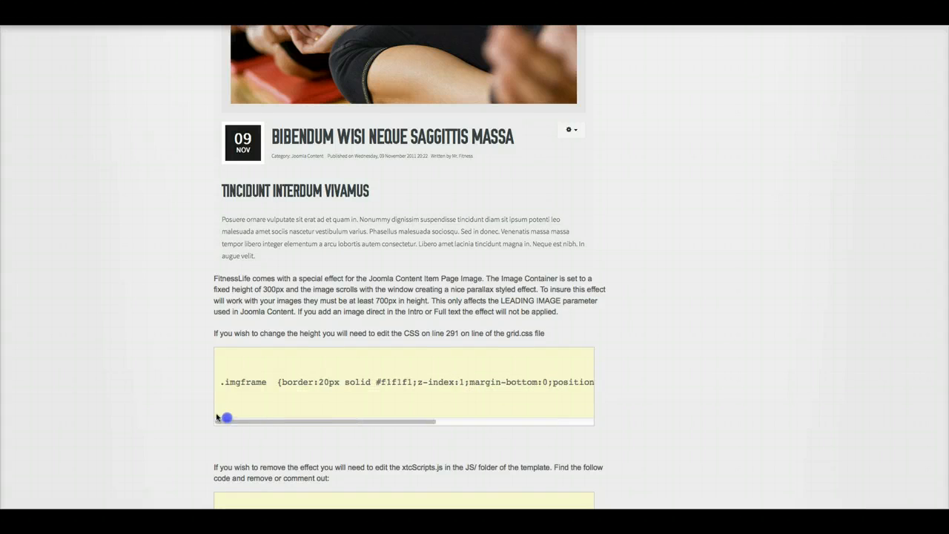
scroll("down", 3)
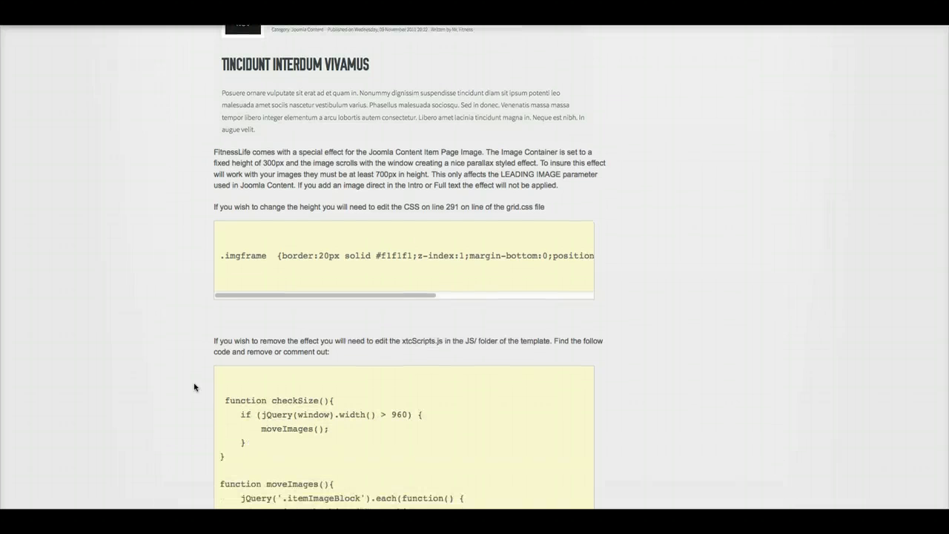
mouse_move(379, 342)
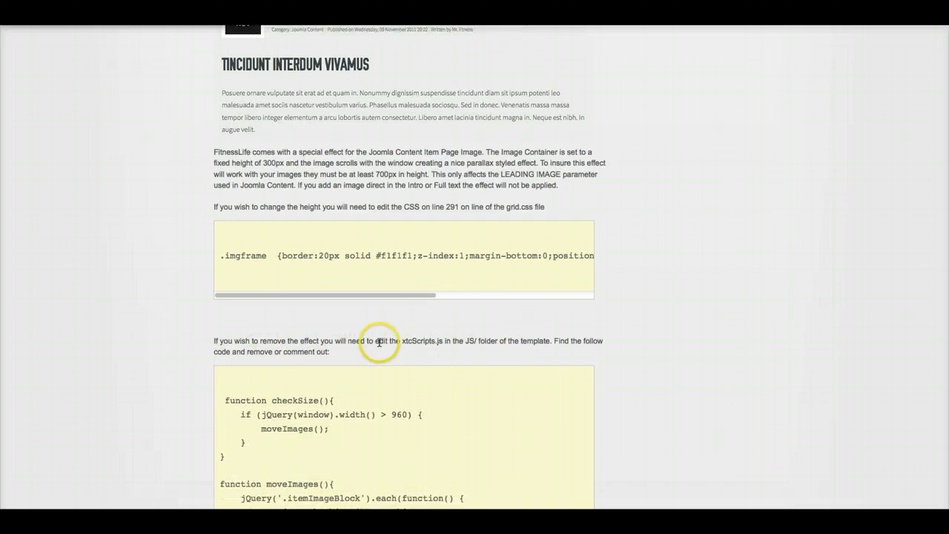
mouse_move(489, 342)
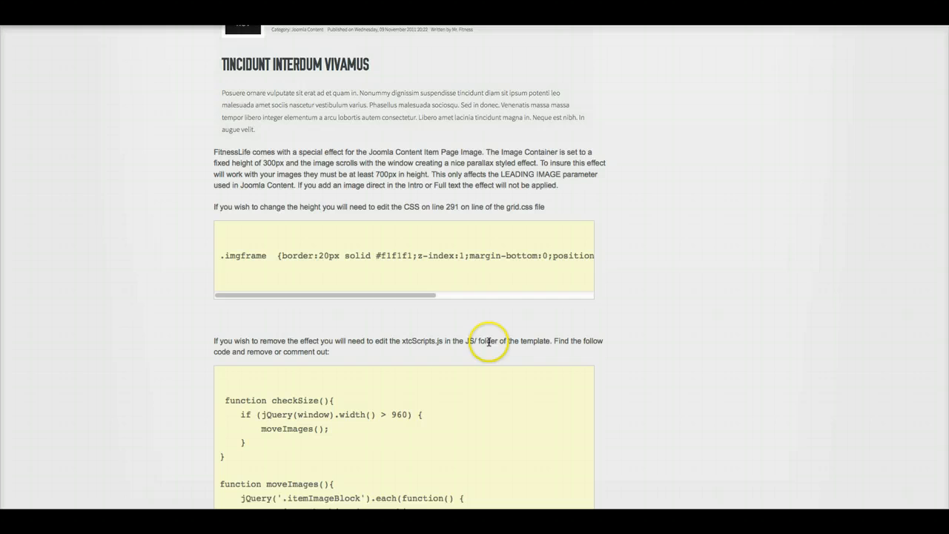
- Review the module documentation sections down the page and back up
scroll("down", 3)
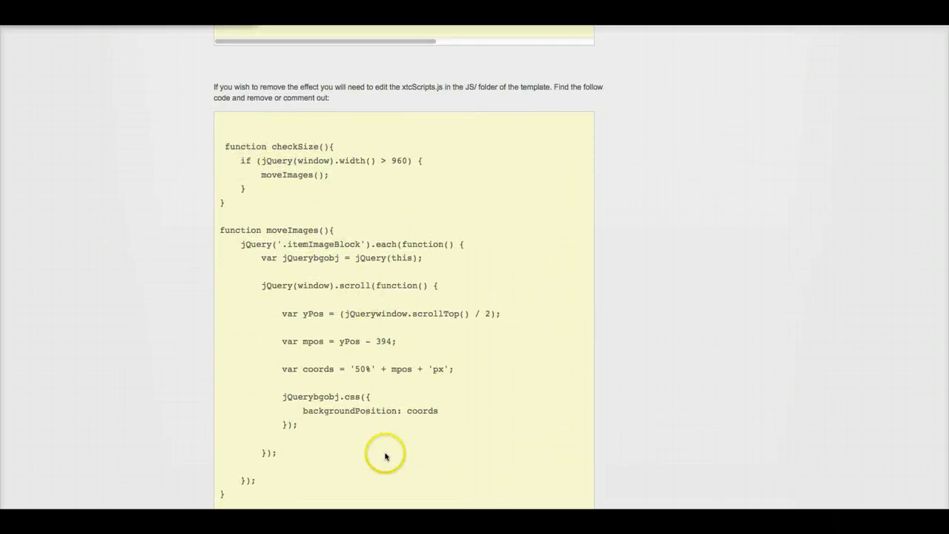
scroll("down", 3)
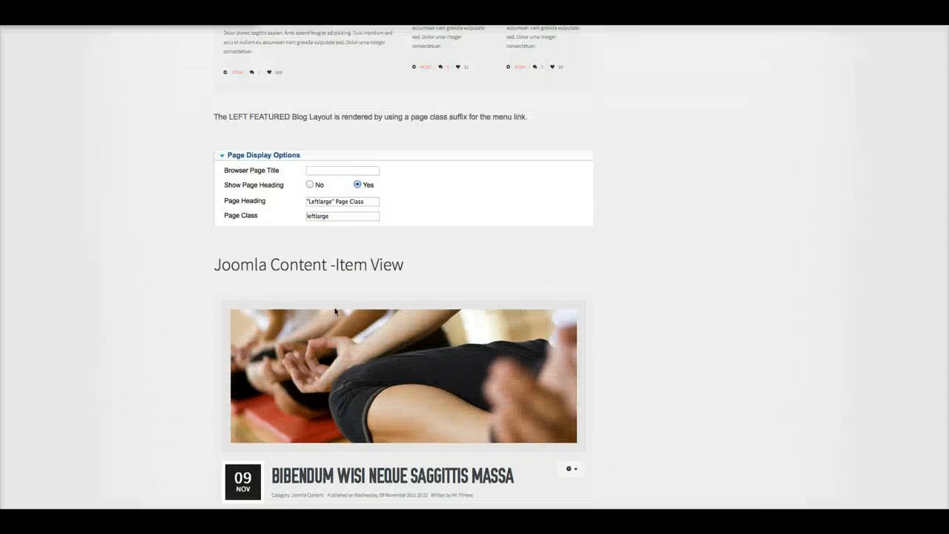
scroll("up", 3)
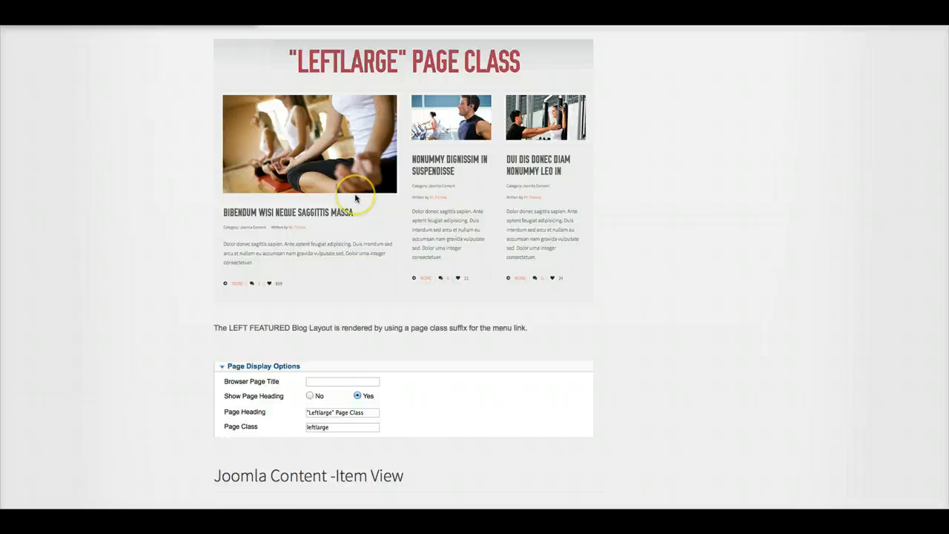
scroll("down", 3)
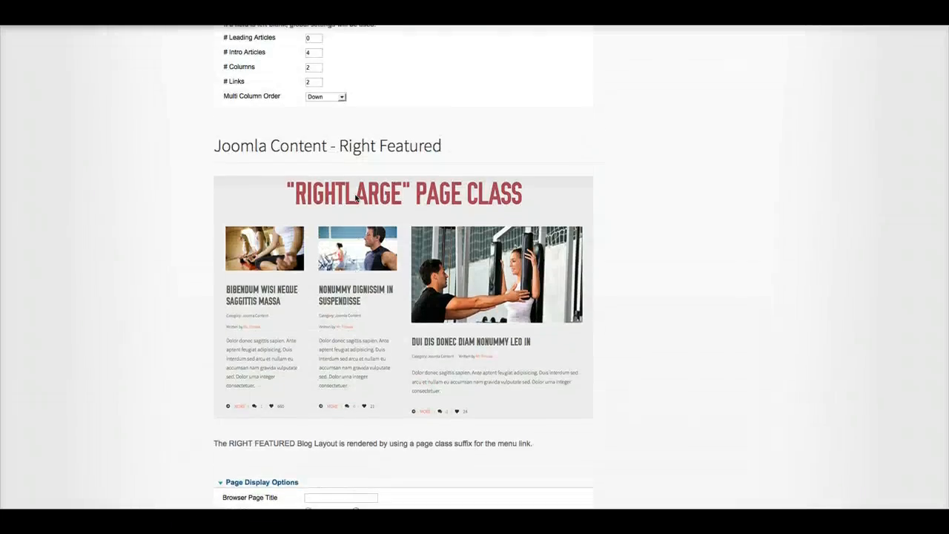
scroll("up", 3)
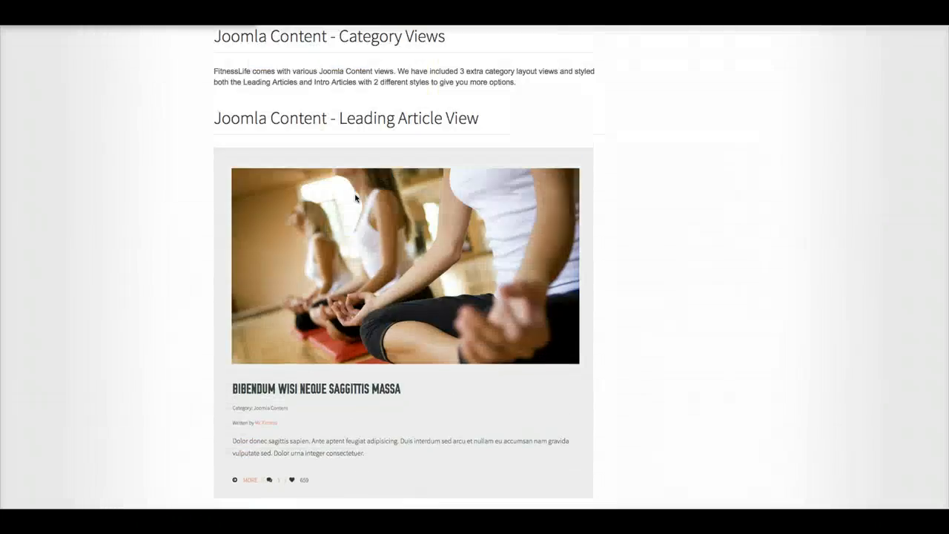
scroll("down", 3)
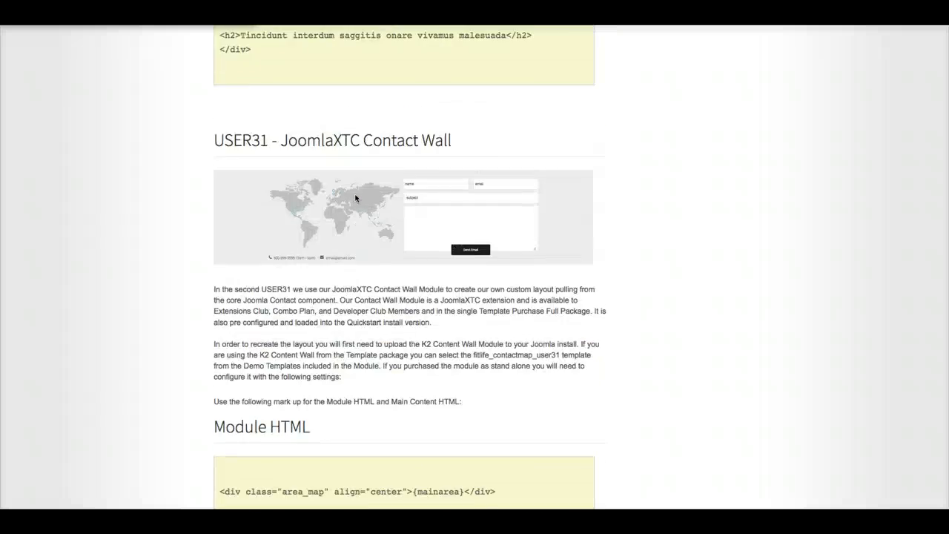
scroll("down", 3)
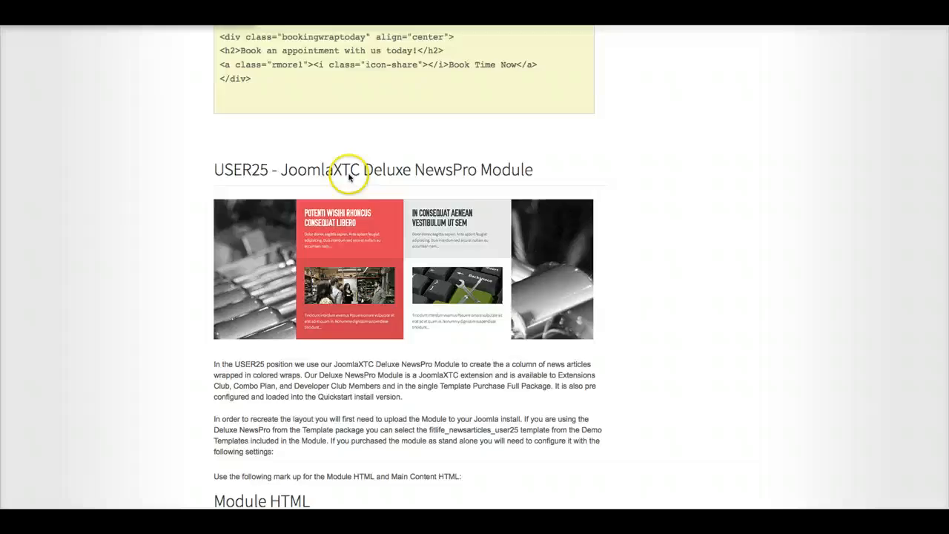
scroll("down", 3)
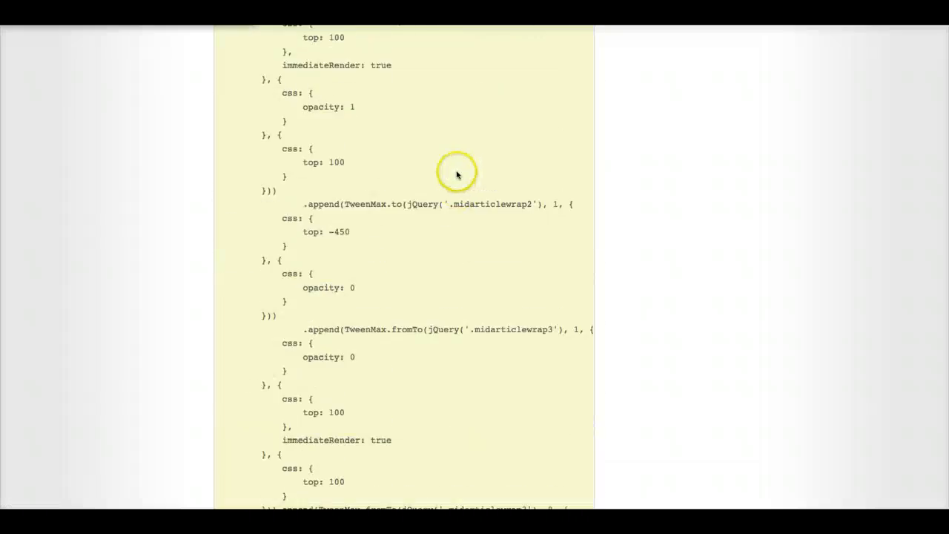
scroll("up", 3)
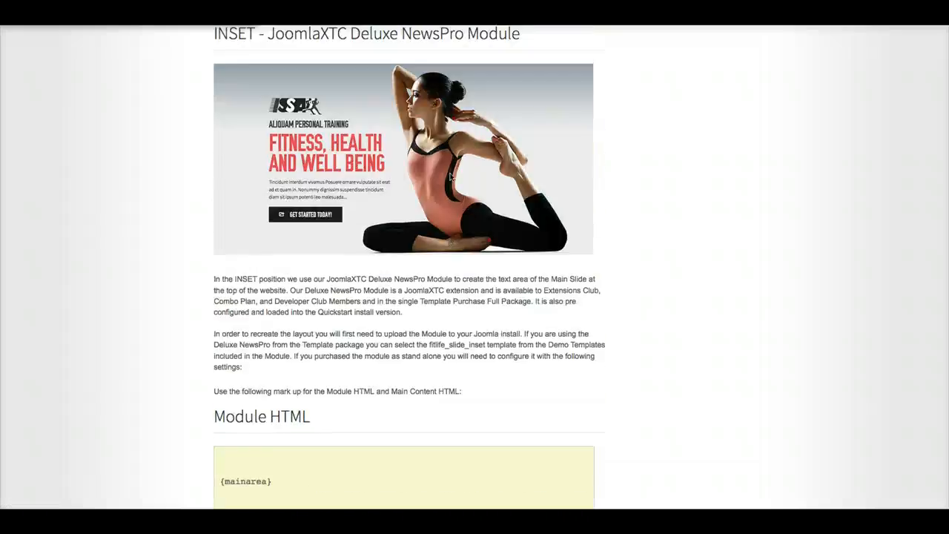
scroll("up", 3)
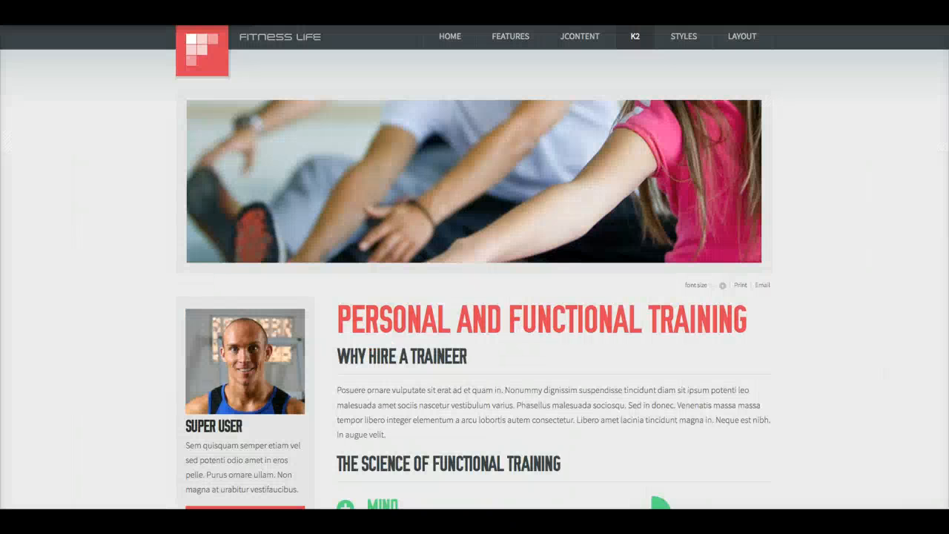
- Switch the Fitness Life demo to Style 2 and view the home page
left_click(683, 36)
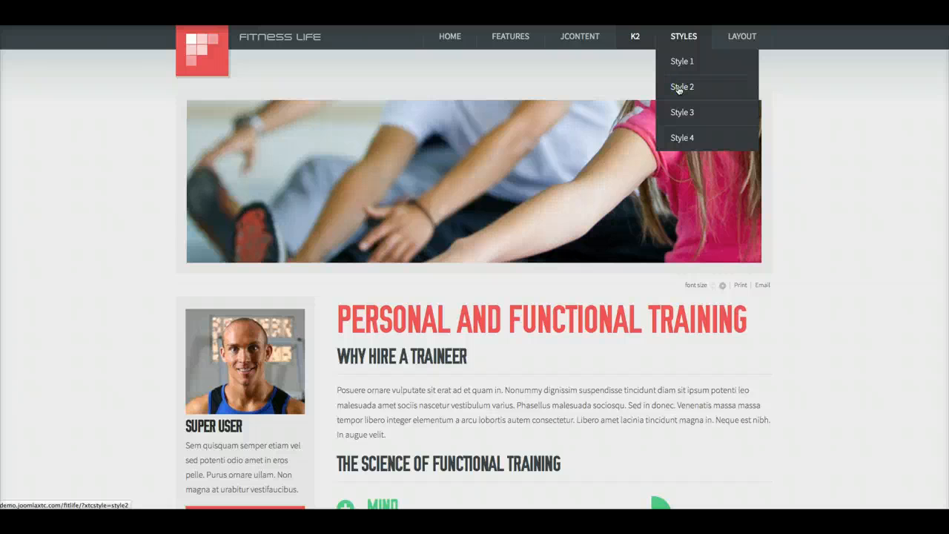
left_click(681, 87)
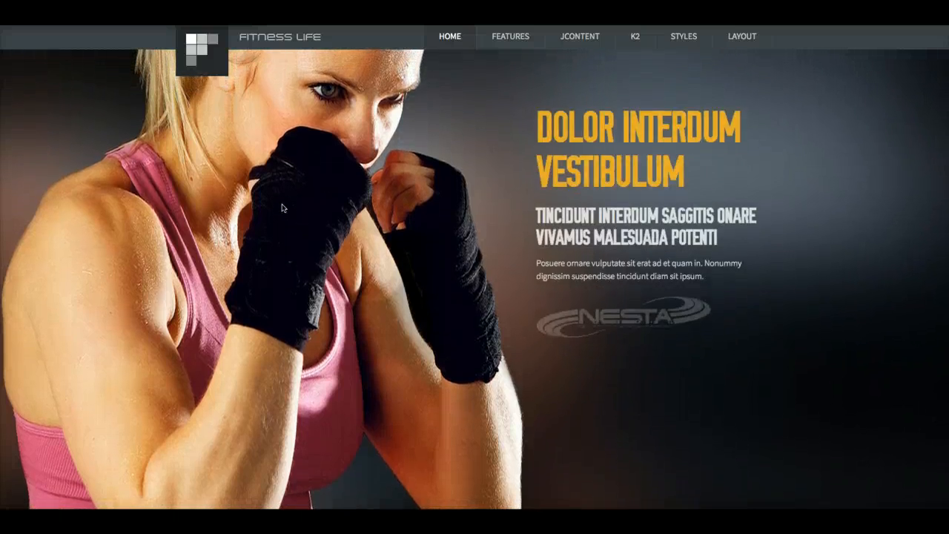
scroll("down", 3)
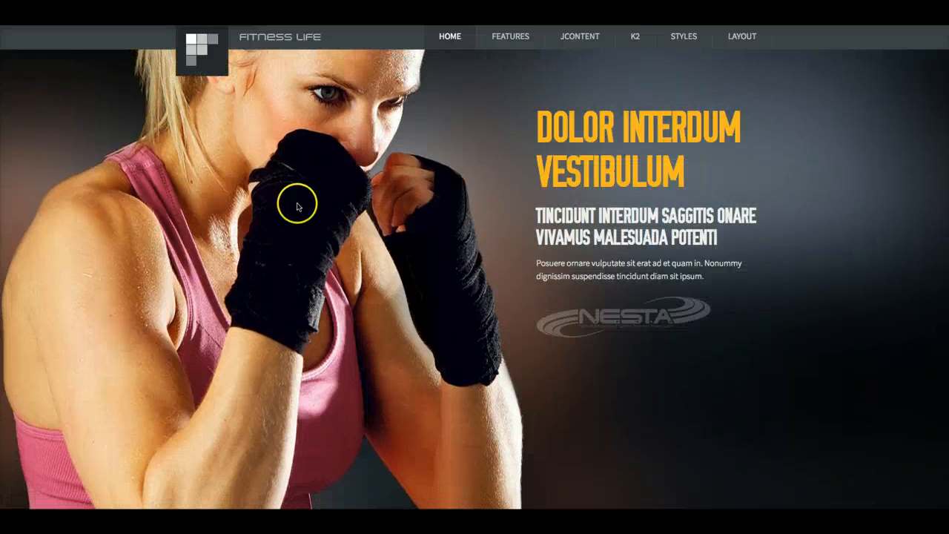
- Switch to Style 3, the light teal variation, and scroll through the home page
left_click(683, 36)
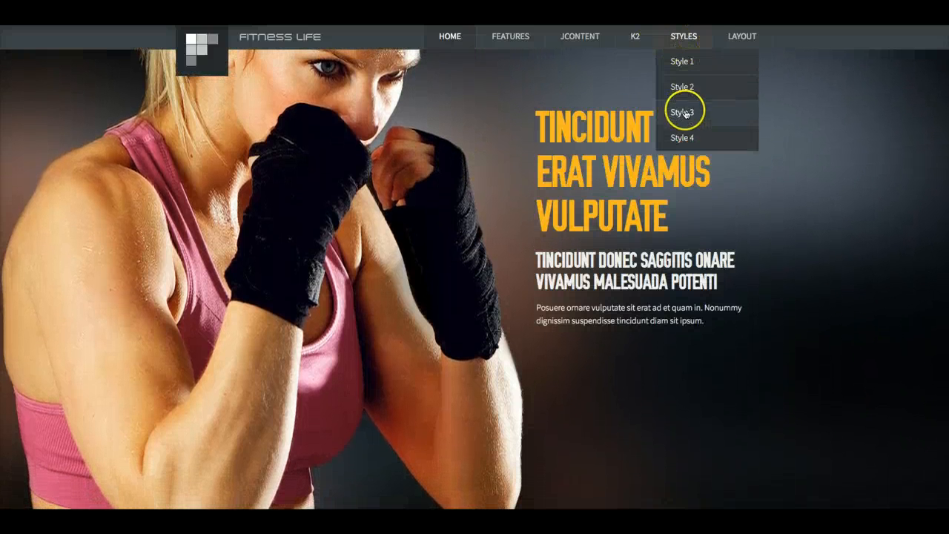
left_click(681, 112)
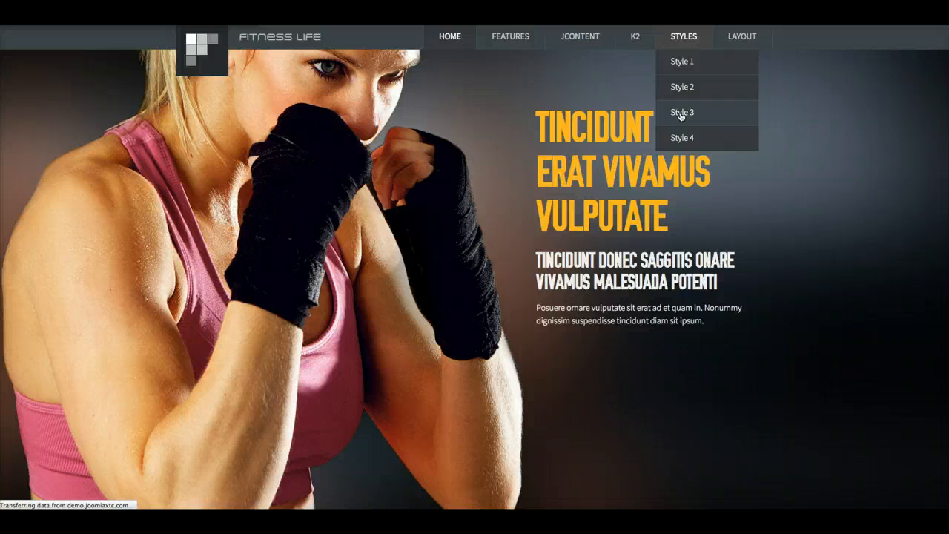
left_click(682, 112)
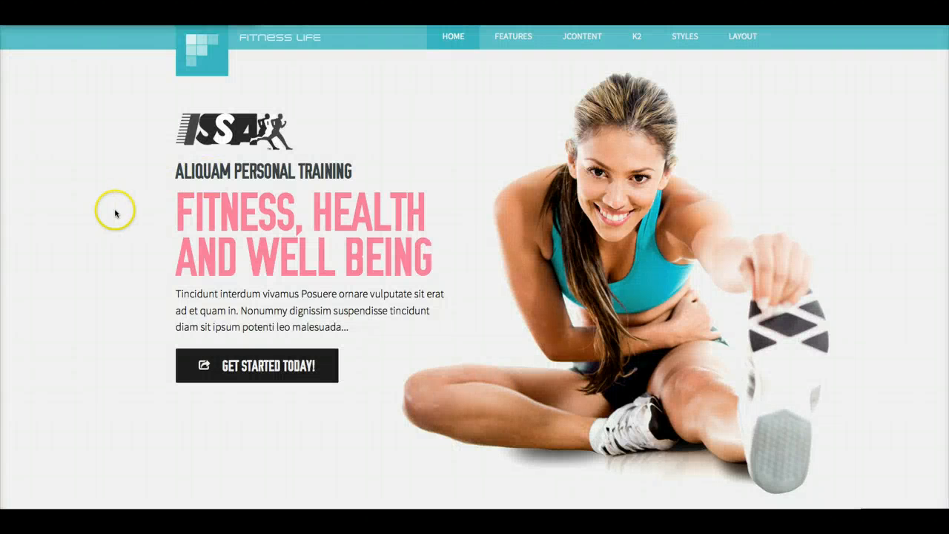
scroll("down", 3)
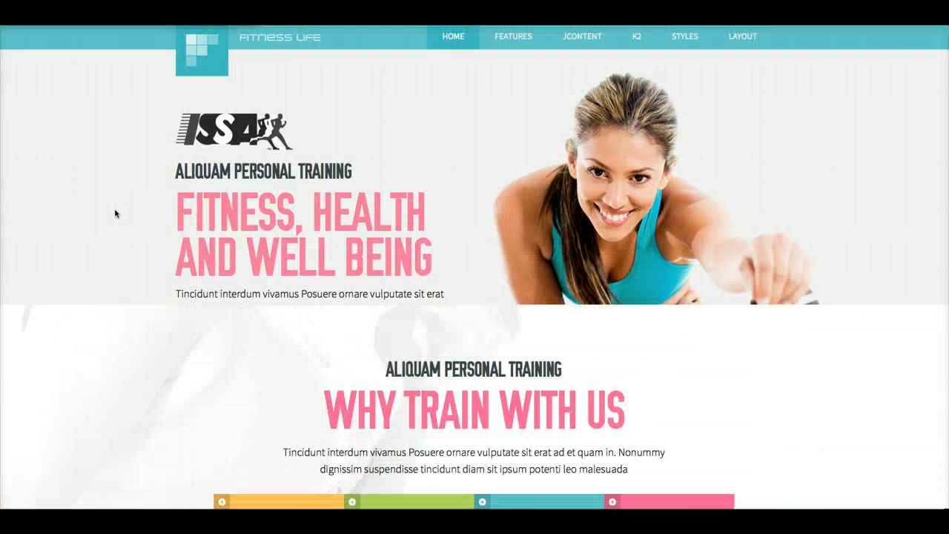
scroll("down", 3)
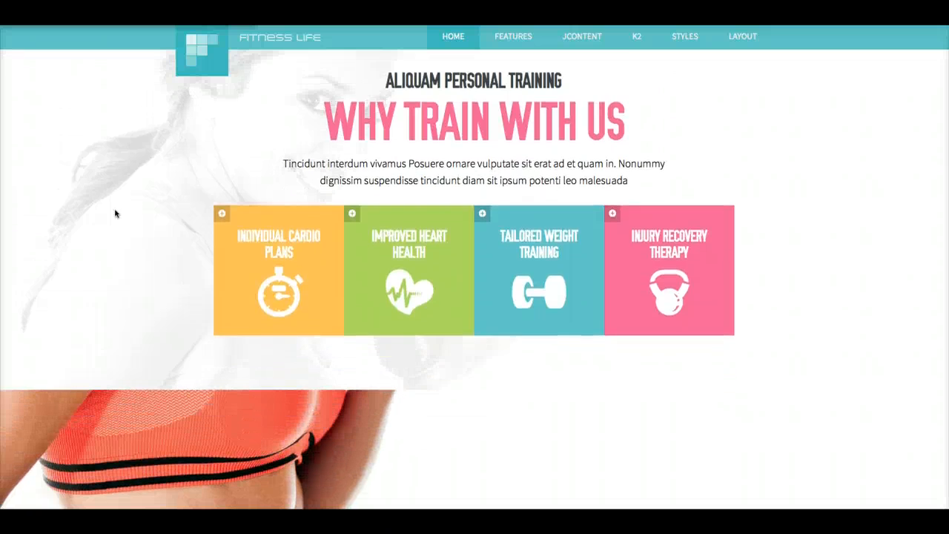
scroll("down", 3)
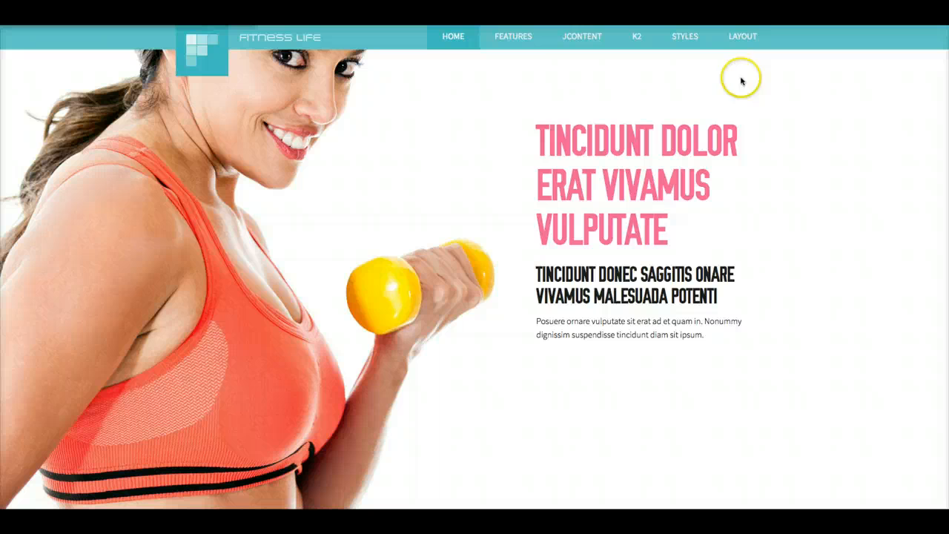
scroll("down", 3)
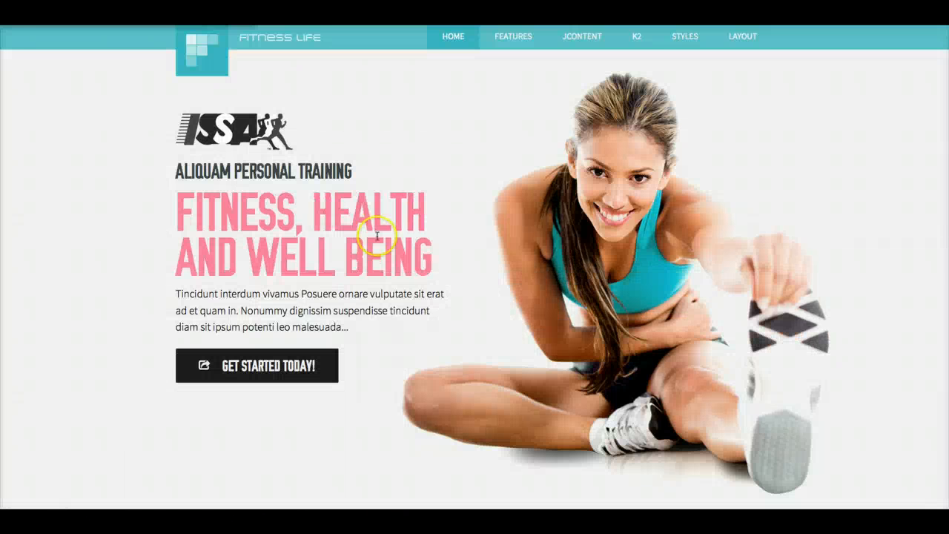
left_click(684, 36)
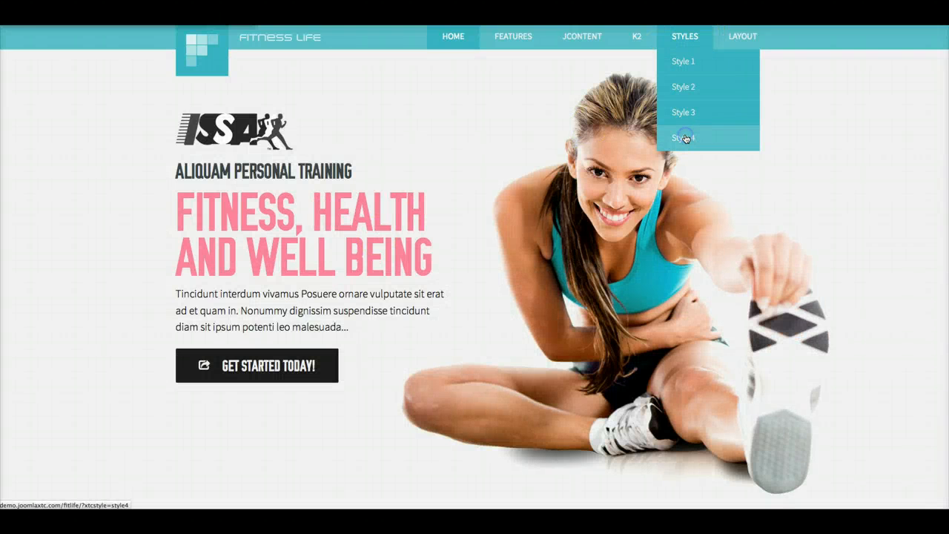
- Switch the demo to Style 4 with dark backgrounds and orange accents
left_click(683, 137)
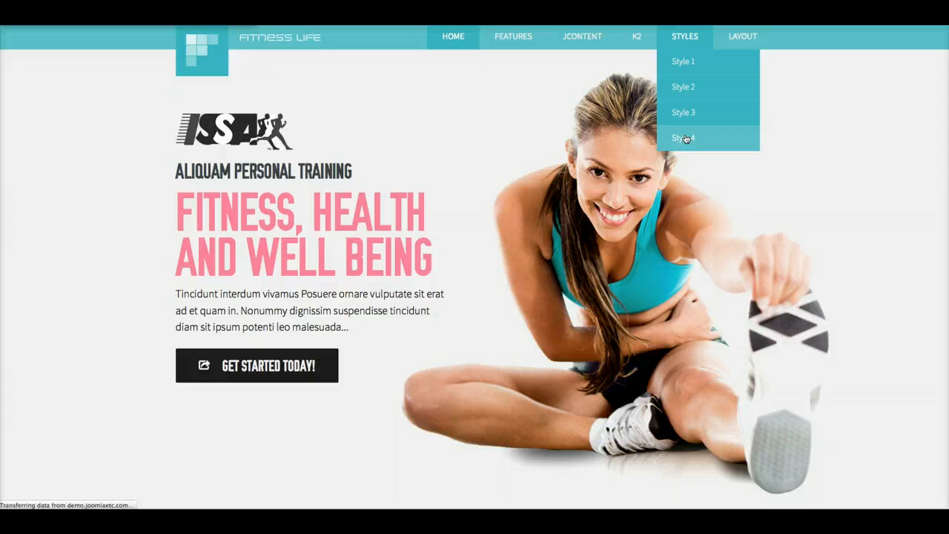
left_click(683, 138)
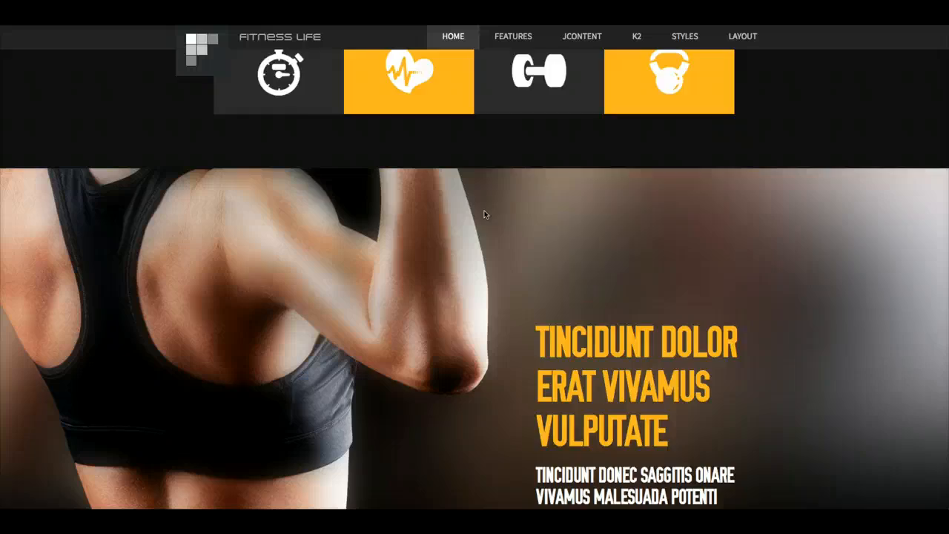
scroll("down", 3)
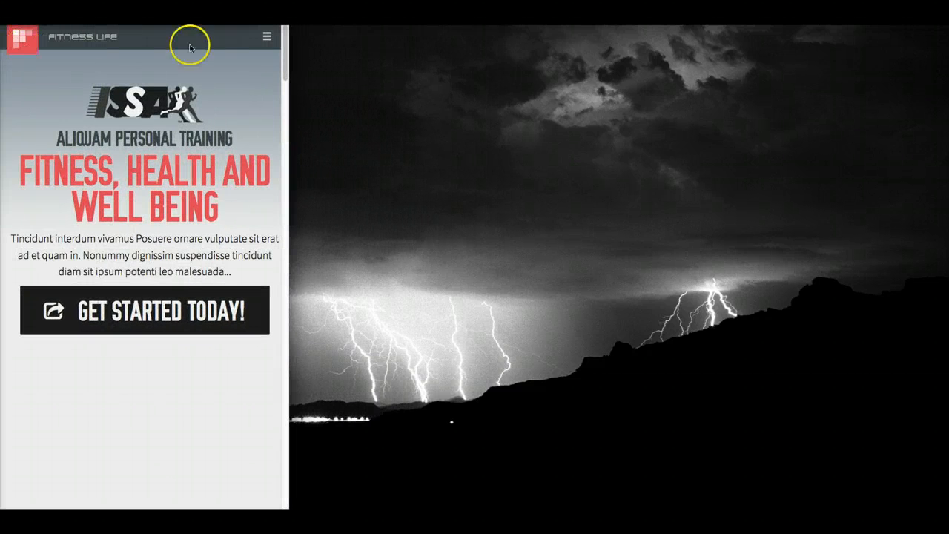
mouse_move(266, 37)
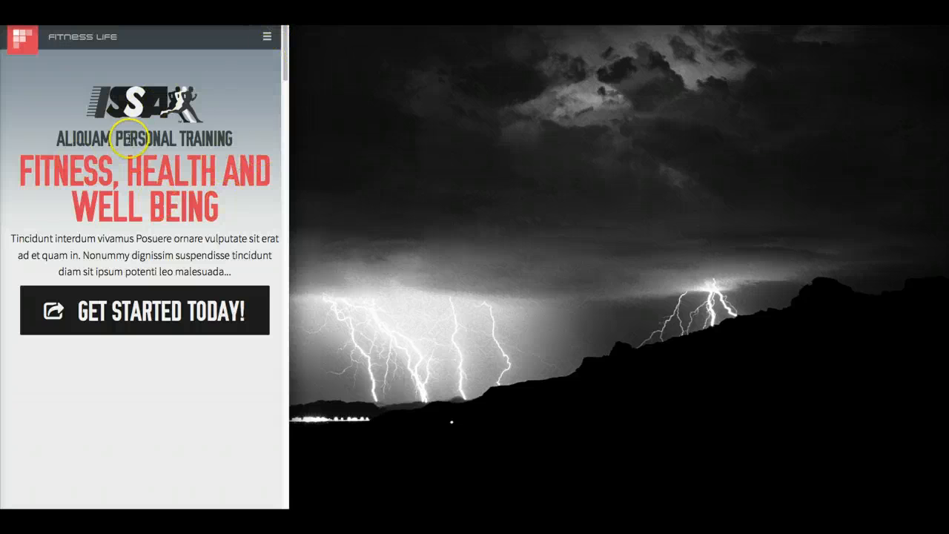
mouse_move(217, 162)
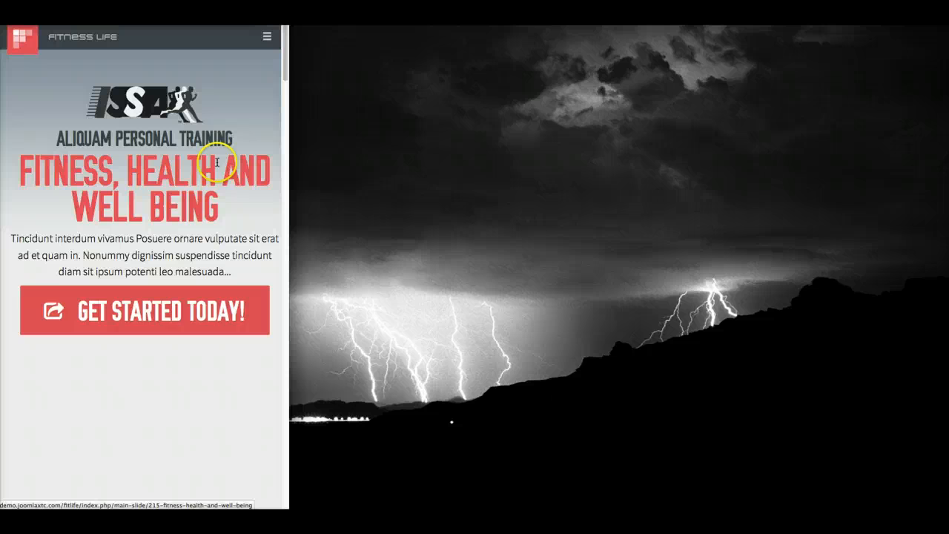
- Scroll through the phone-width layout with stacked tiles like Individual Cardio Plans and Improved Heart Health
scroll("down", 3)
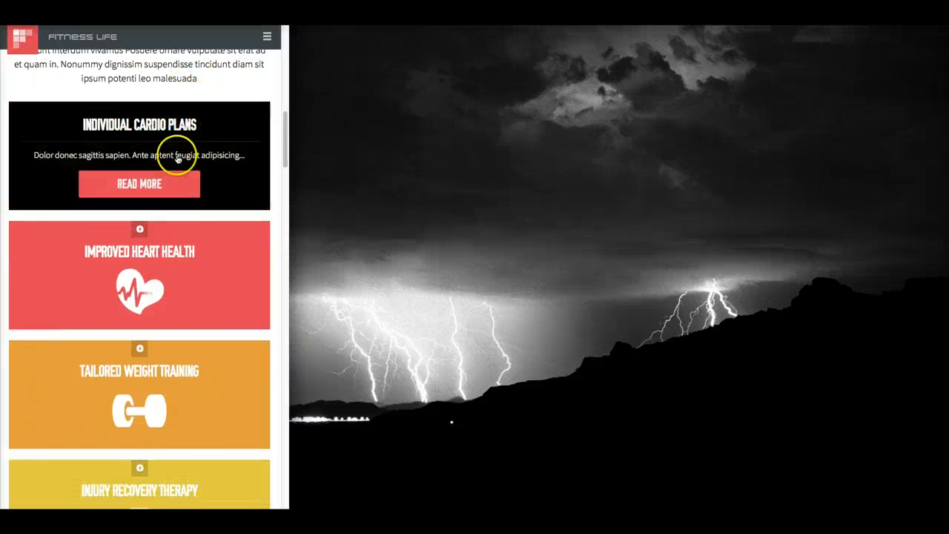
scroll("down", 3)
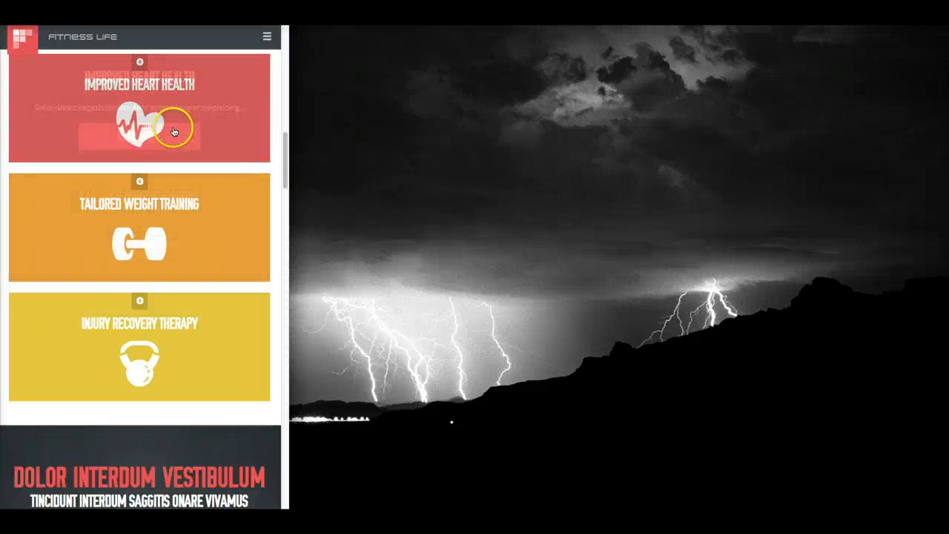
scroll("up", 3)
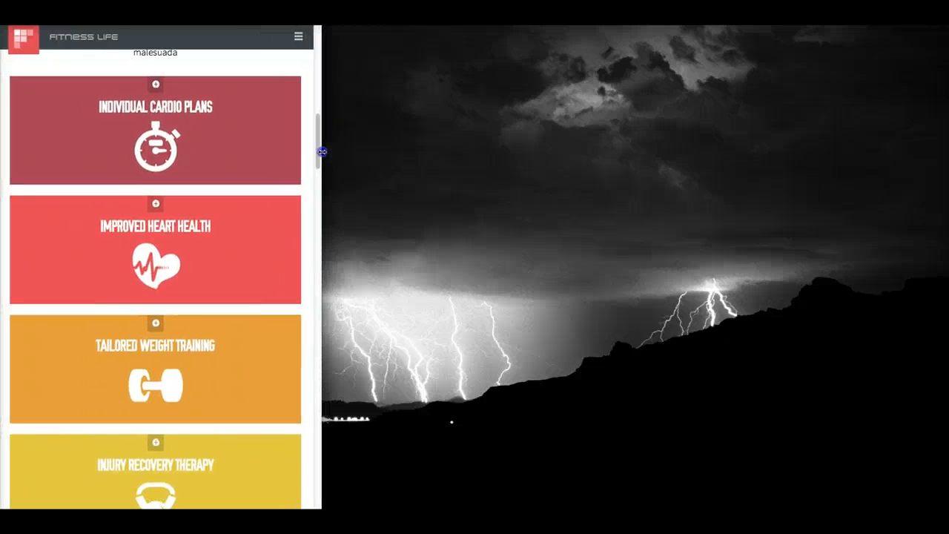
- Scroll down the mobile page to reach the contact form at the bottom
scroll("down", 3)
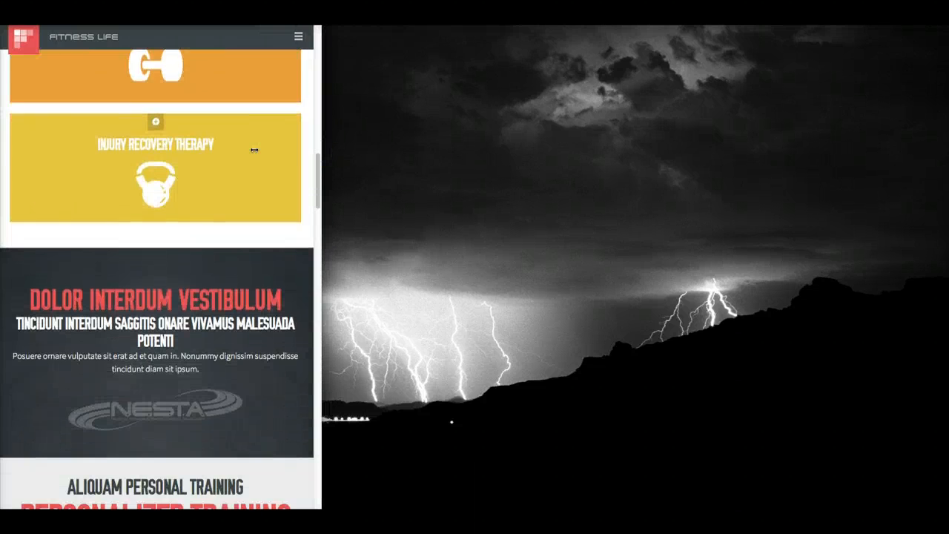
scroll("down", 3)
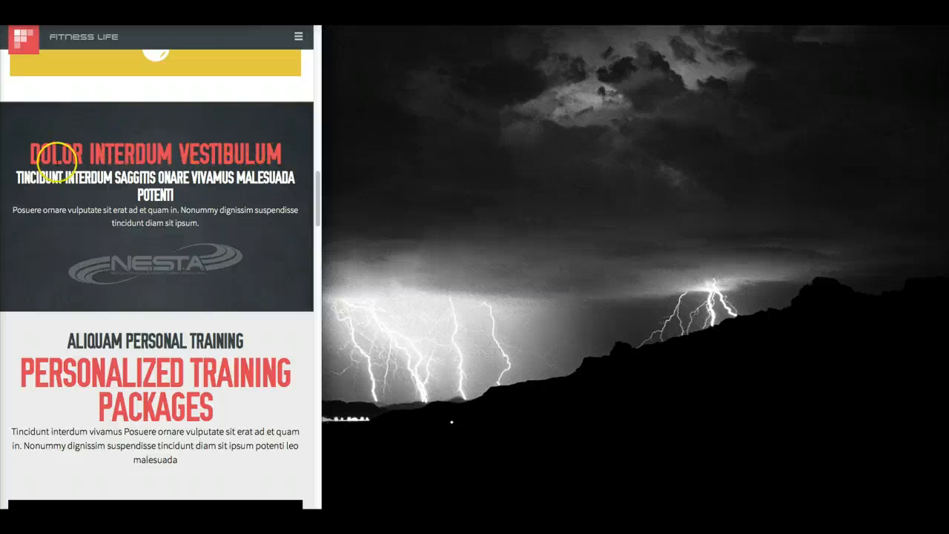
mouse_move(122, 154)
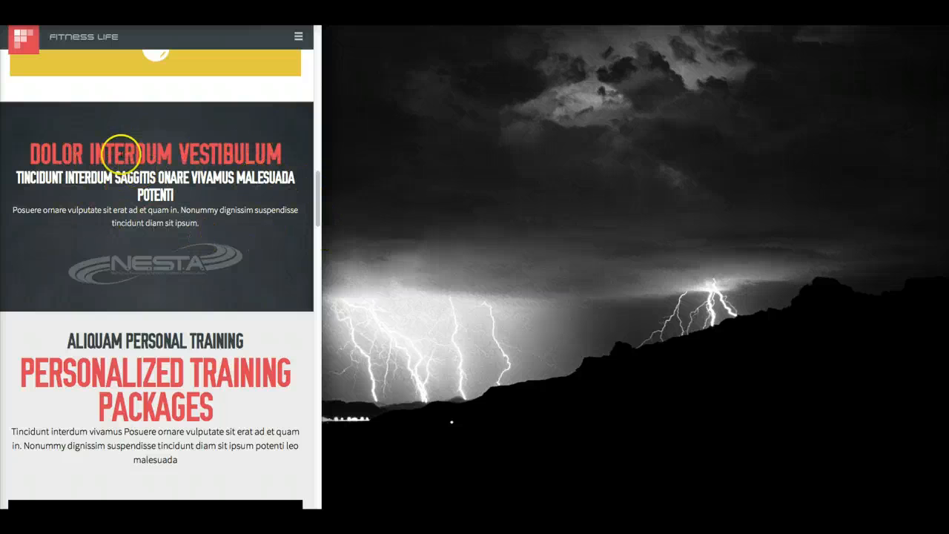
mouse_move(130, 226)
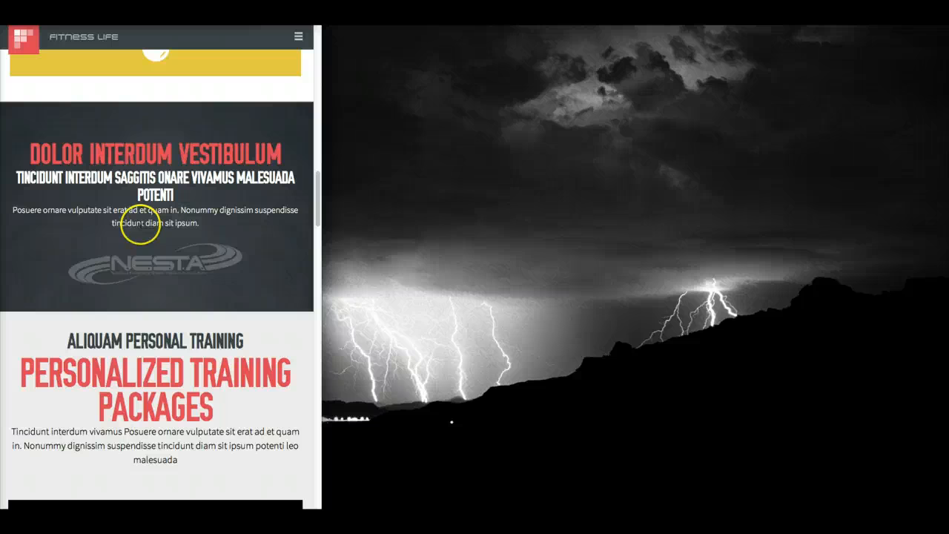
mouse_move(137, 194)
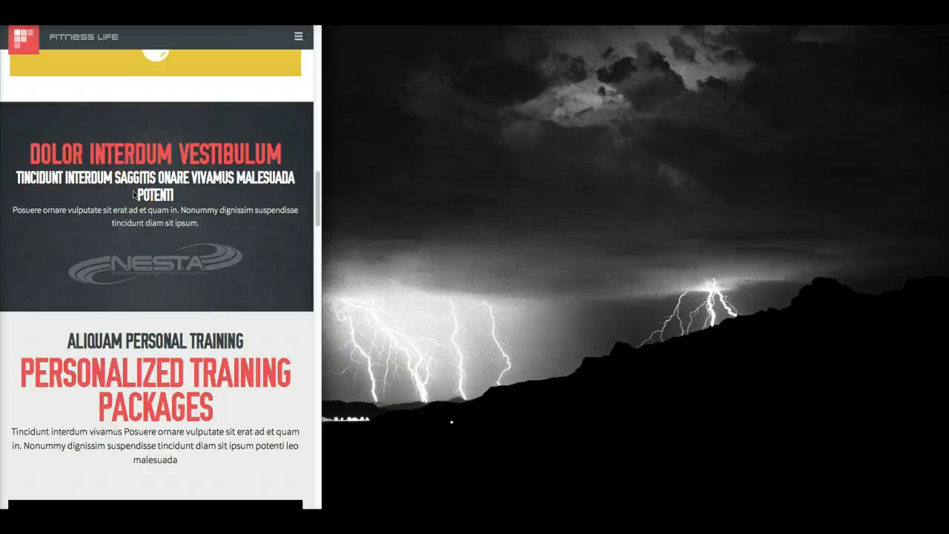
left_click(195, 184)
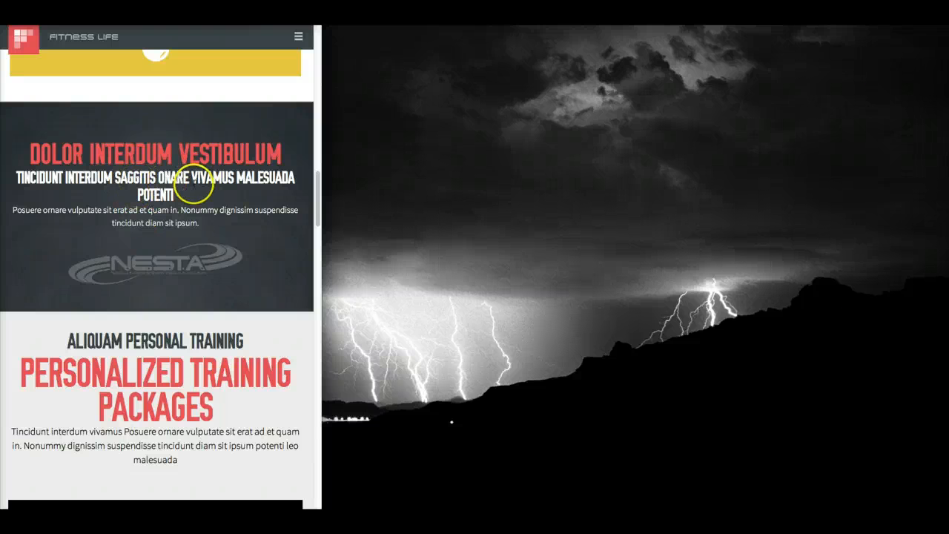
scroll("down", 3)
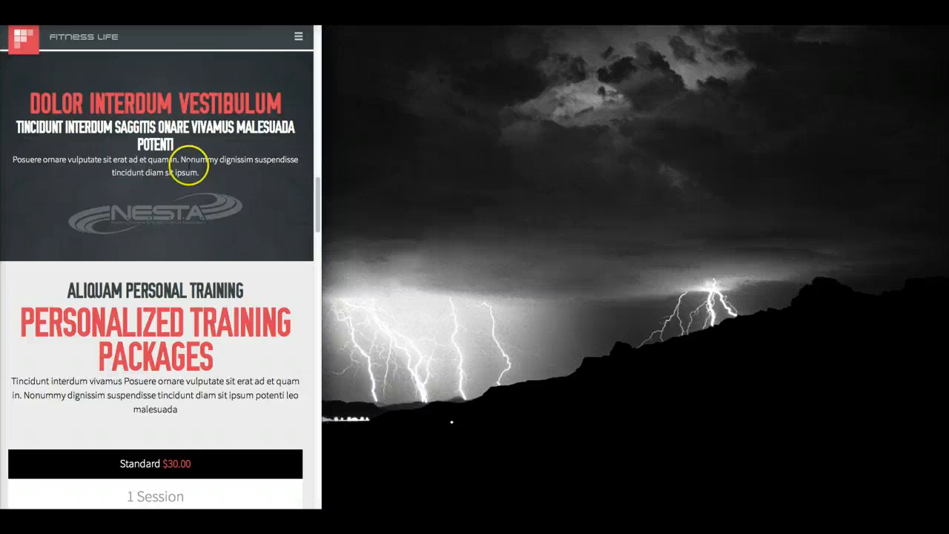
mouse_move(199, 209)
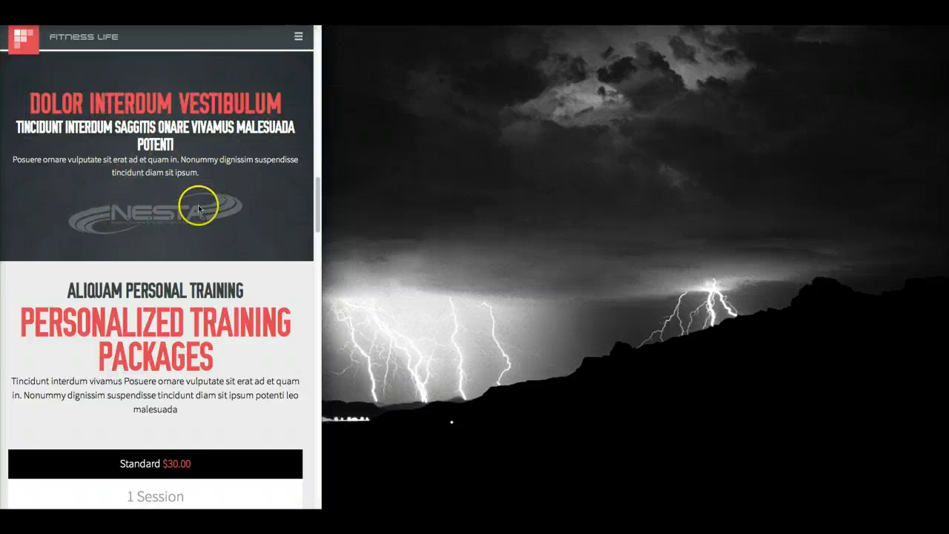
scroll("down", 3)
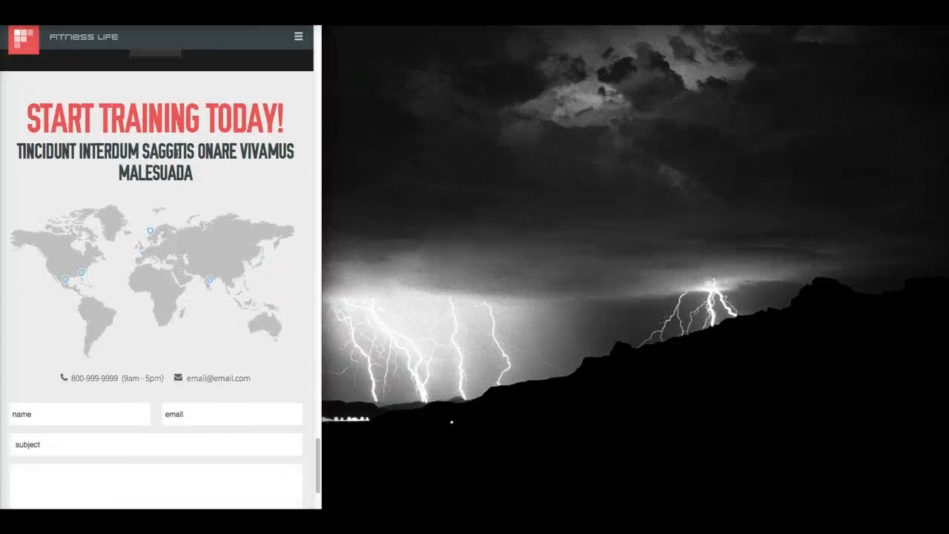
- Scroll back through the widened tablet layout with its round feature badges
scroll("up", 3)
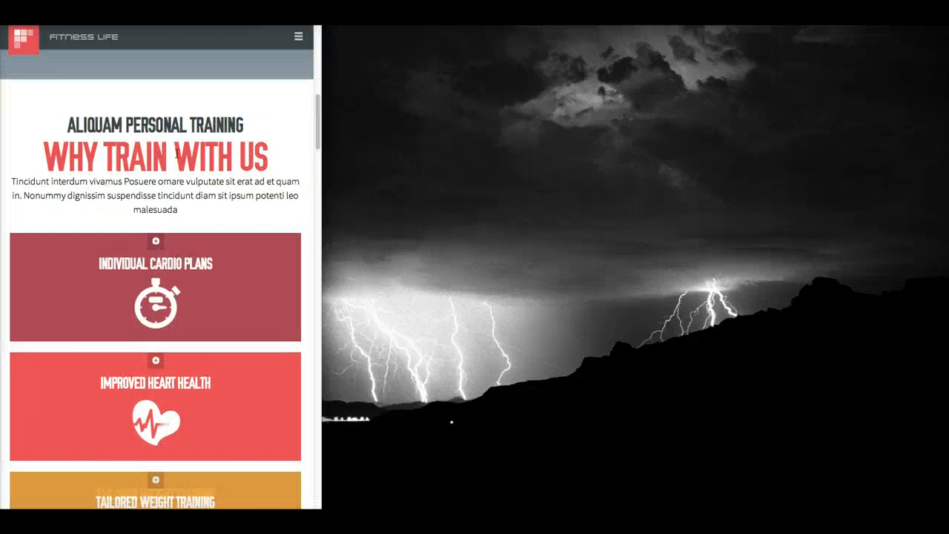
scroll("down", 3)
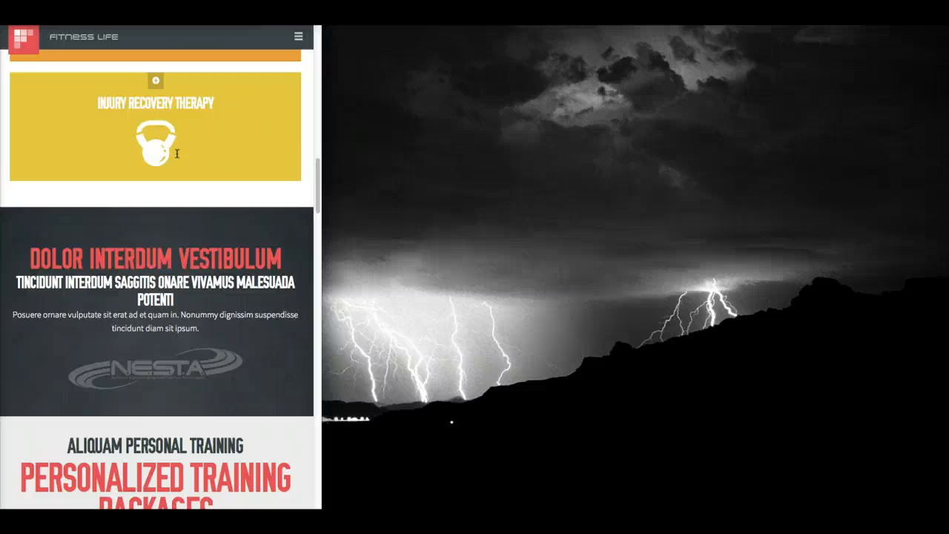
scroll("down", 3)
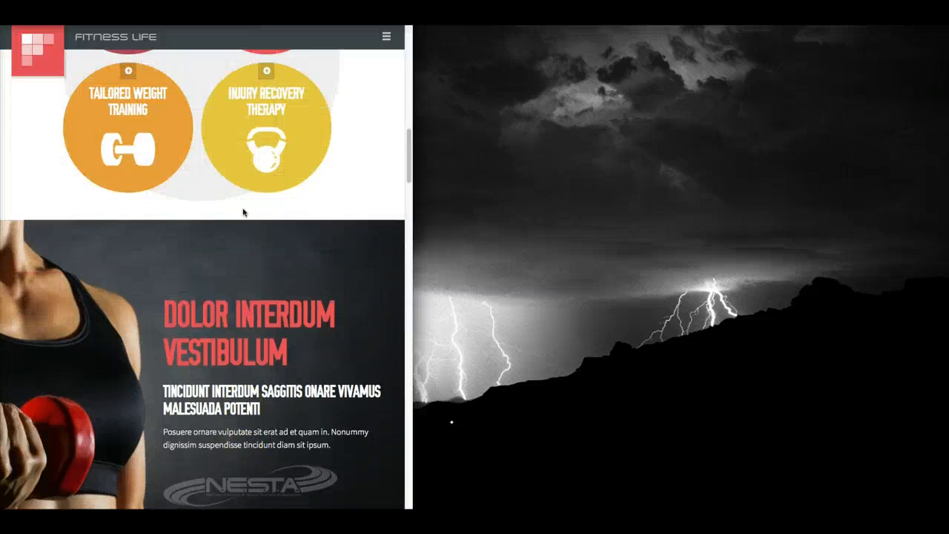
scroll("down", 3)
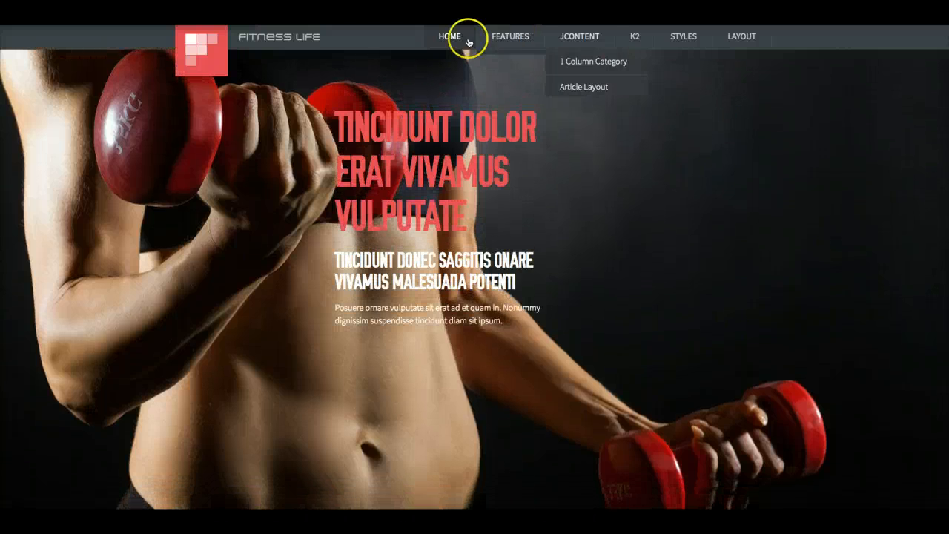
- Return to the HOME page and scroll to the Why Train With Us training tiles
left_click(449, 36)
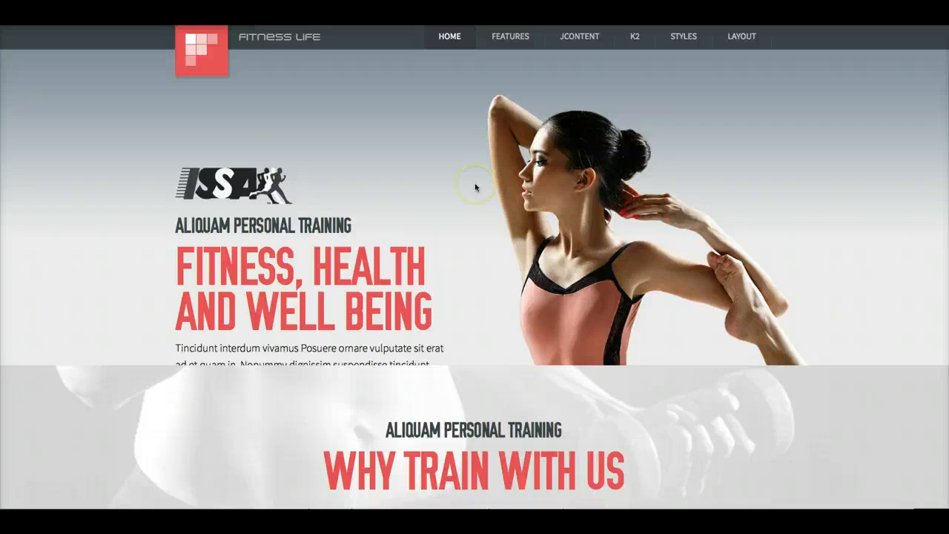
scroll("down", 3)
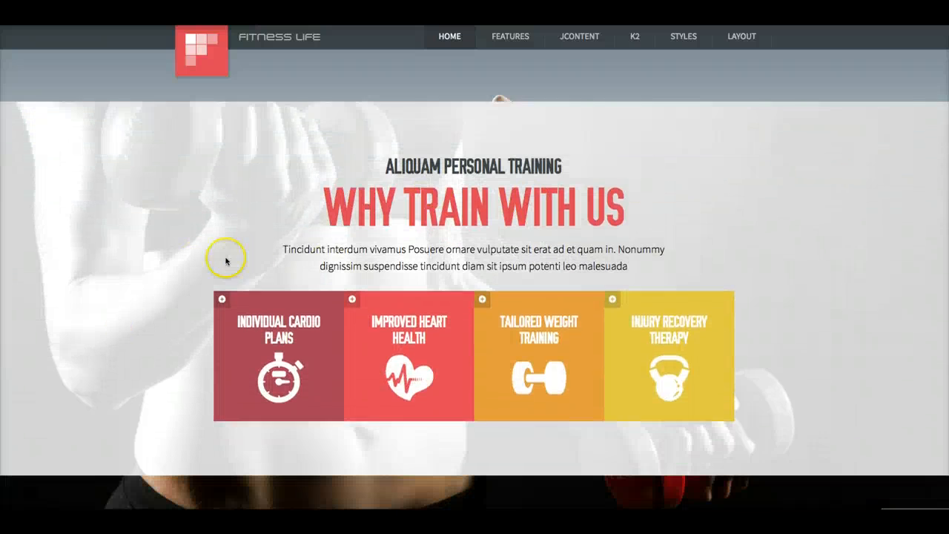